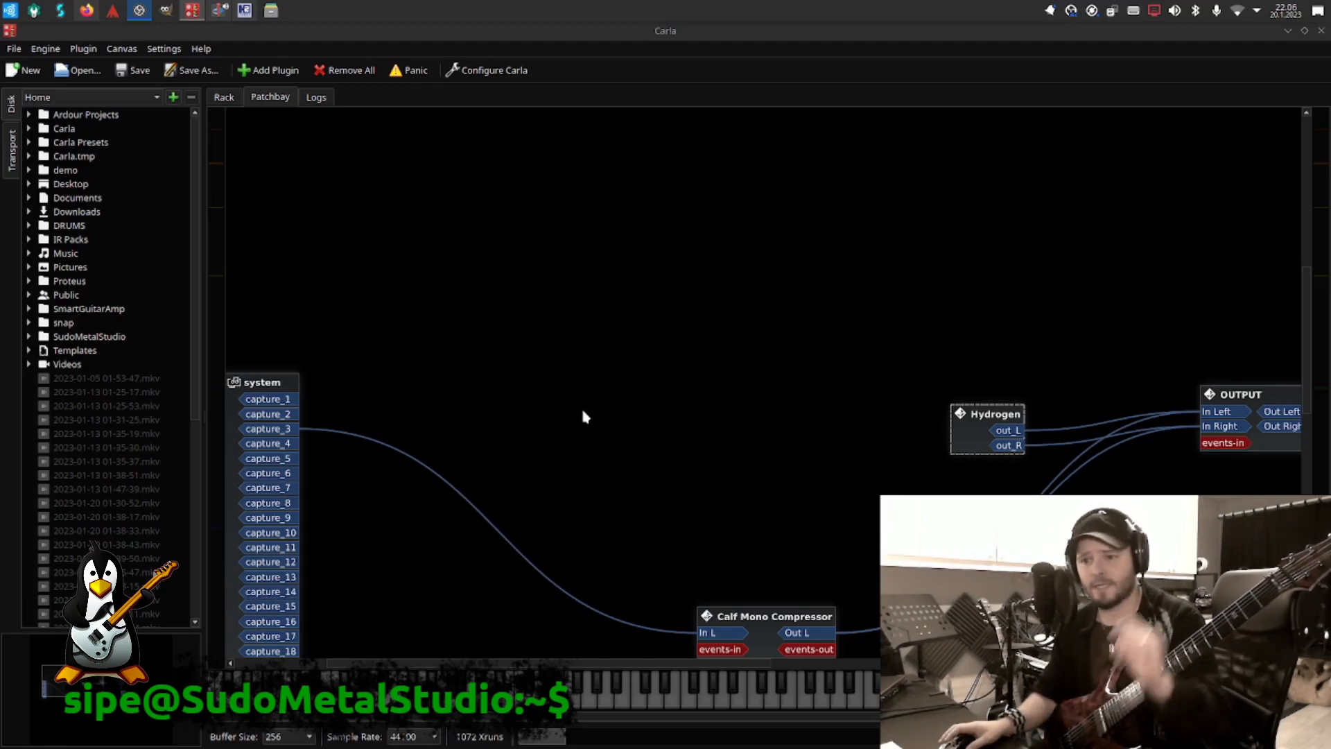
pyautogui.moveTo(593, 402)
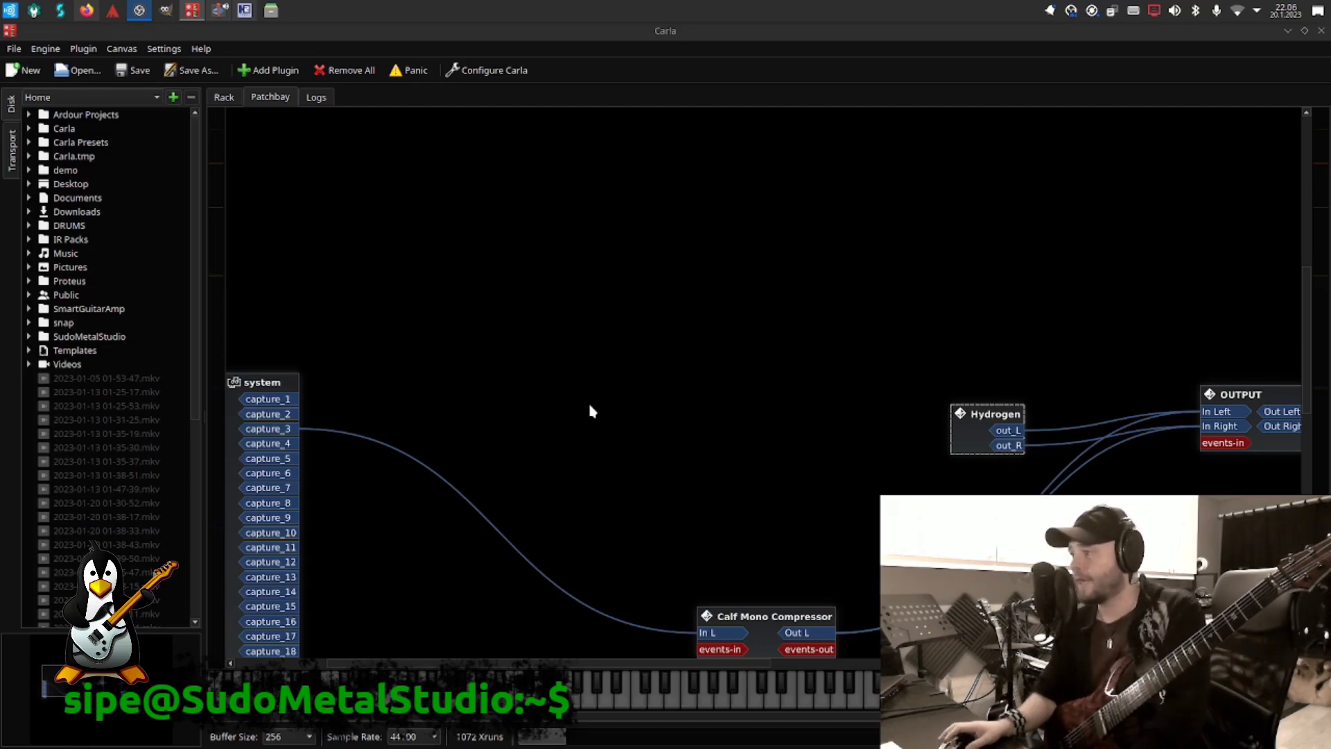
pyautogui.moveTo(904, 432)
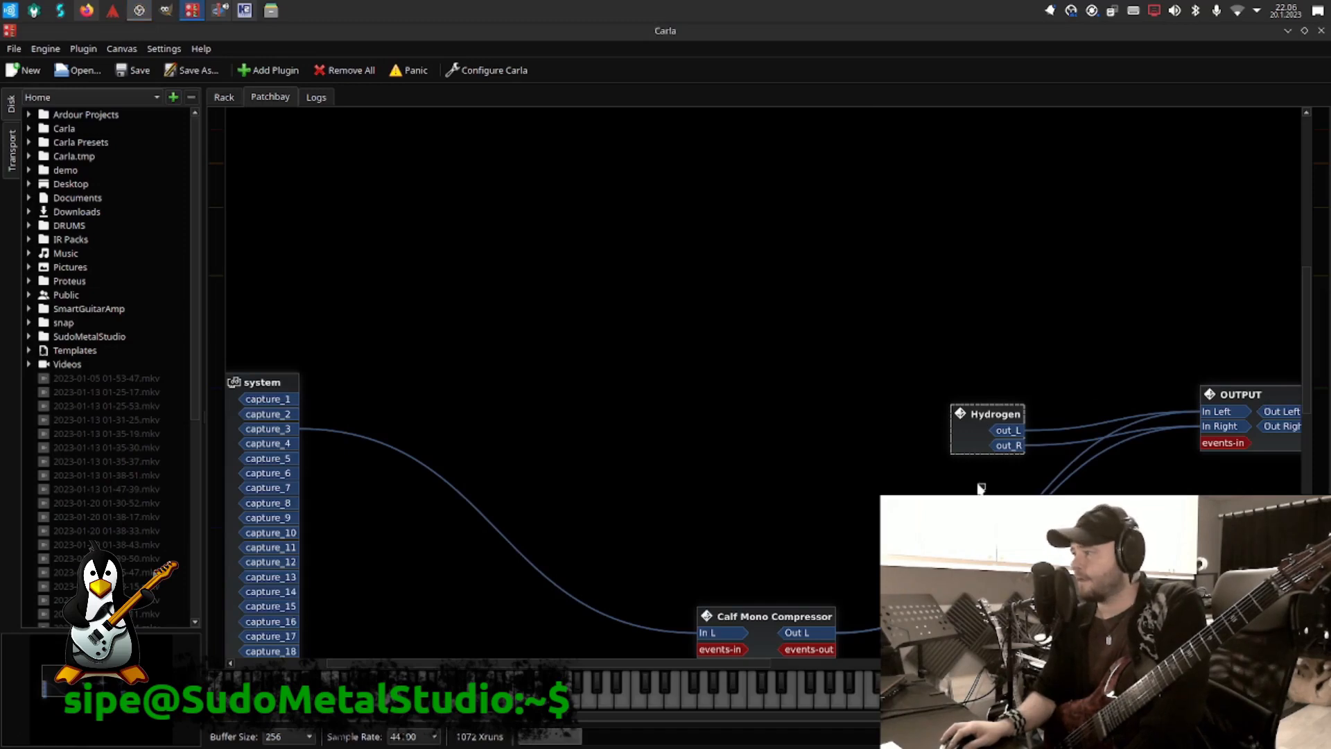
# Step: Drag the OUTPUT and Hydrogen boxes upward to clear the middle of the canvas
pyautogui.moveTo(1248, 393); pyautogui.dragTo(1161, 338)
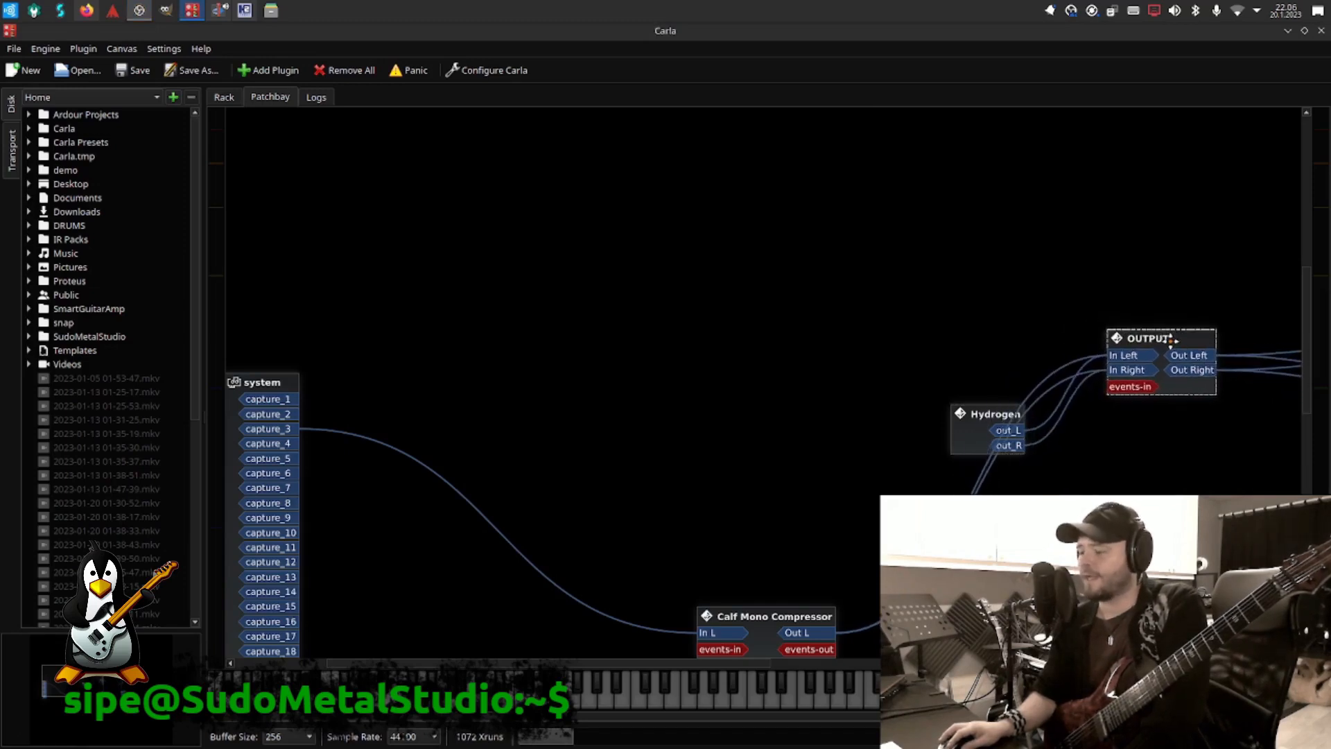
pyautogui.moveTo(990, 428); pyautogui.dragTo(1016, 228)
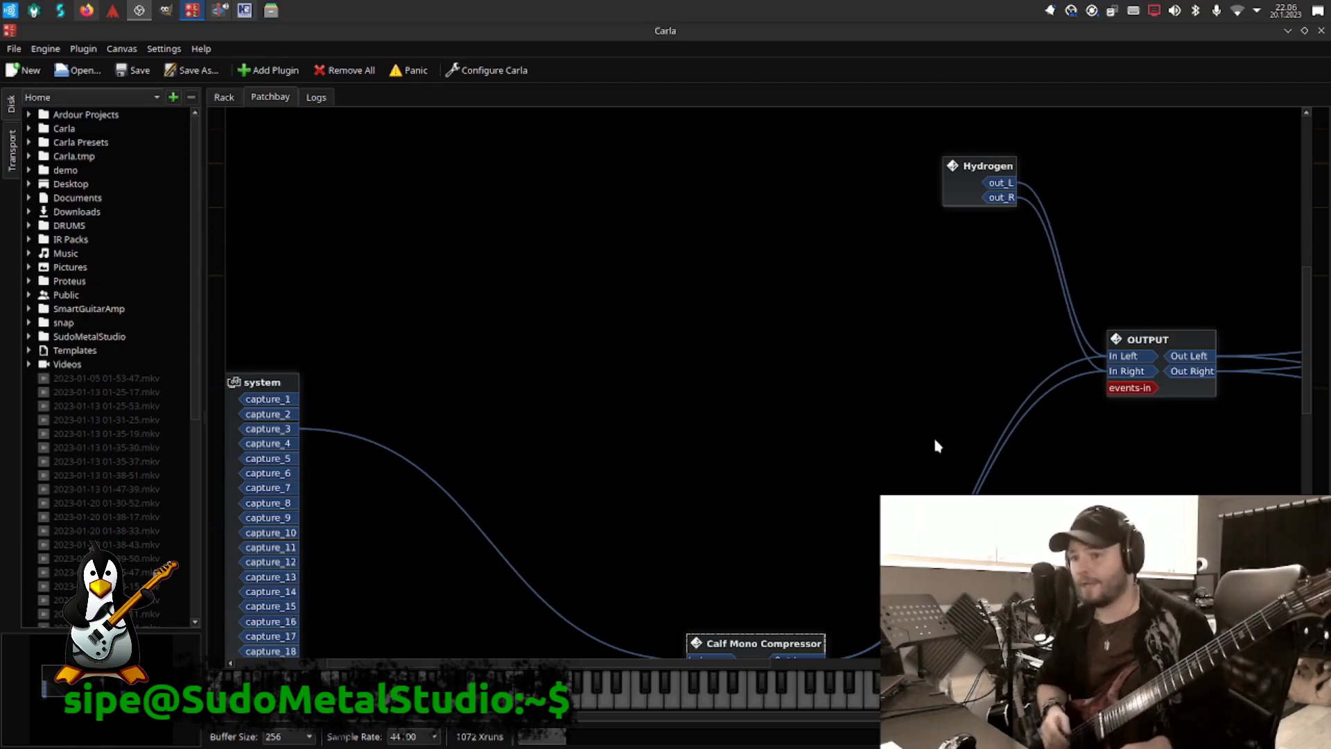
pyautogui.moveTo(890, 434)
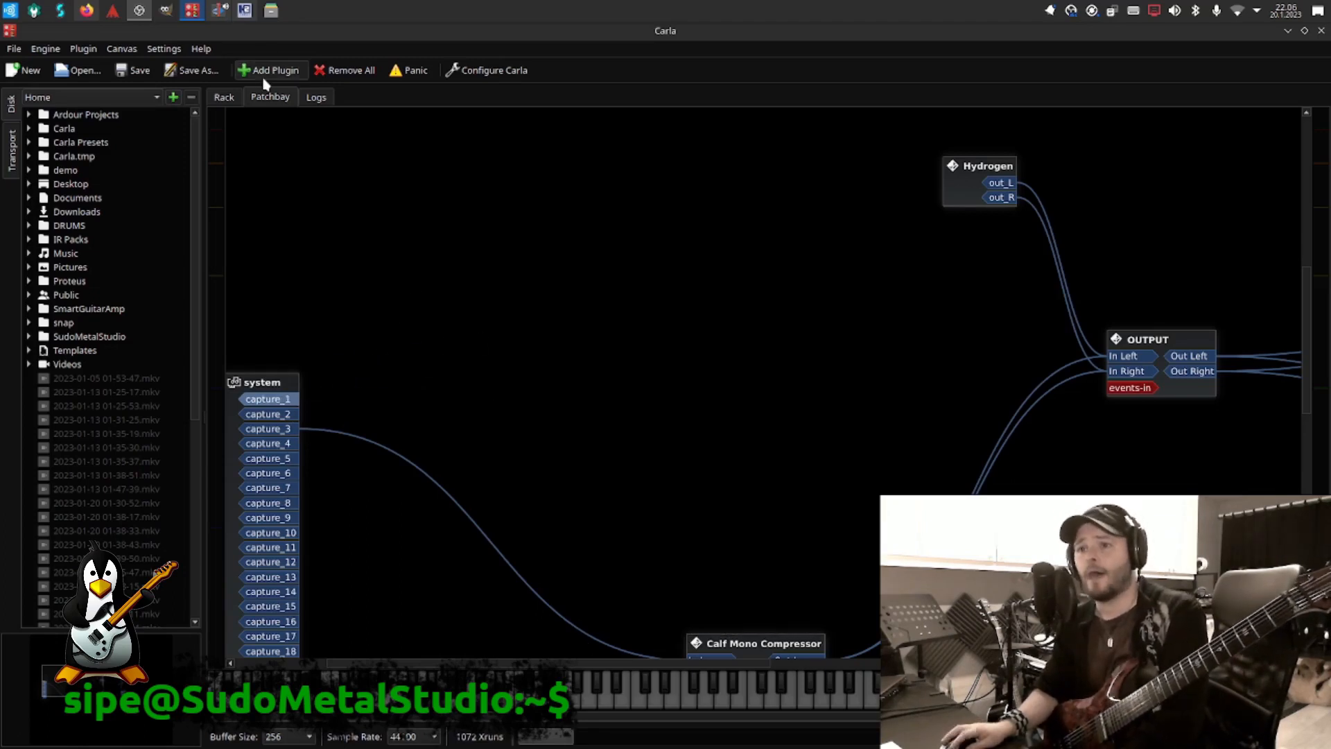
# Step: Add SMS Northern Perkele from the plugin list and place it near the system capture inputs
pyautogui.click(269, 69)
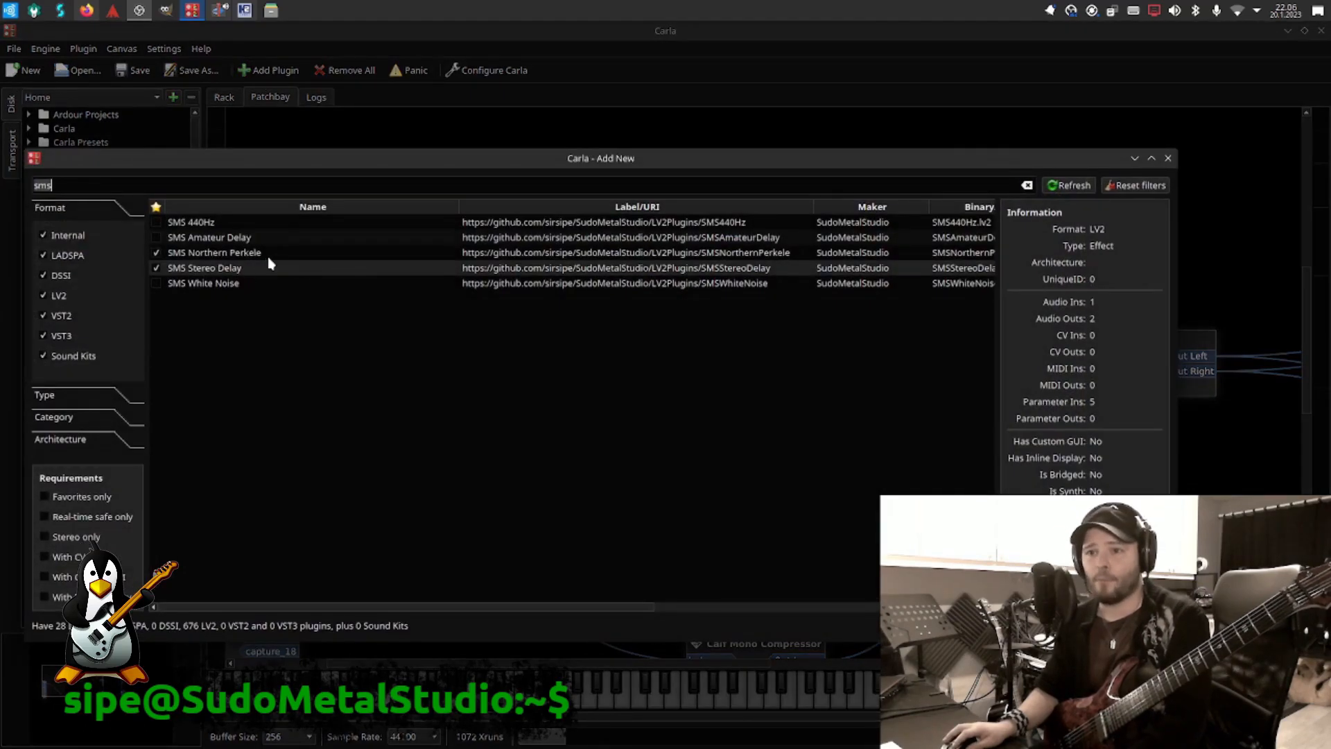
pyautogui.click(256, 252)
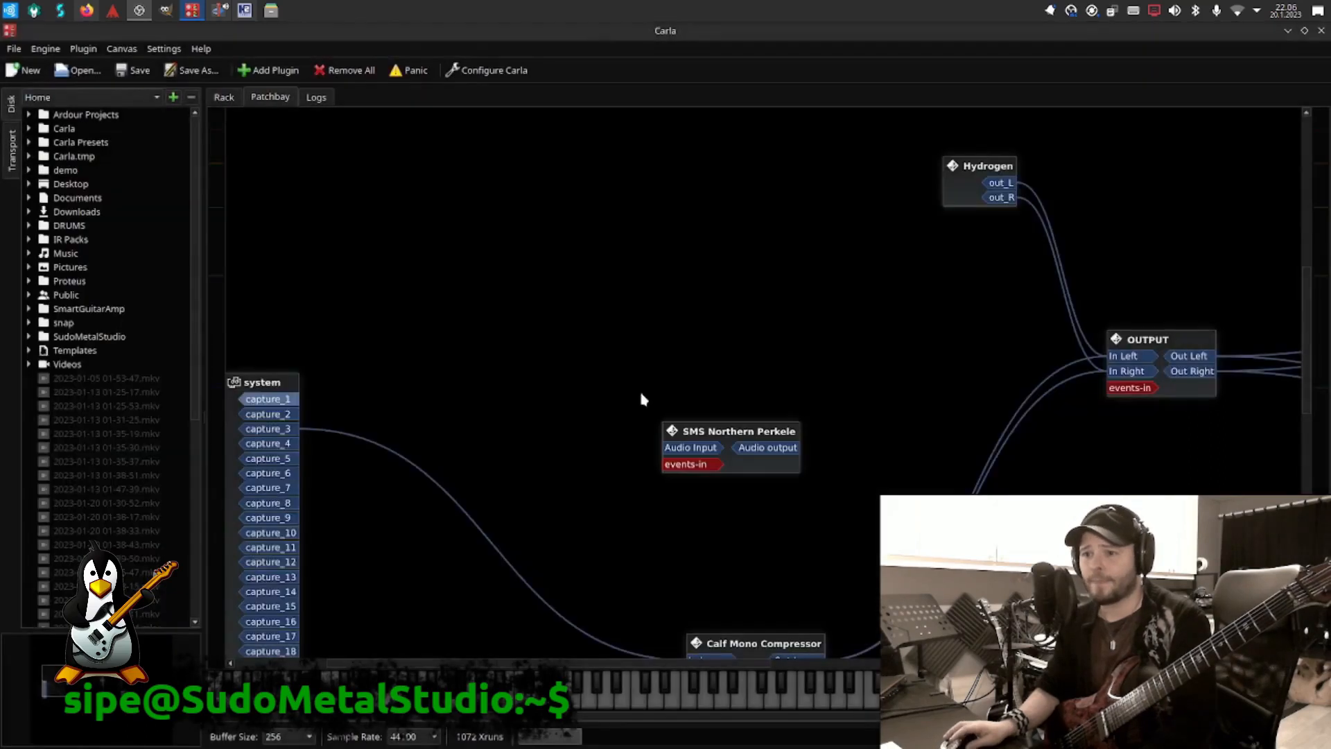
pyautogui.moveTo(731, 430); pyautogui.dragTo(449, 309)
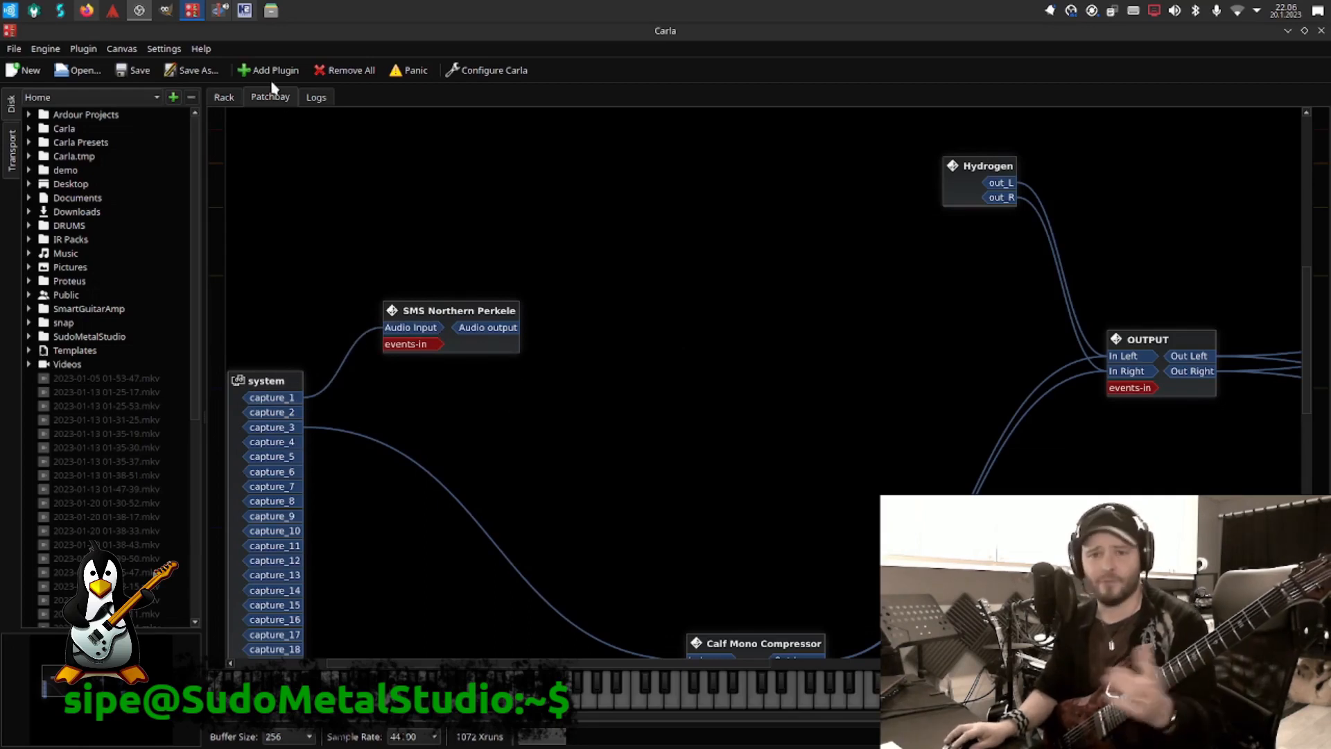
pyautogui.click(274, 70)
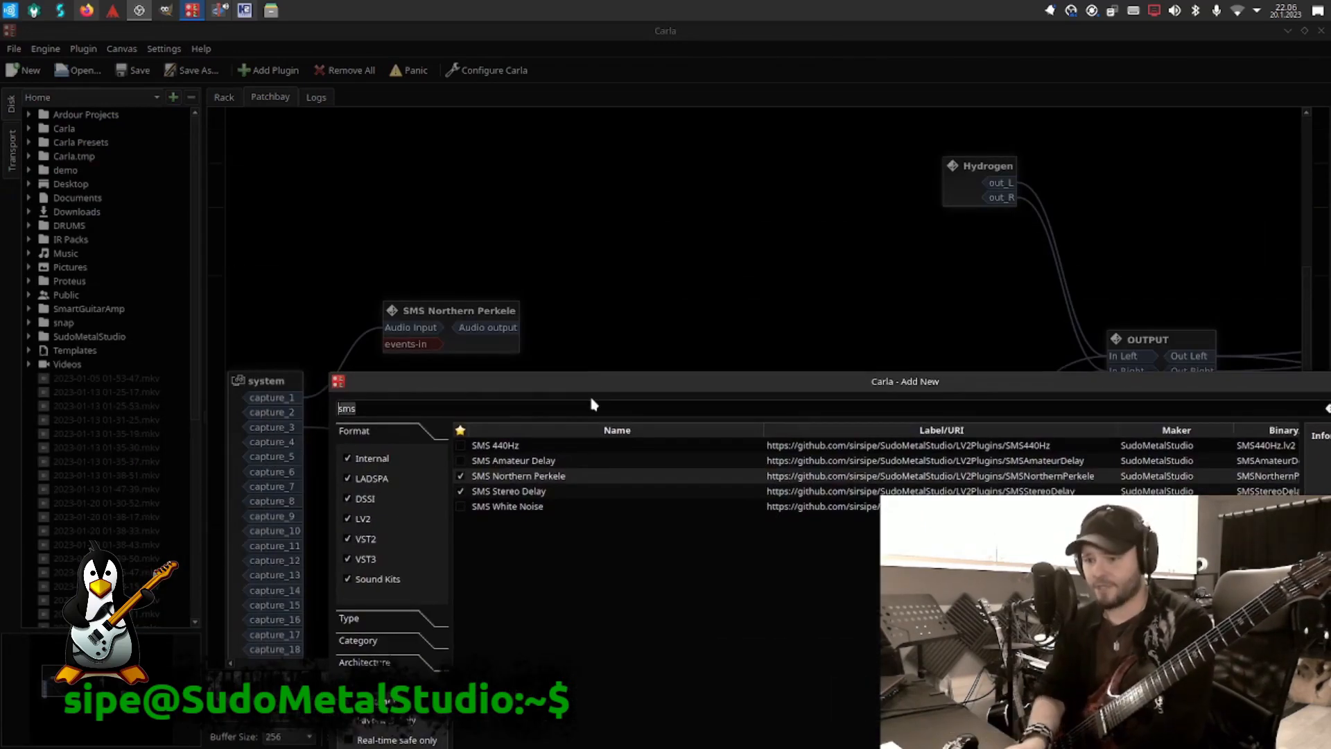
# Step: Search 'lv2 convo' and add LV2 Convolution Mono after Northern Perkele, then view the rack
pyautogui.write('lv2')
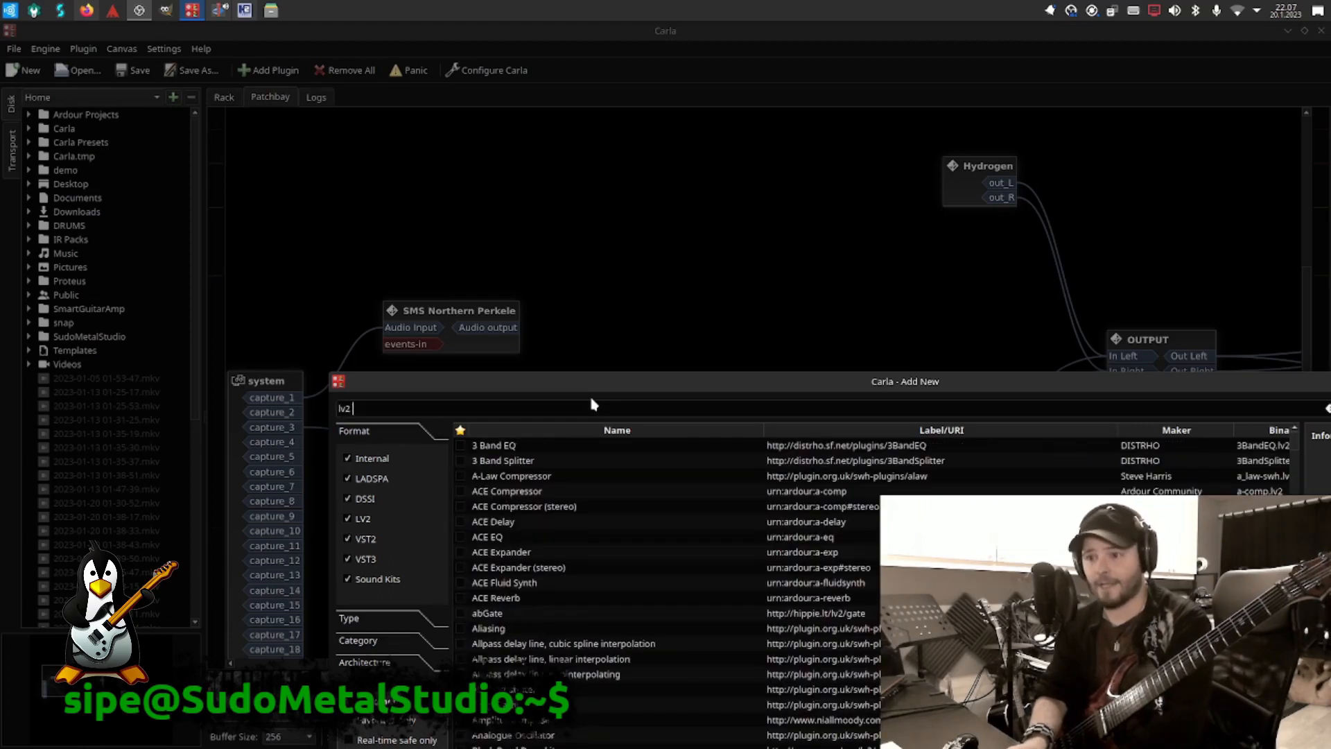
pyautogui.write('convo')
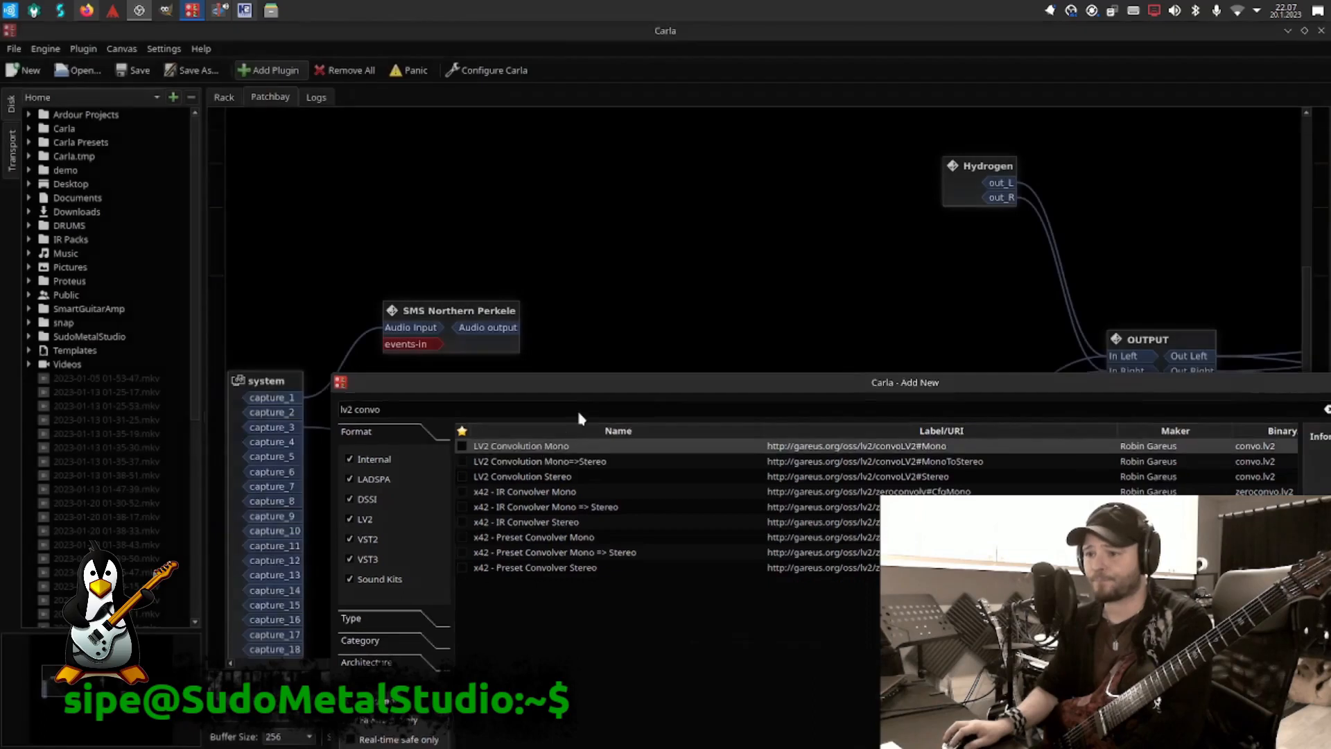
pyautogui.doubleClick(522, 445)
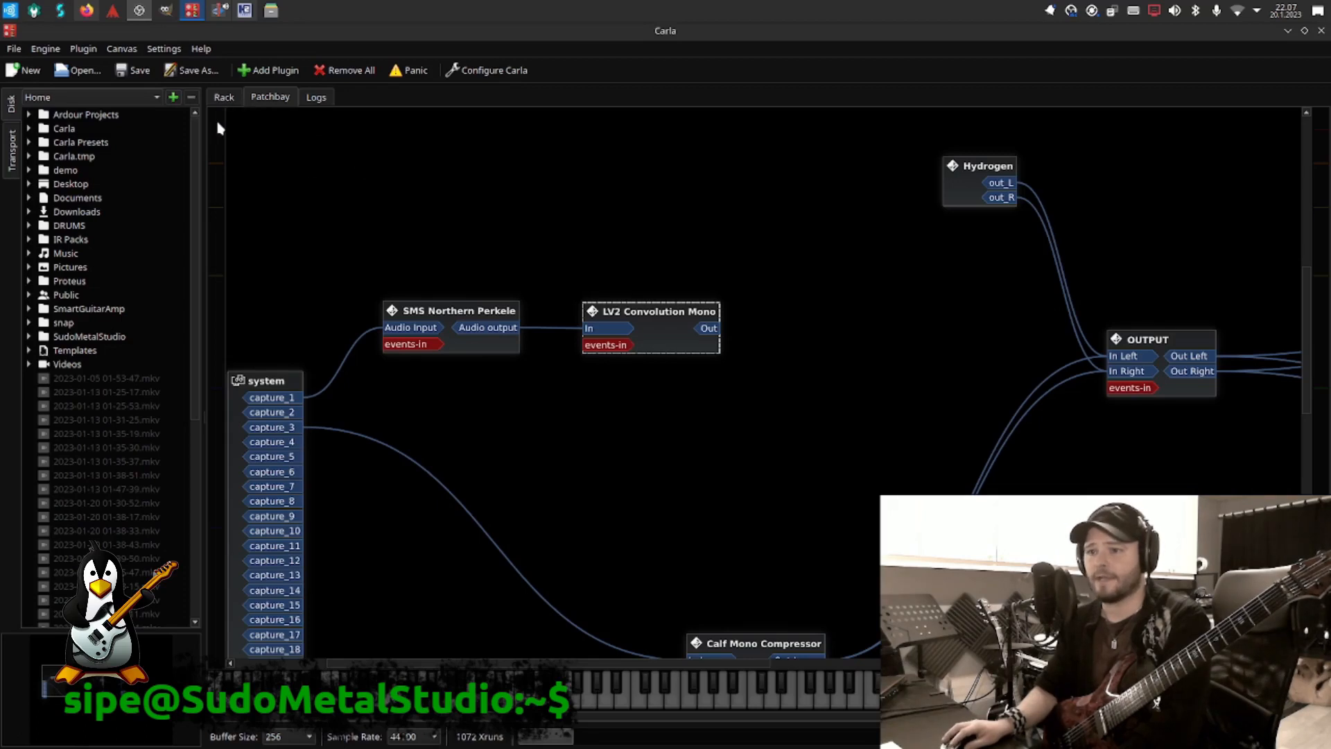
pyautogui.click(223, 97)
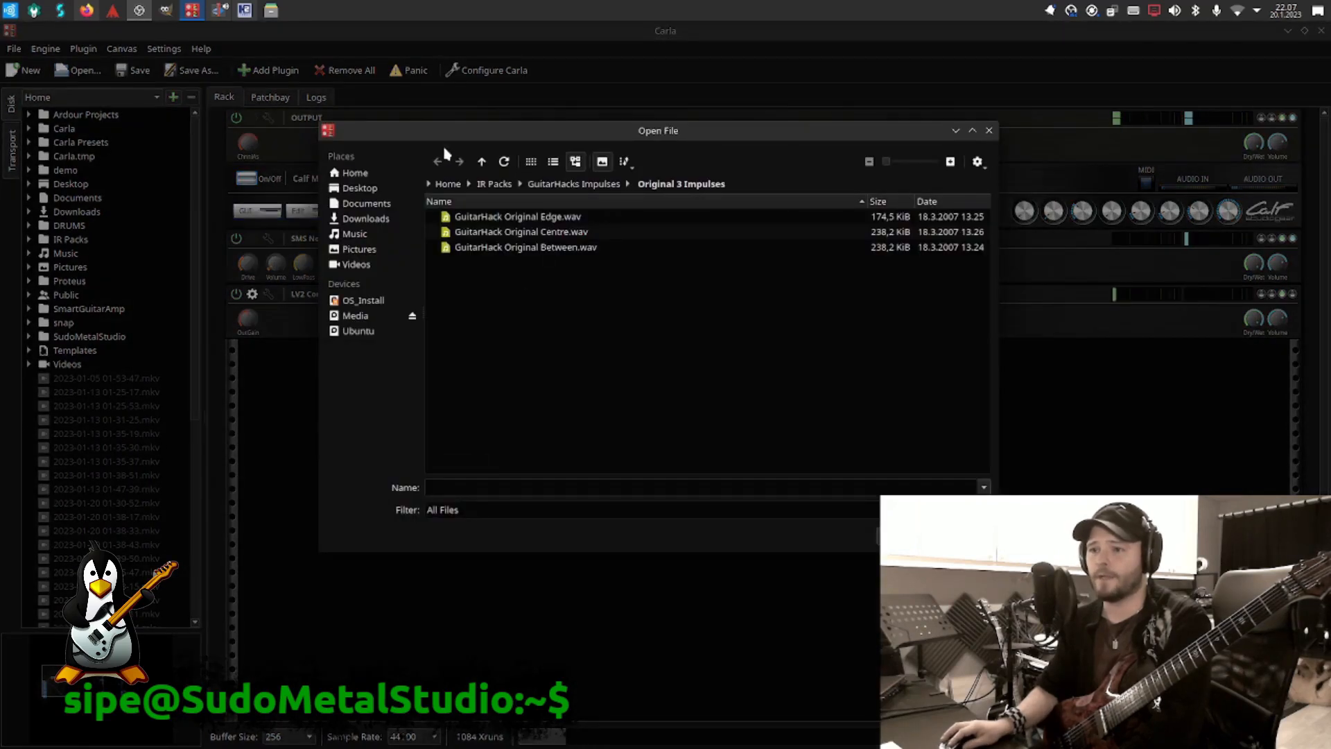
pyautogui.moveTo(624, 384)
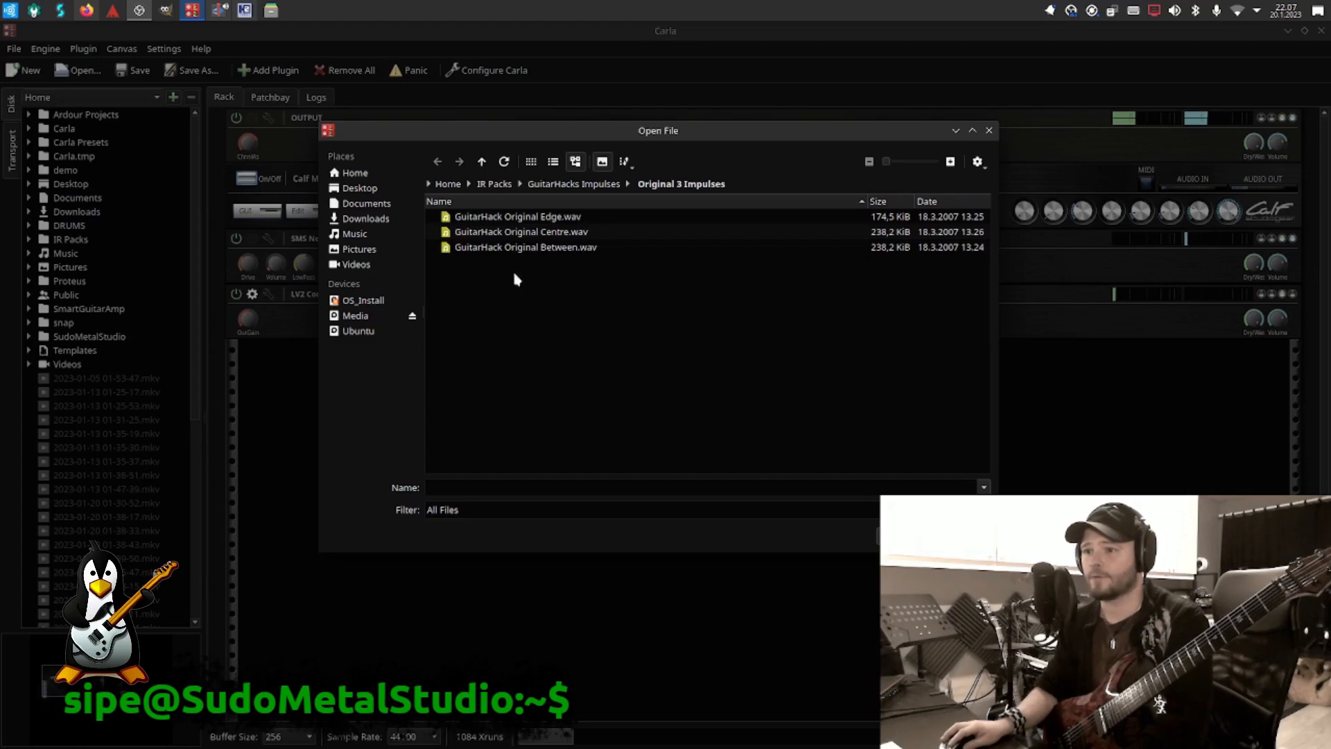
pyautogui.click(526, 247)
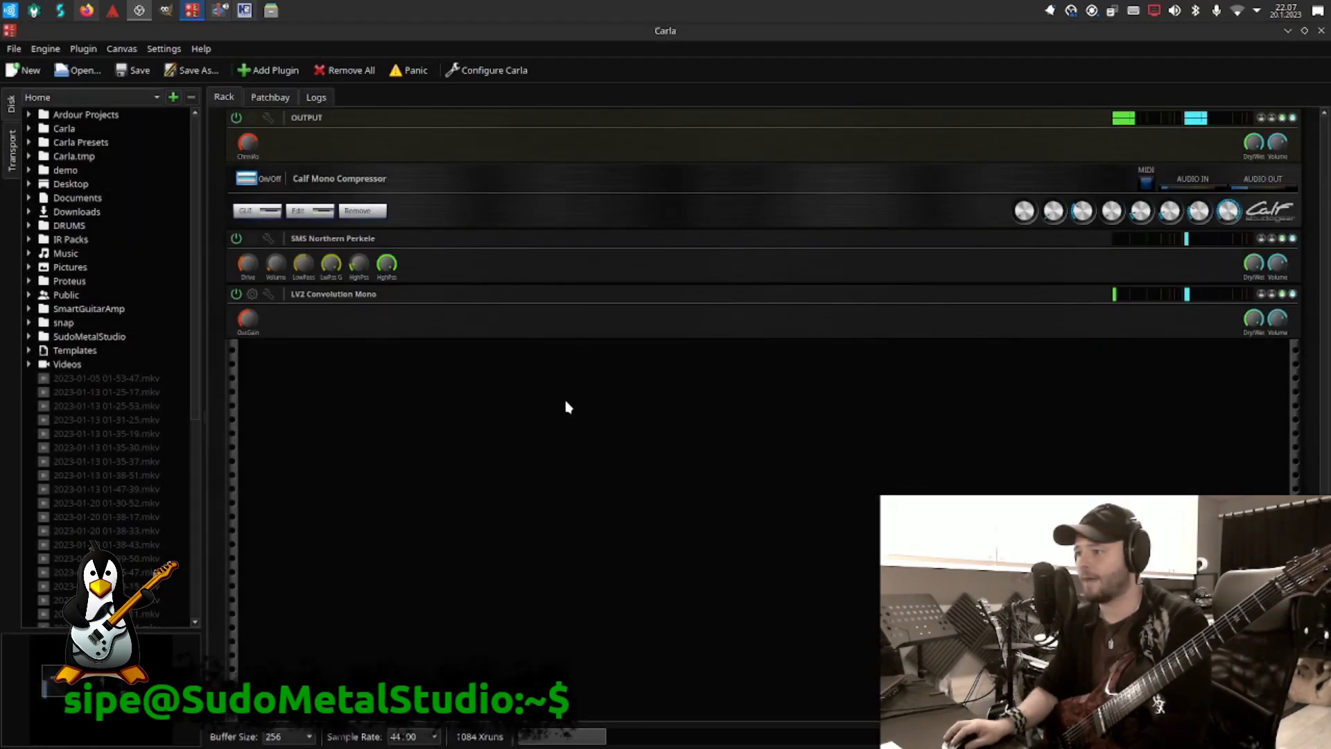
pyautogui.click(270, 97)
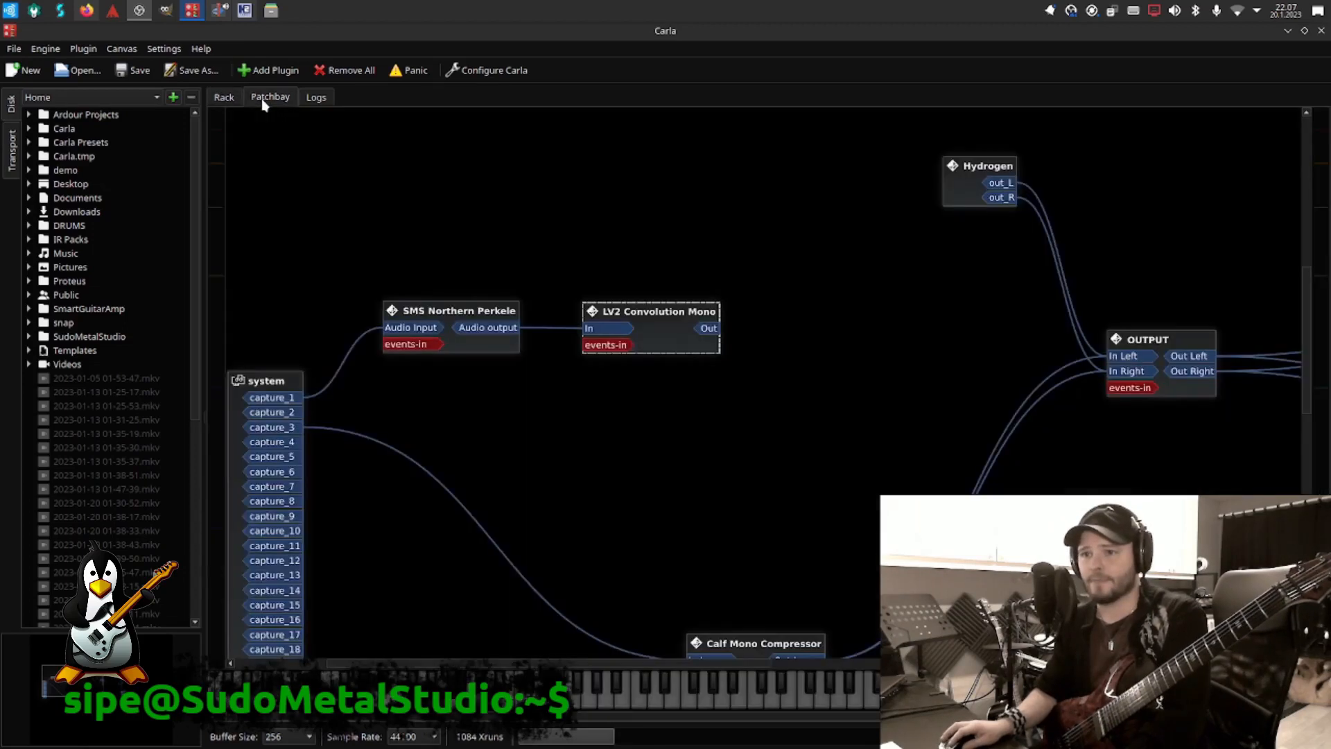
pyautogui.moveTo(891, 431)
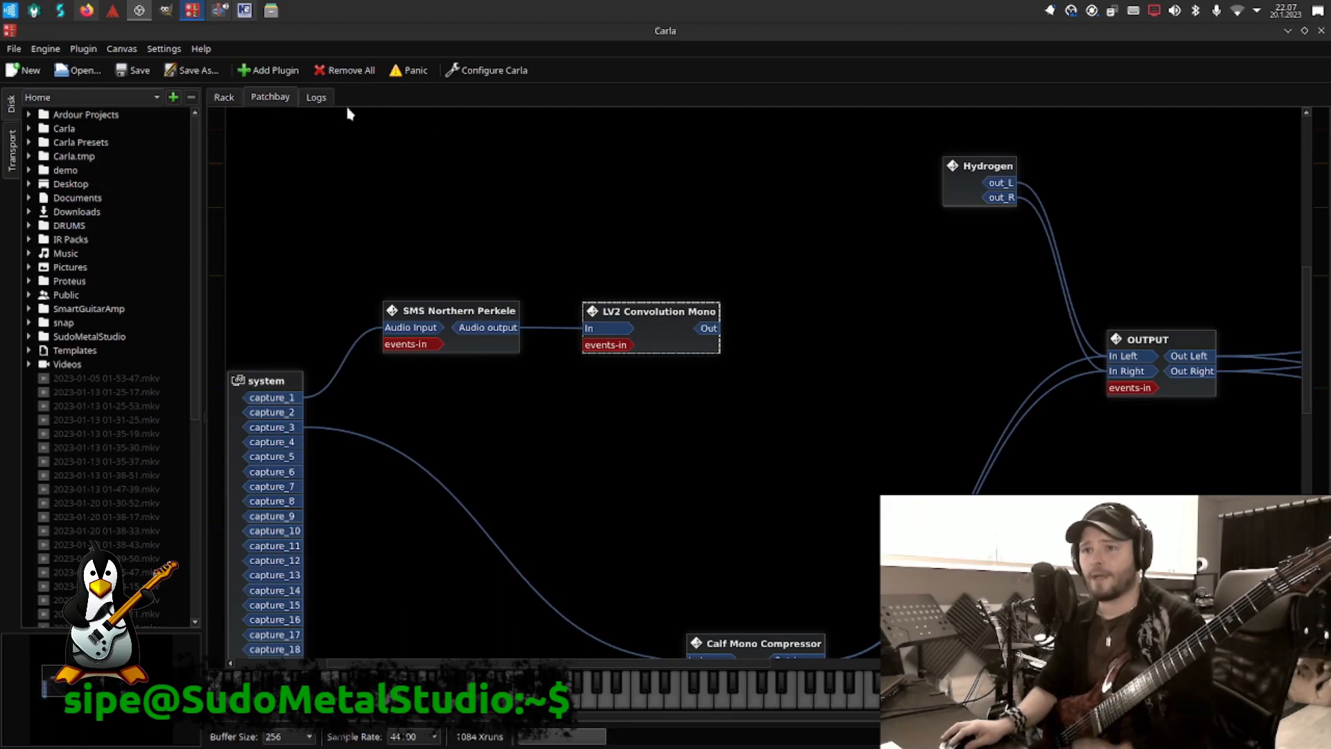
# Step: Search 'sms', add SMS Stereo Delay and place it between LV2 Convolution Mono and OUTPUT
pyautogui.click(267, 70)
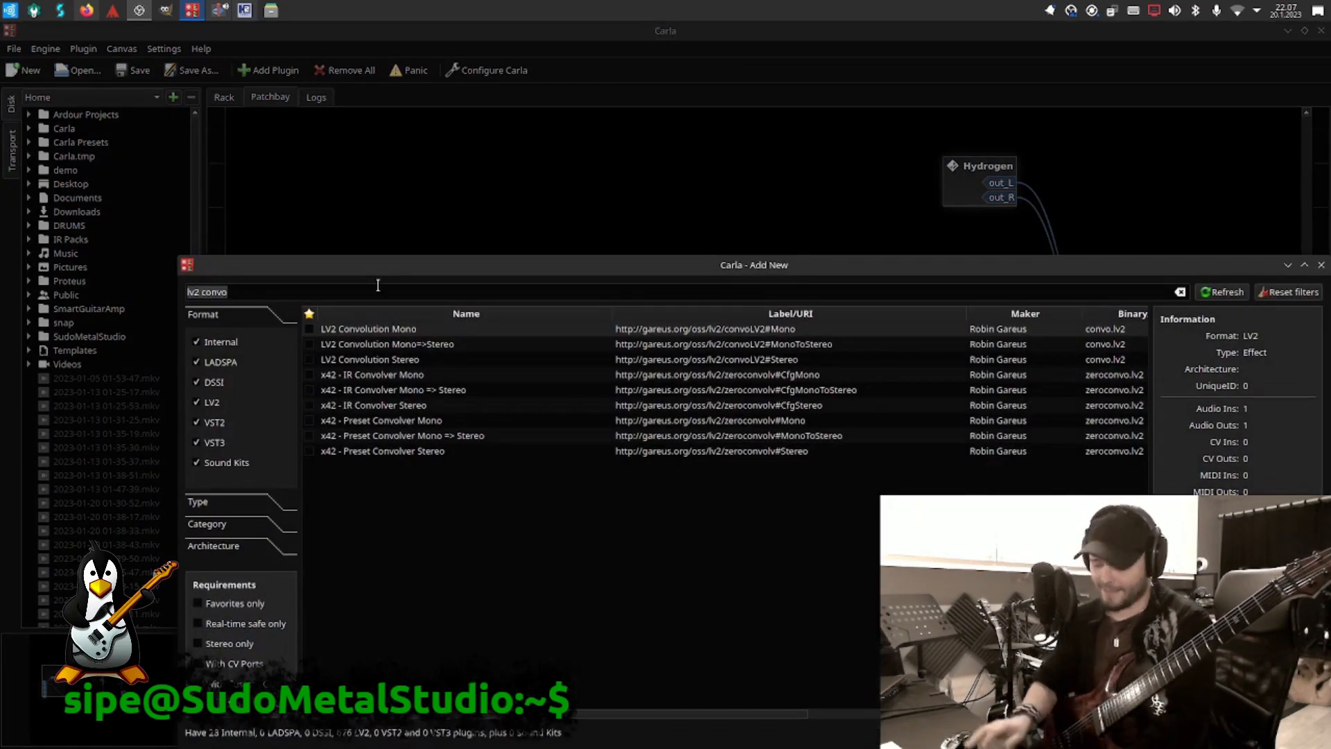
pyautogui.click(1178, 291)
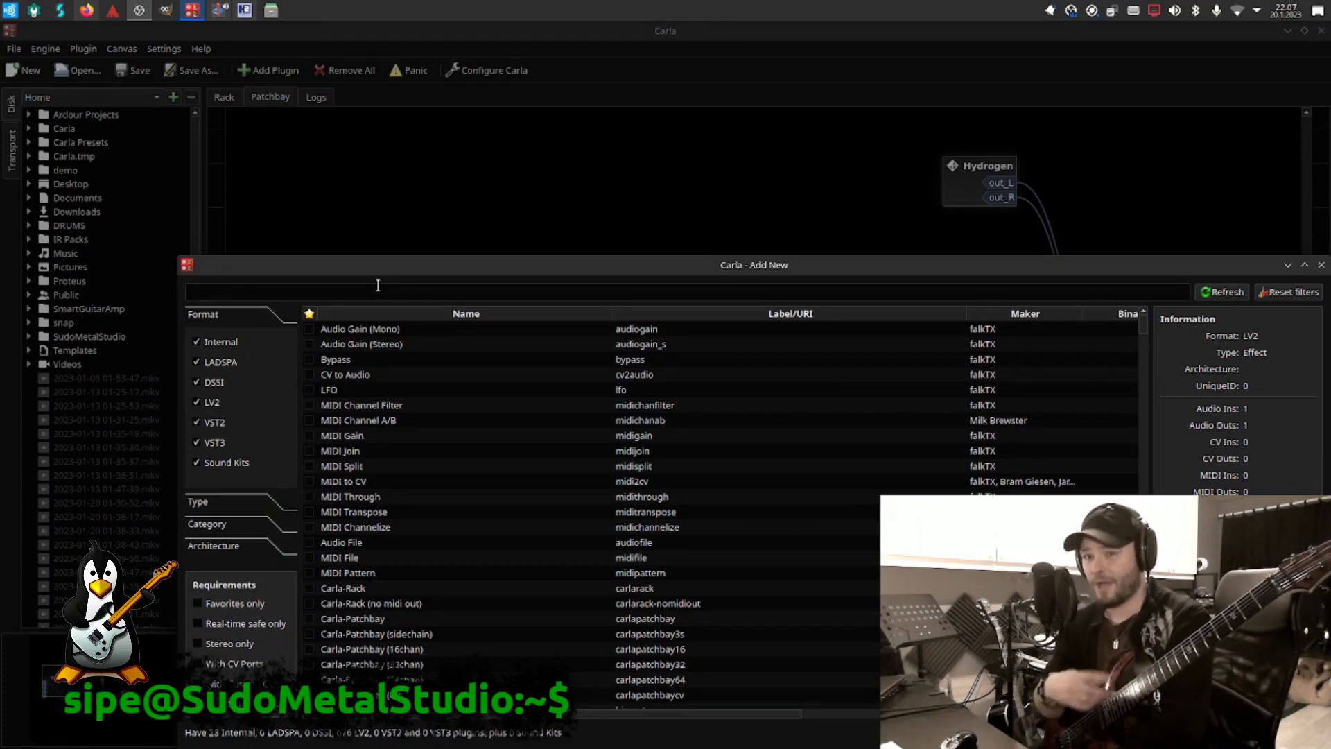
pyautogui.write('s')
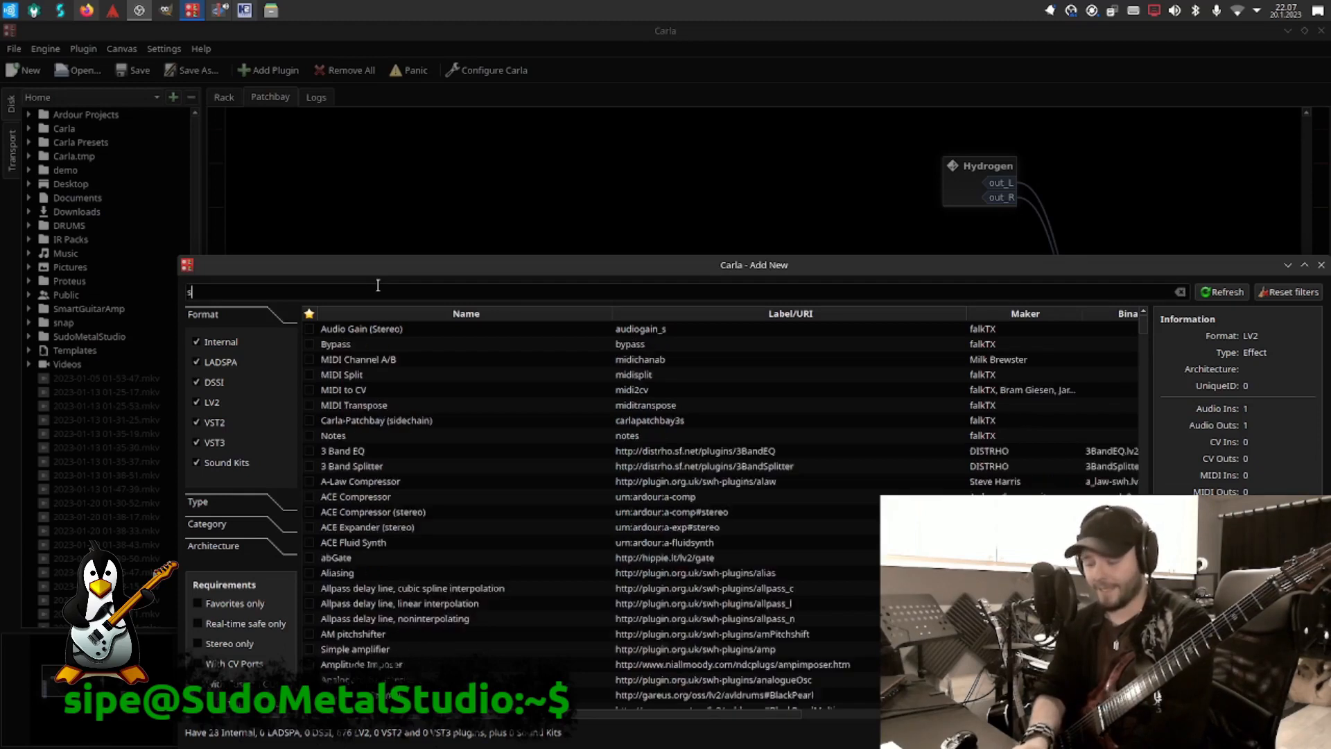
pyautogui.write('ms')
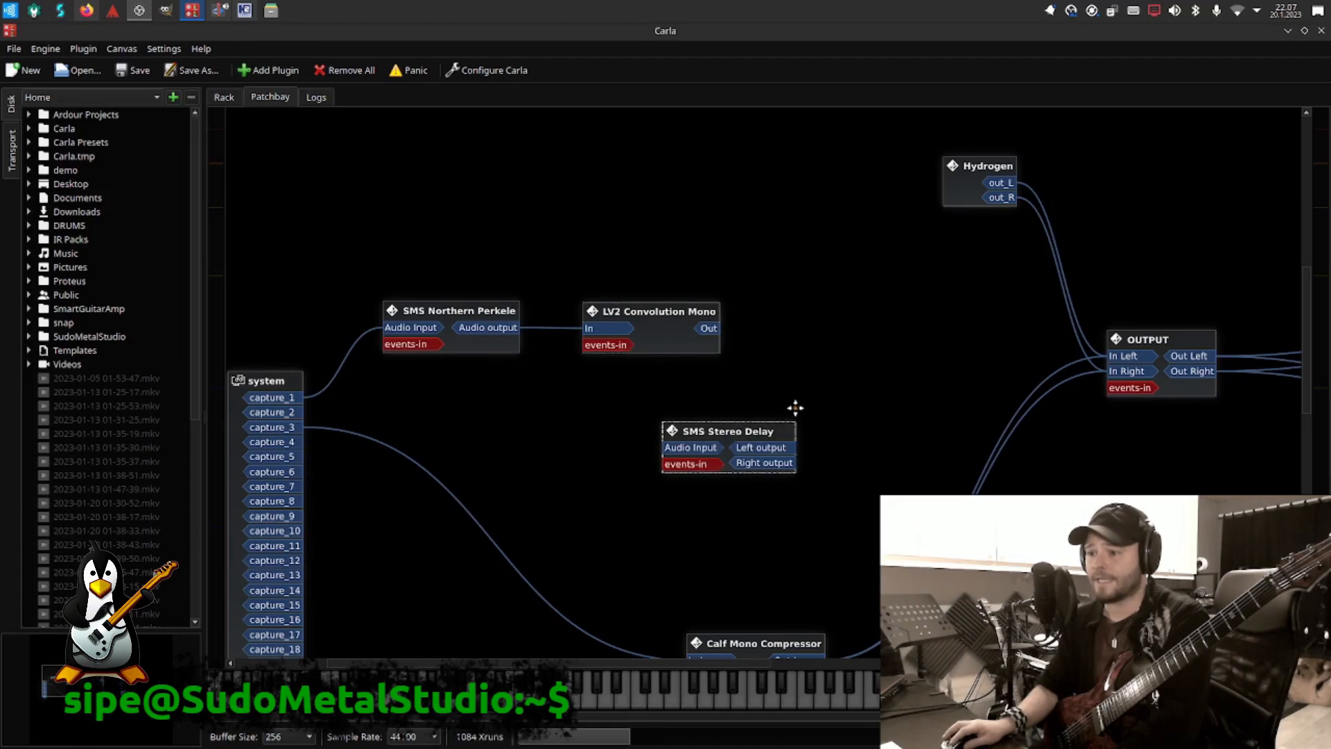
pyautogui.moveTo(728, 430); pyautogui.dragTo(867, 331)
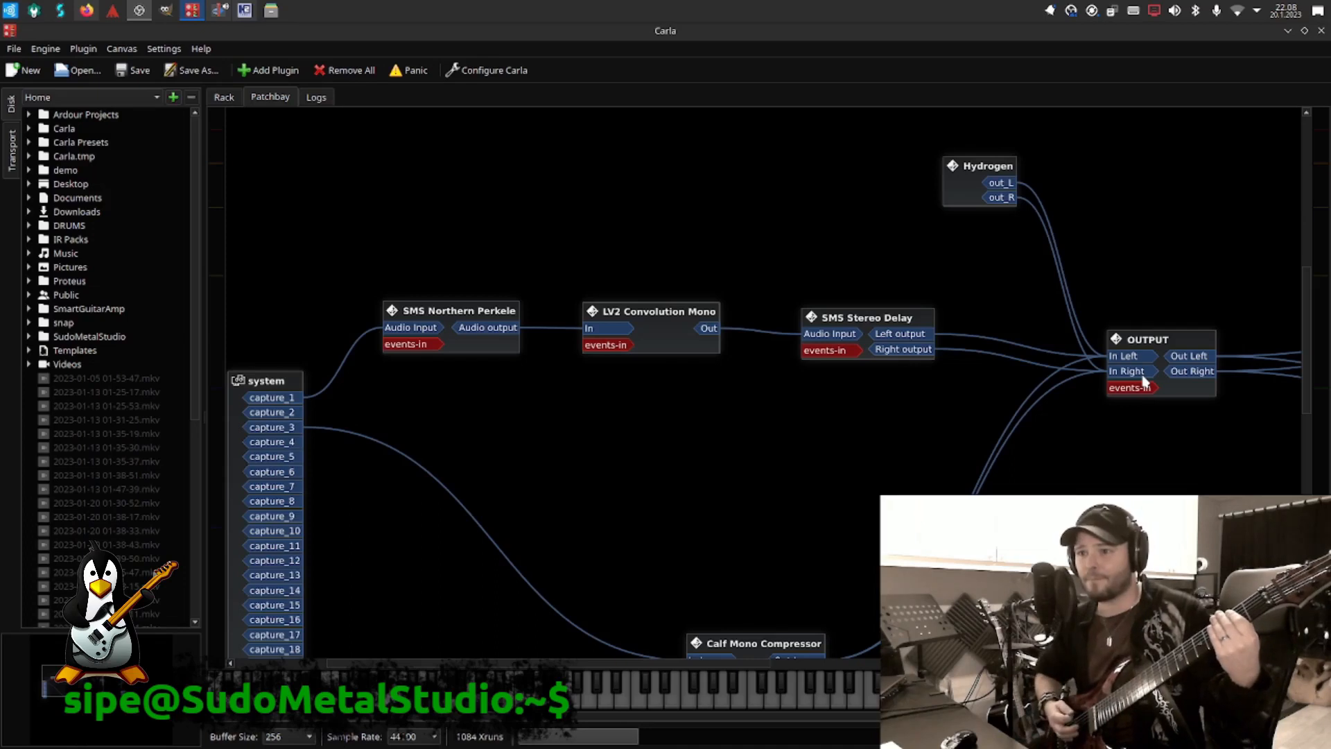
pyautogui.moveTo(299, 128)
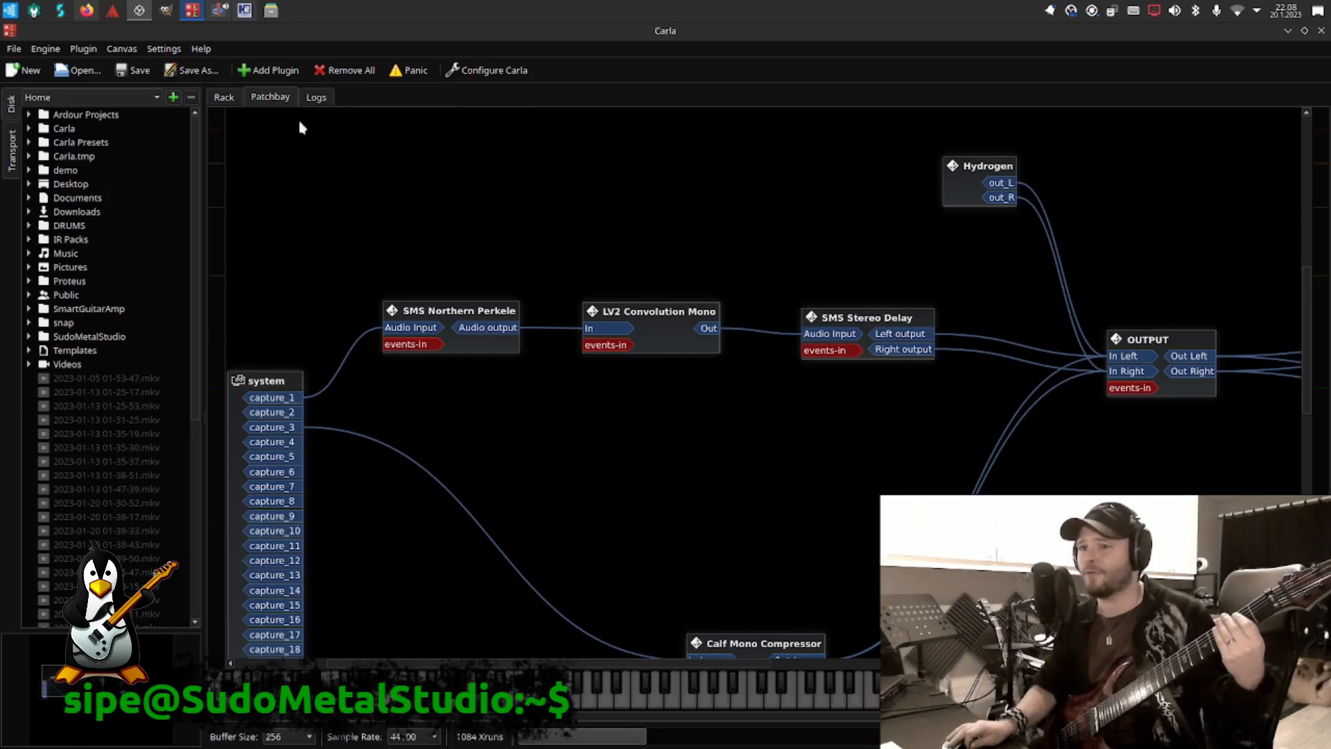
# Step: Show the rack listing the compressor, Northern Perkele, convolution and Stereo Delay controls
pyautogui.click(223, 98)
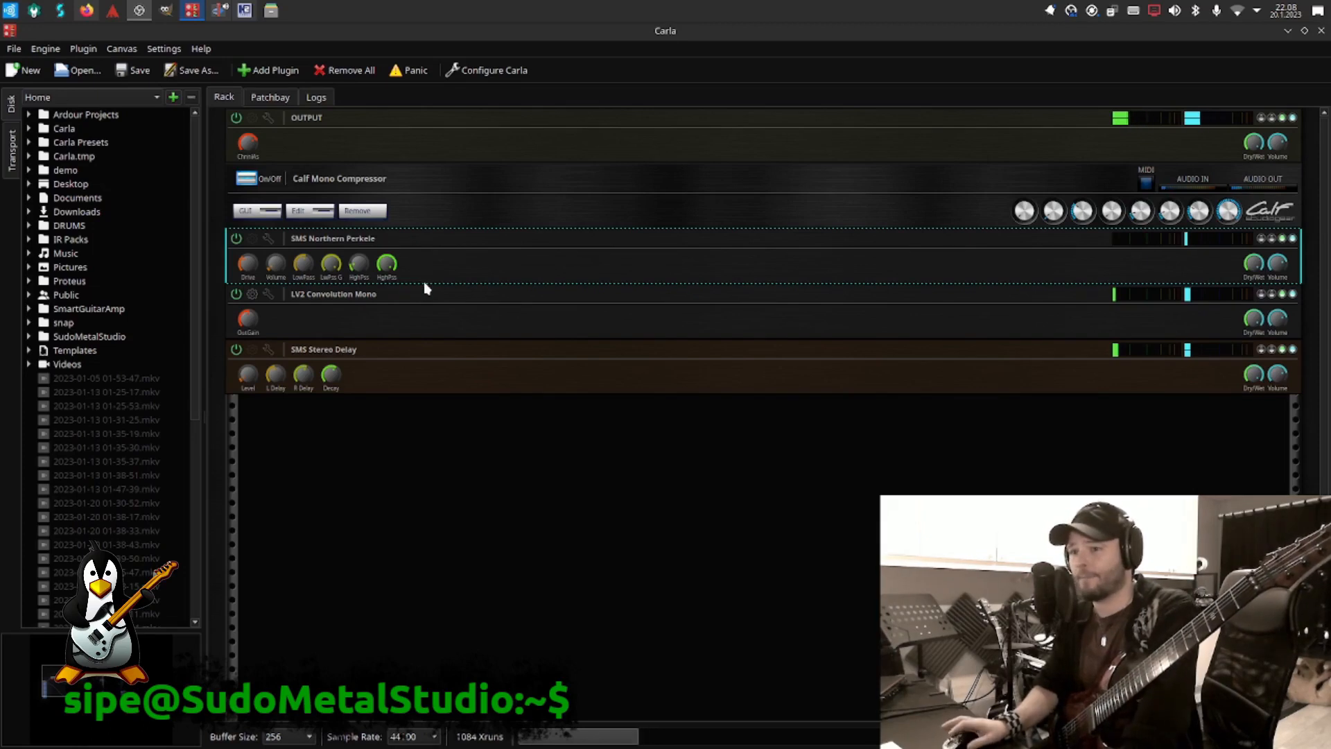
pyautogui.moveTo(426, 222)
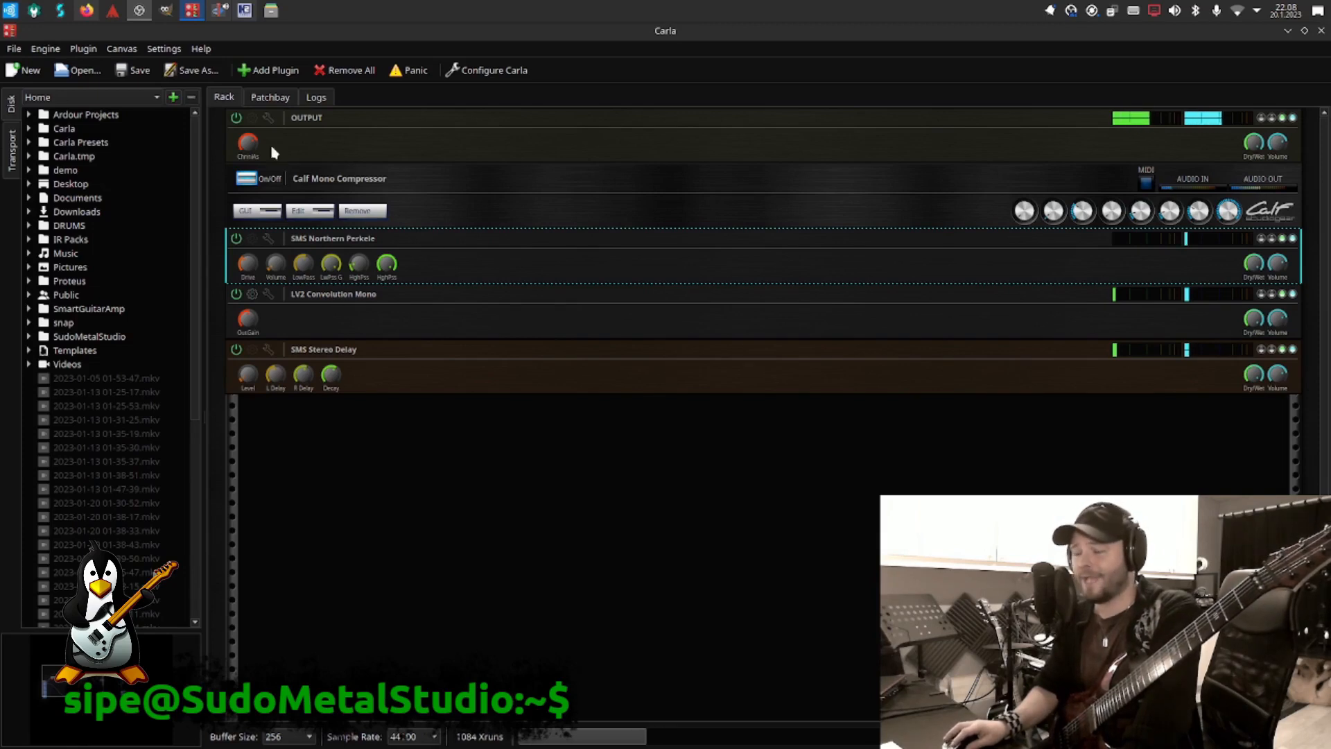
pyautogui.moveTo(507, 296)
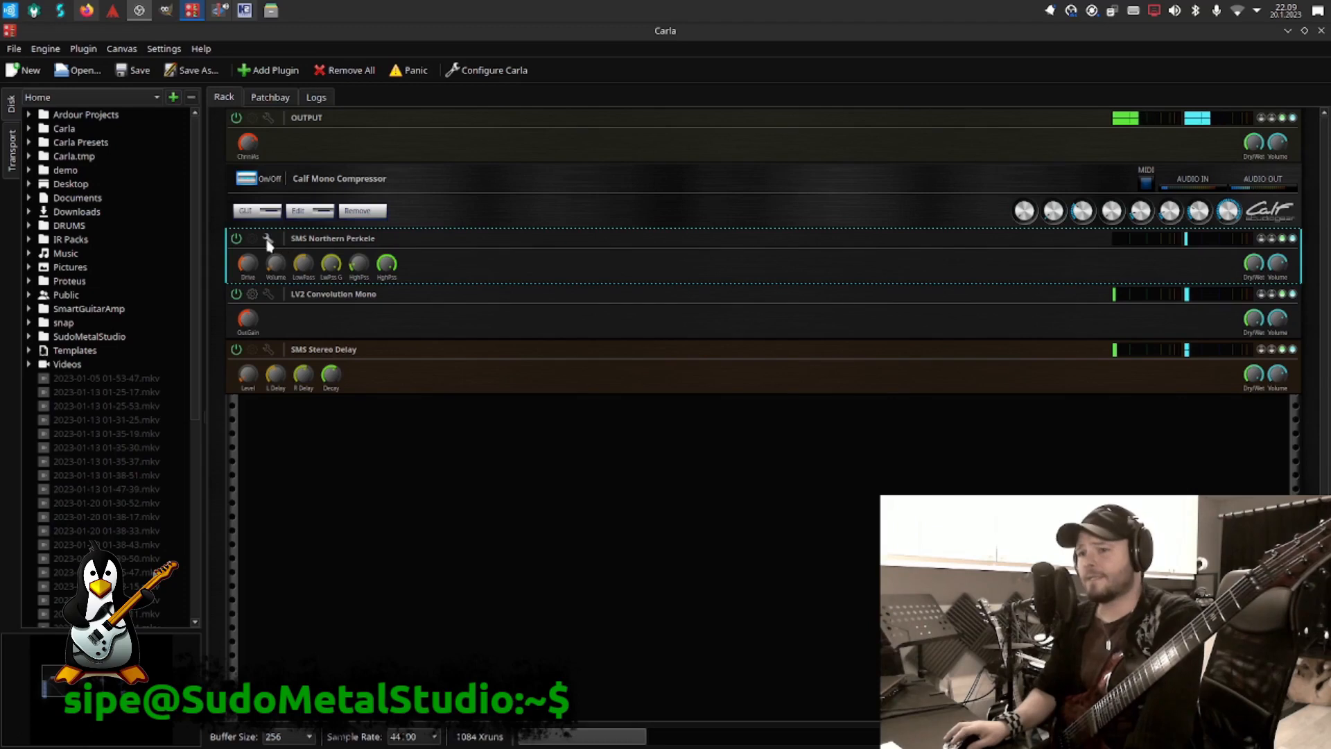
# Step: Show Northern Perkele's Parameters window beside the patchbay and leave Enable switched on
pyautogui.click(251, 238)
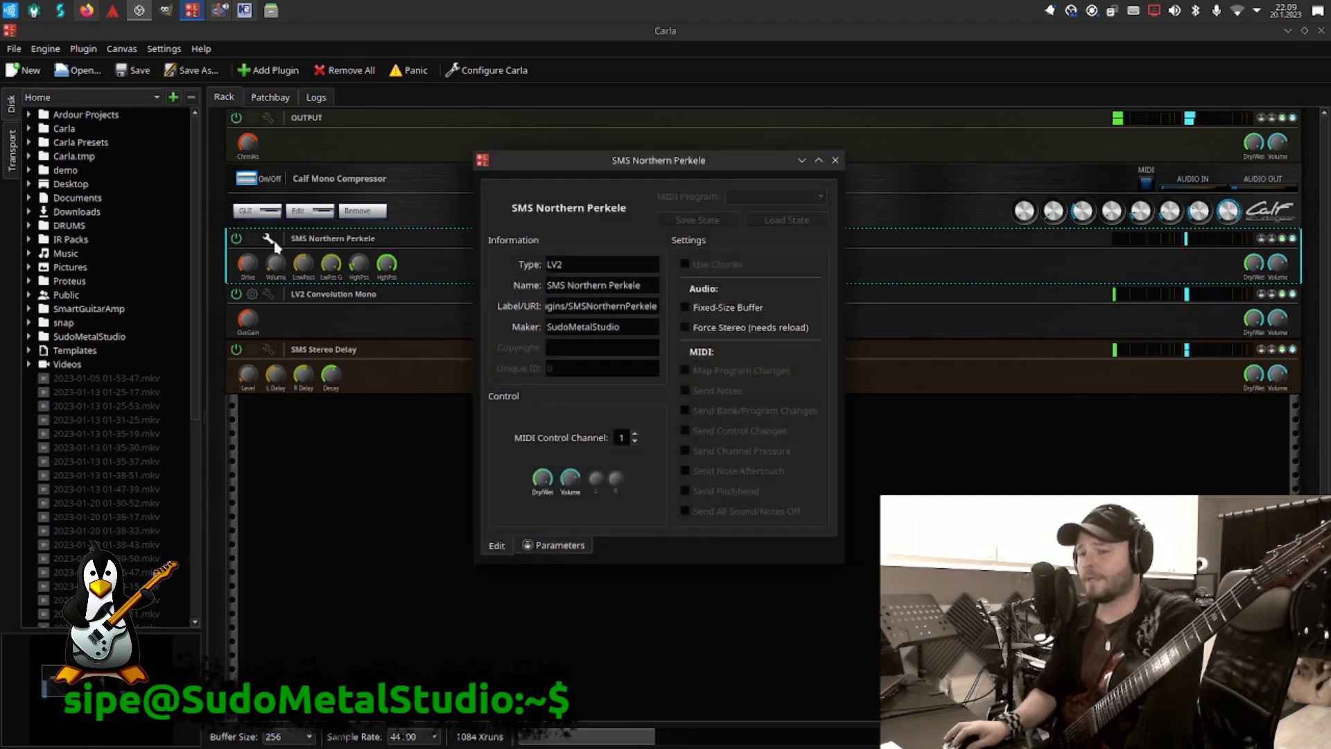
pyautogui.click(553, 545)
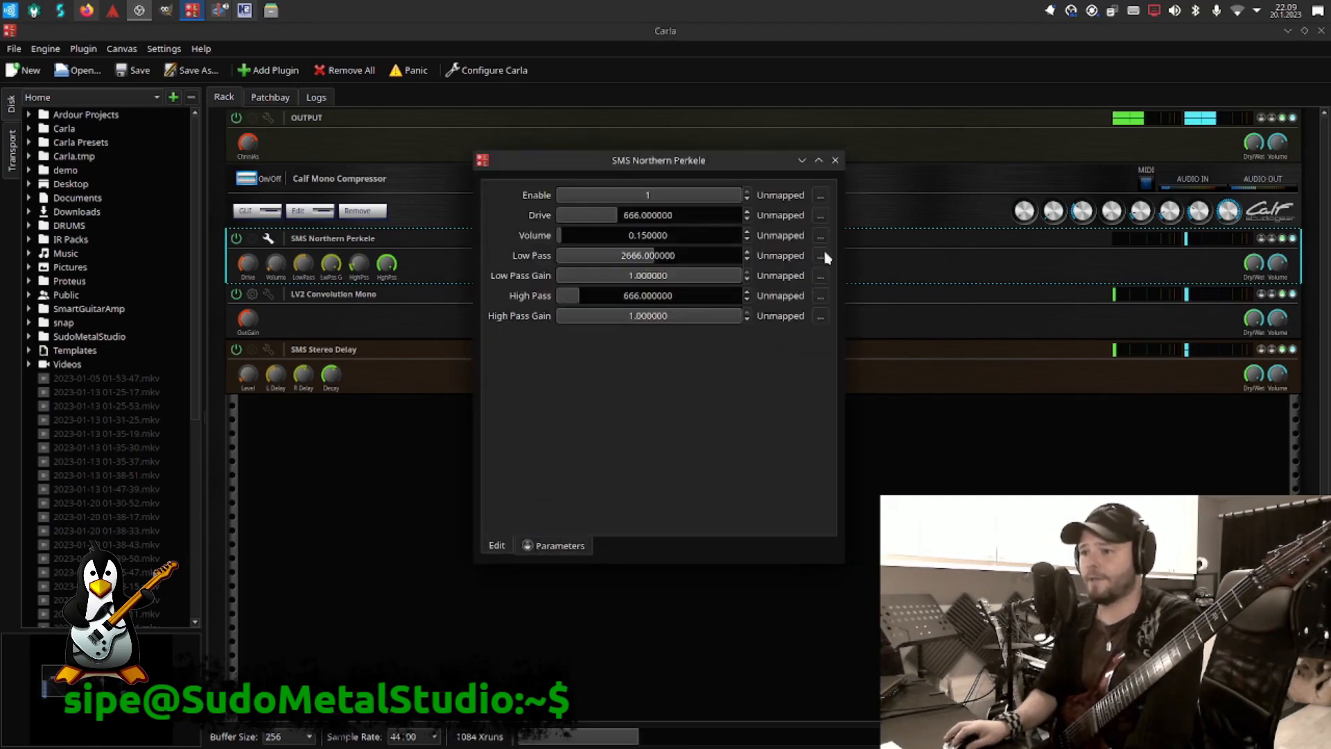
pyautogui.click(270, 97)
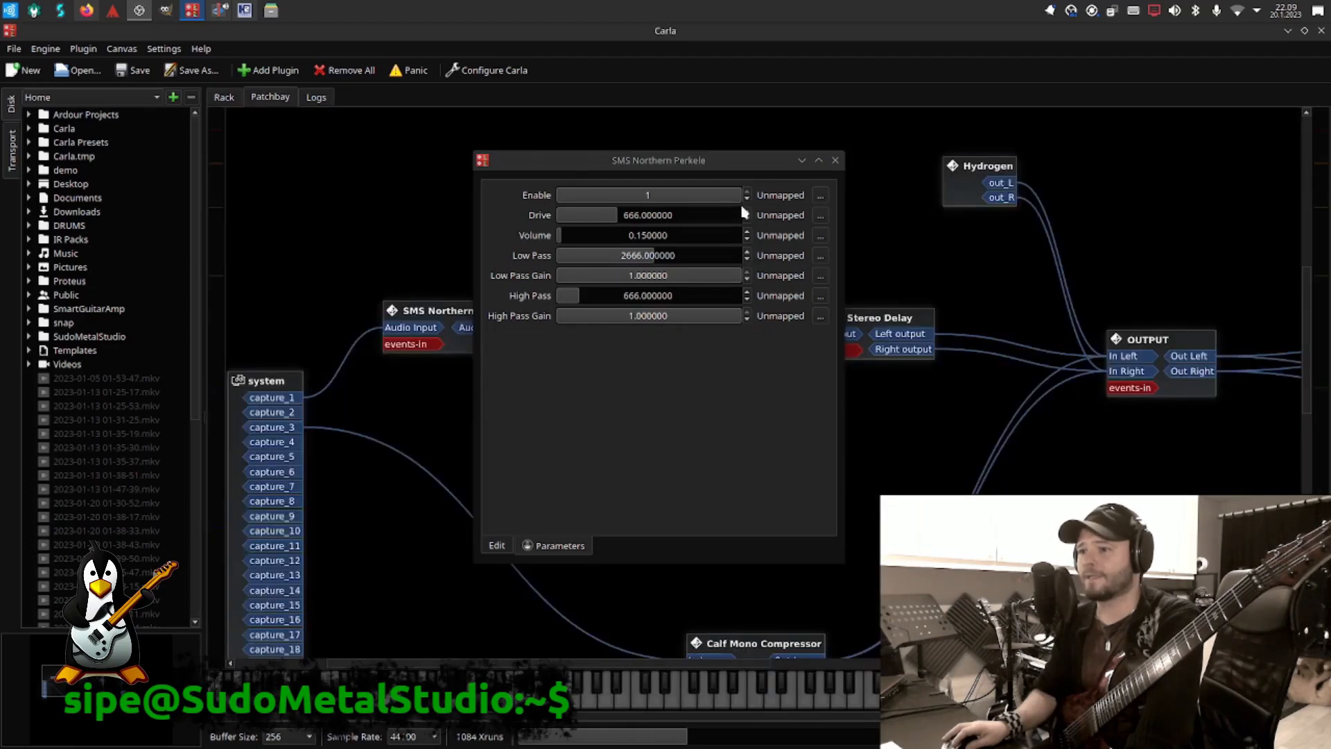
pyautogui.moveTo(657, 160); pyautogui.dragTo(804, 256)
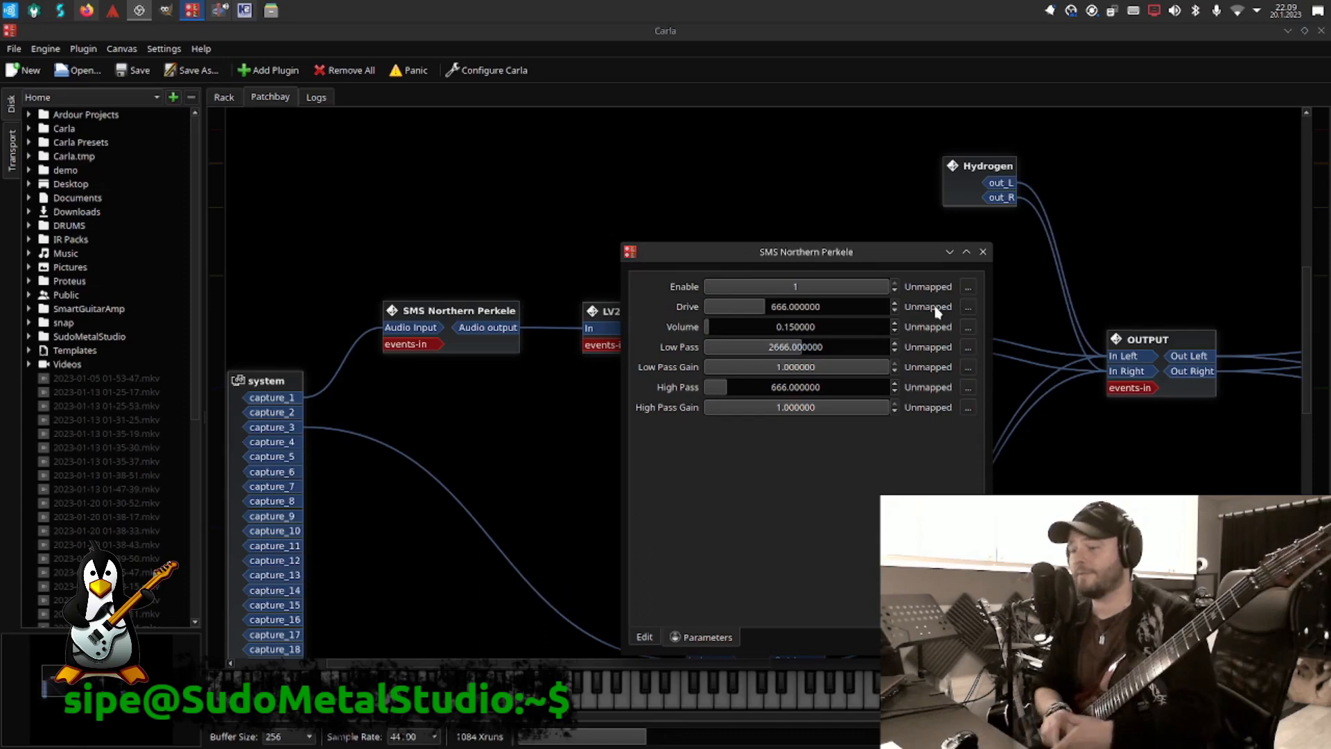
pyautogui.moveTo(780, 296)
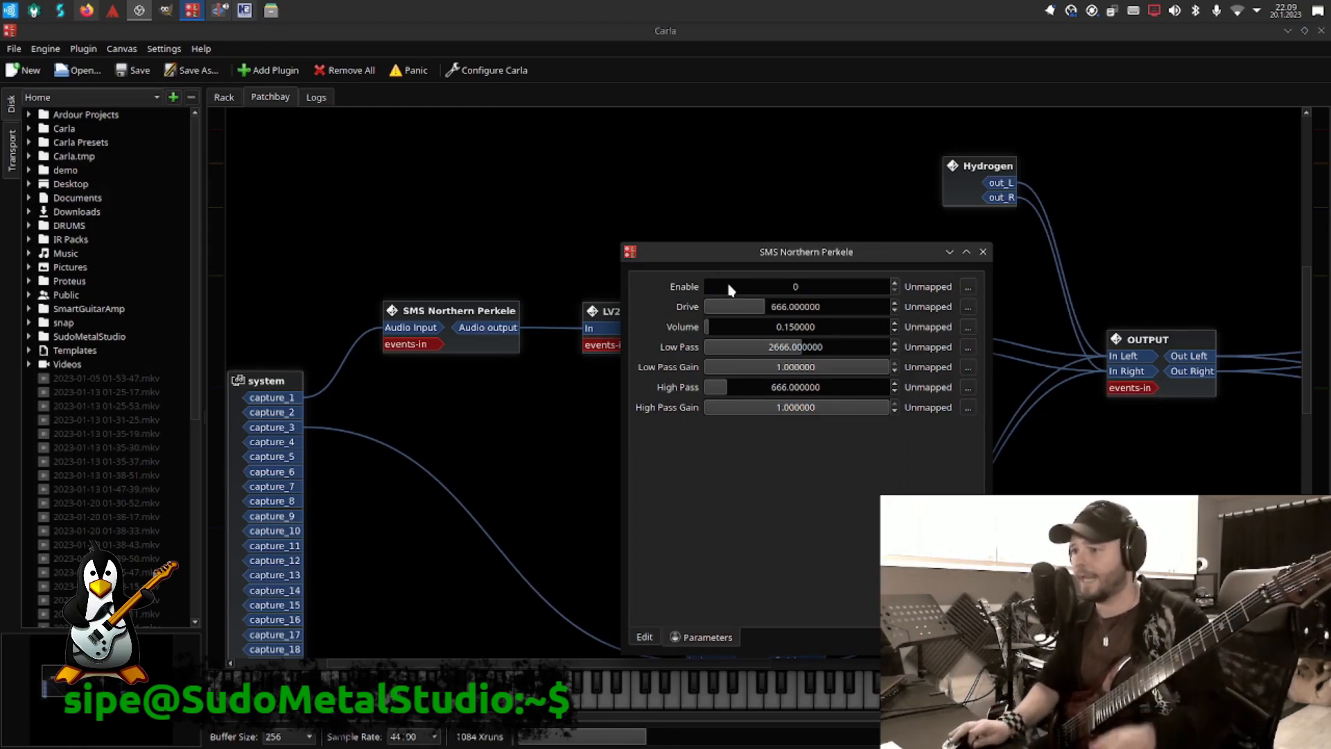
pyautogui.click(795, 285)
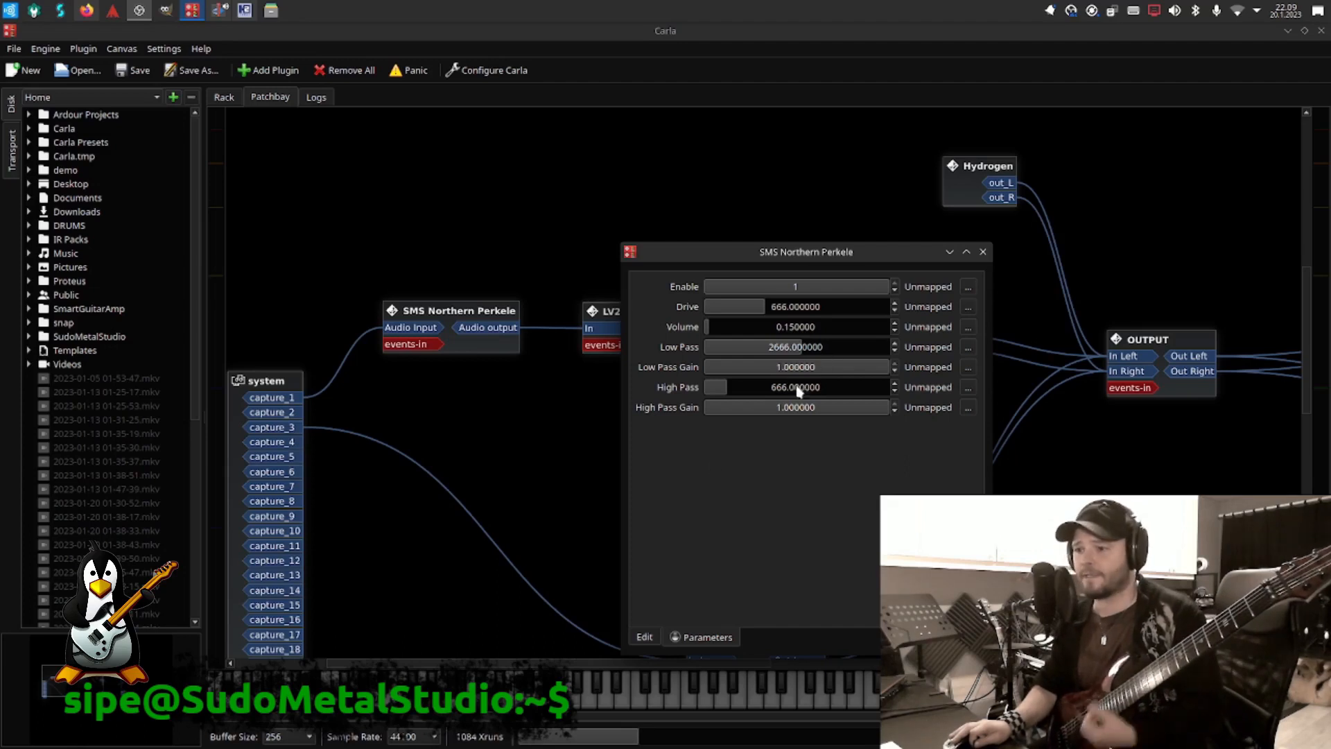
pyautogui.moveTo(805, 477)
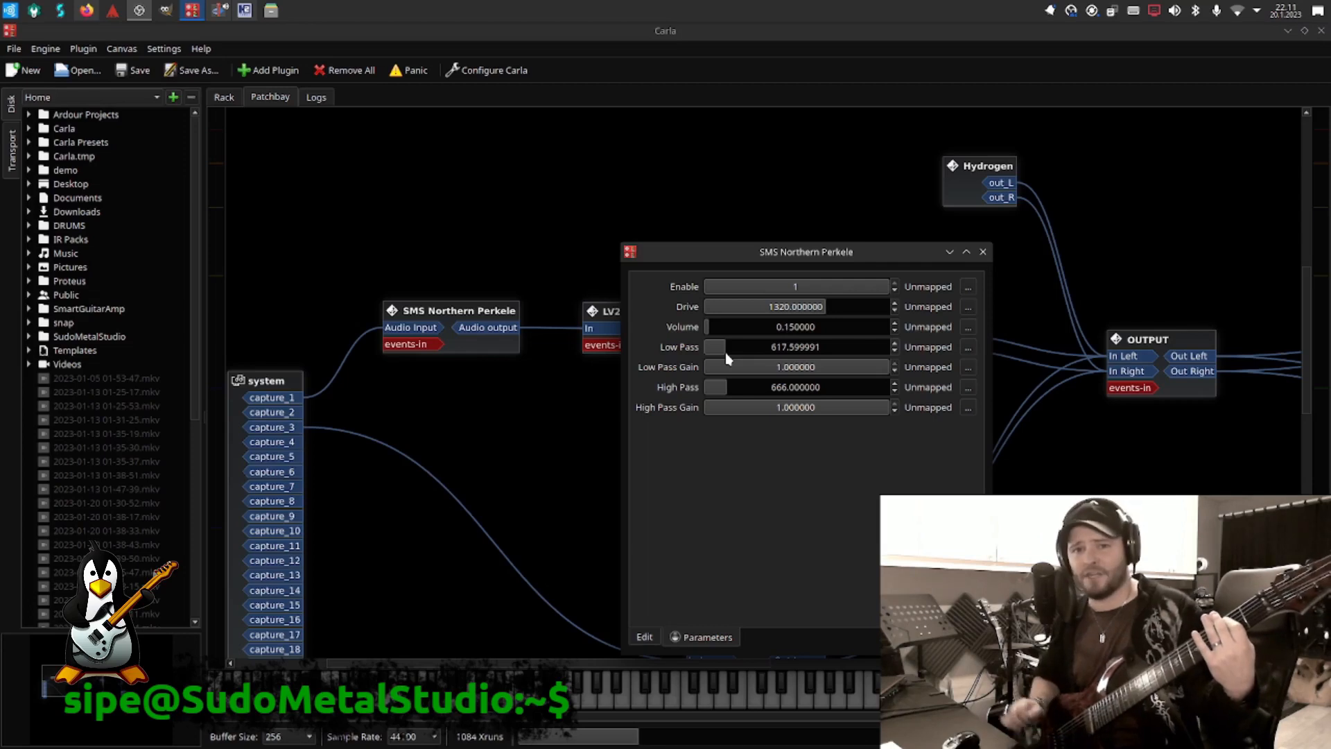
# Step: Set Low Pass 3107.6, High Pass Gain 0.56, High Pass 1704.7, Drive 44.6 and Volume 0.32
pyautogui.moveTo(725, 346); pyautogui.dragTo(819, 347)
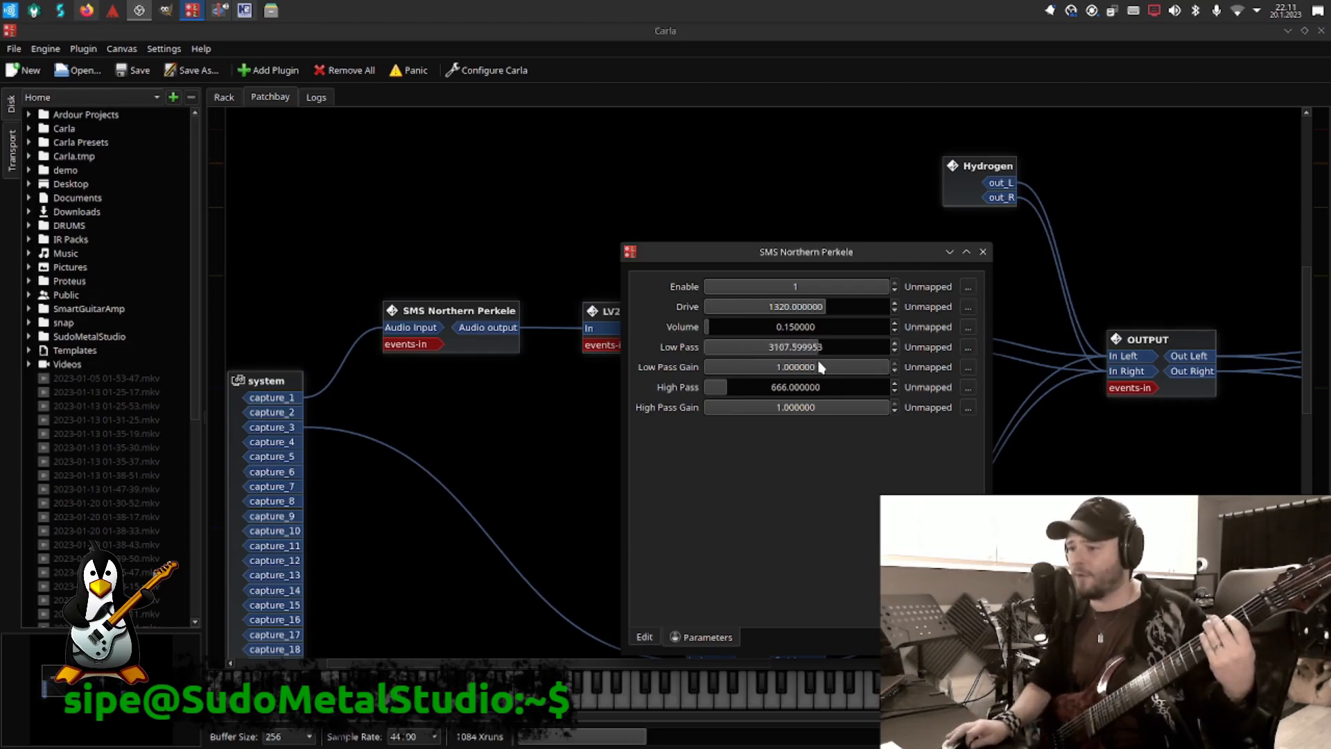
pyautogui.moveTo(857, 406); pyautogui.dragTo(798, 406)
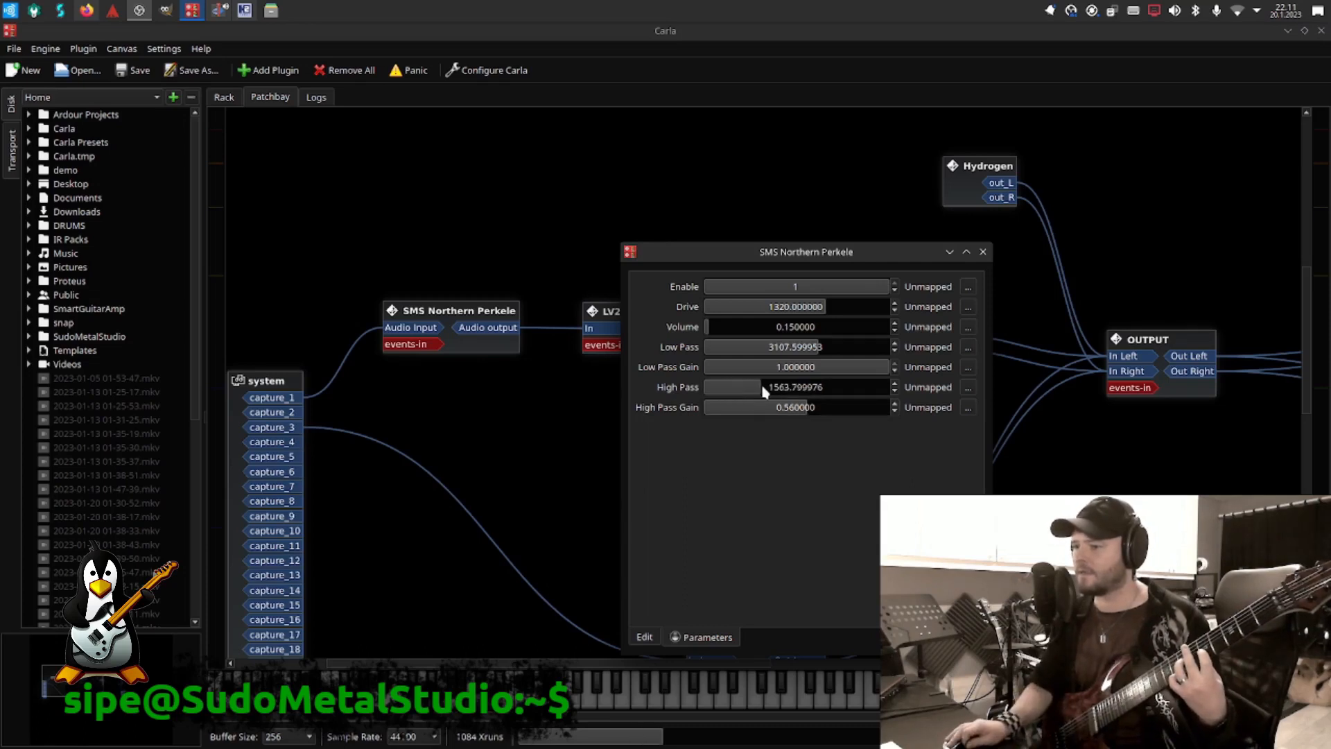
pyautogui.moveTo(764, 387); pyautogui.dragTo(772, 387)
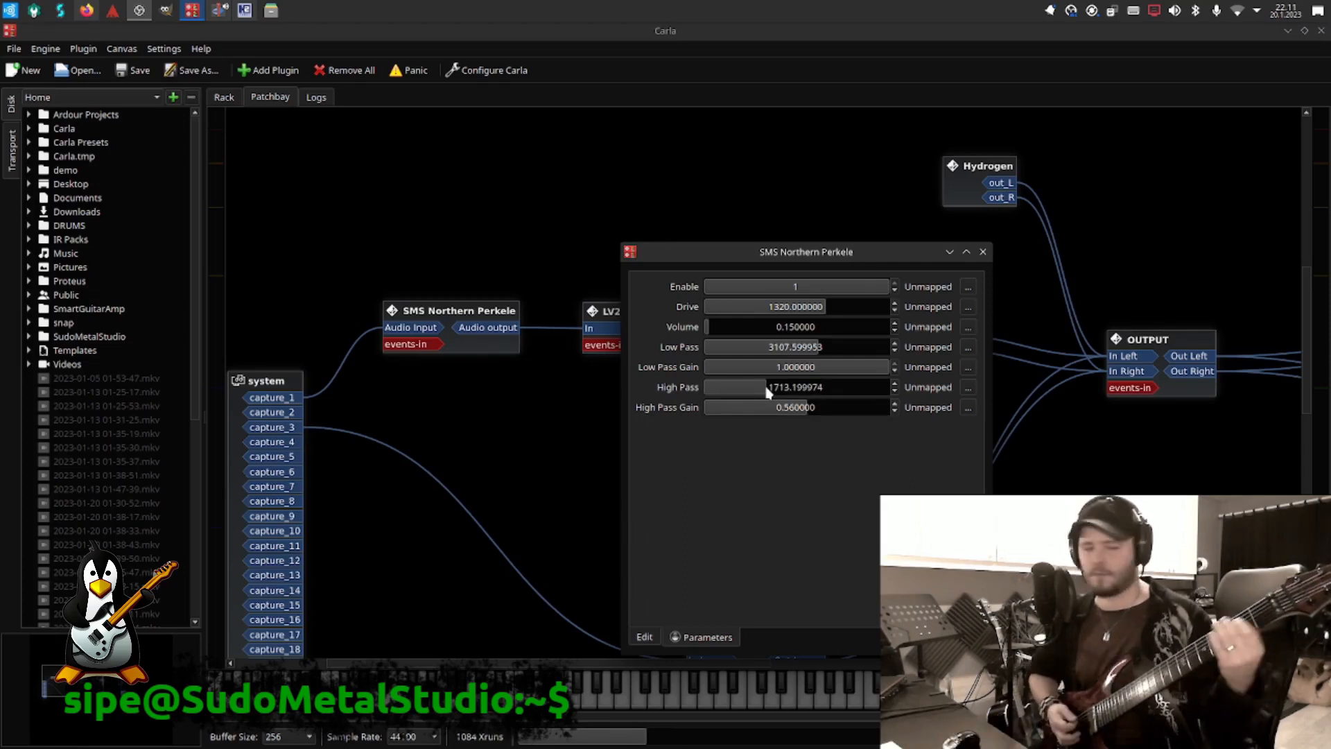
pyautogui.moveTo(772, 387); pyautogui.dragTo(780, 387)
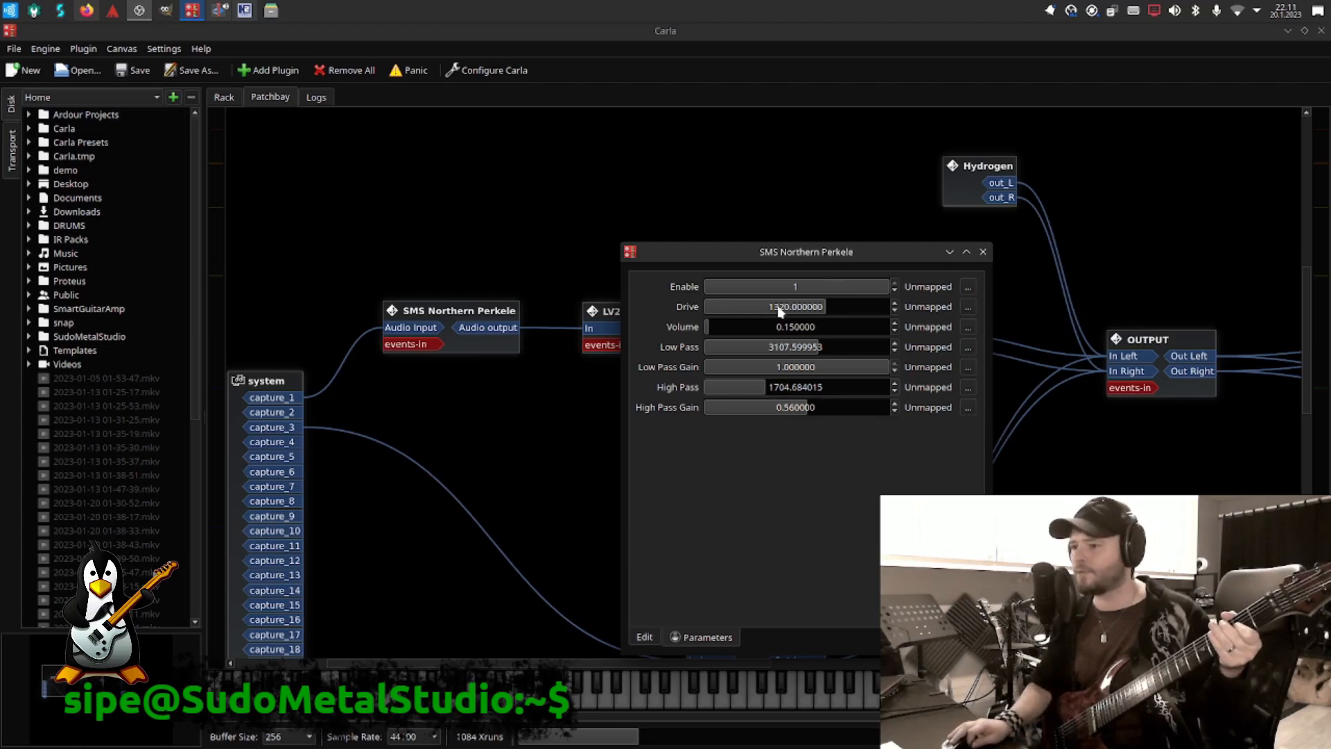
pyautogui.moveTo(832, 306); pyautogui.dragTo(717, 307)
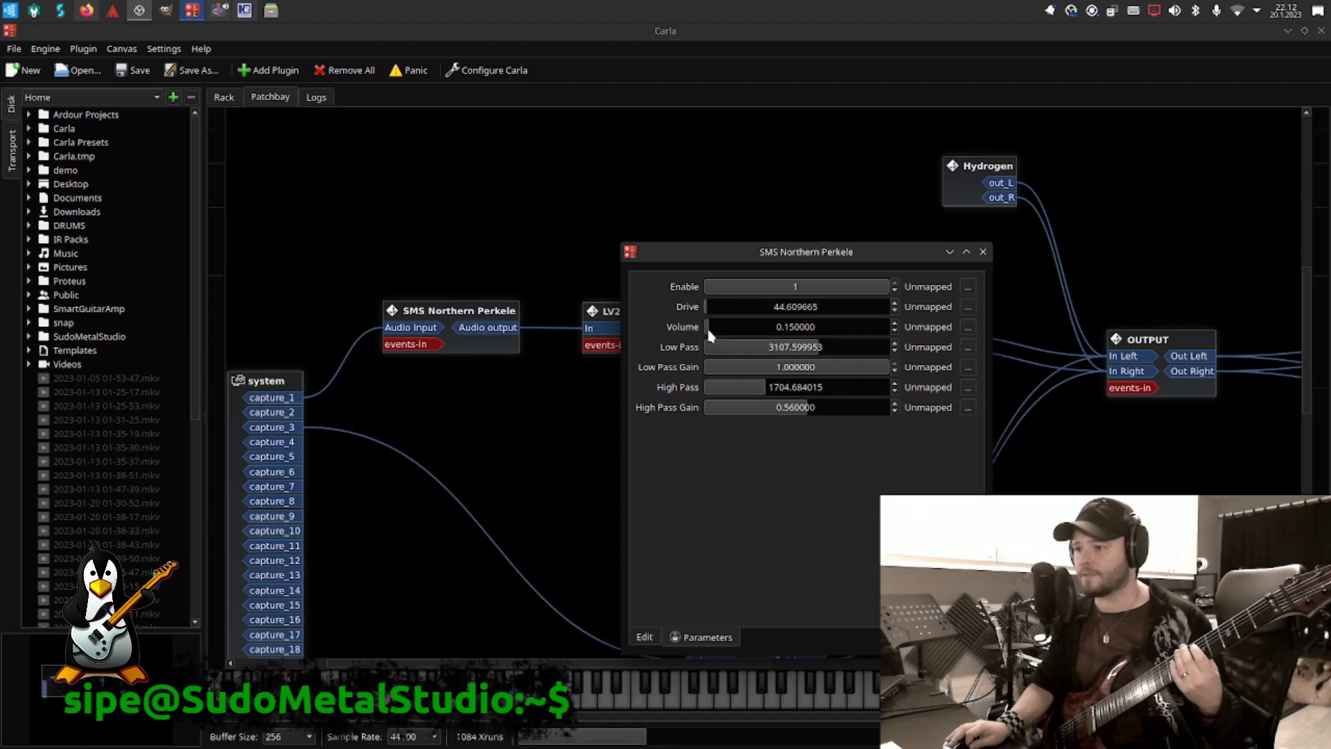
pyautogui.moveTo(710, 326); pyautogui.dragTo(717, 326)
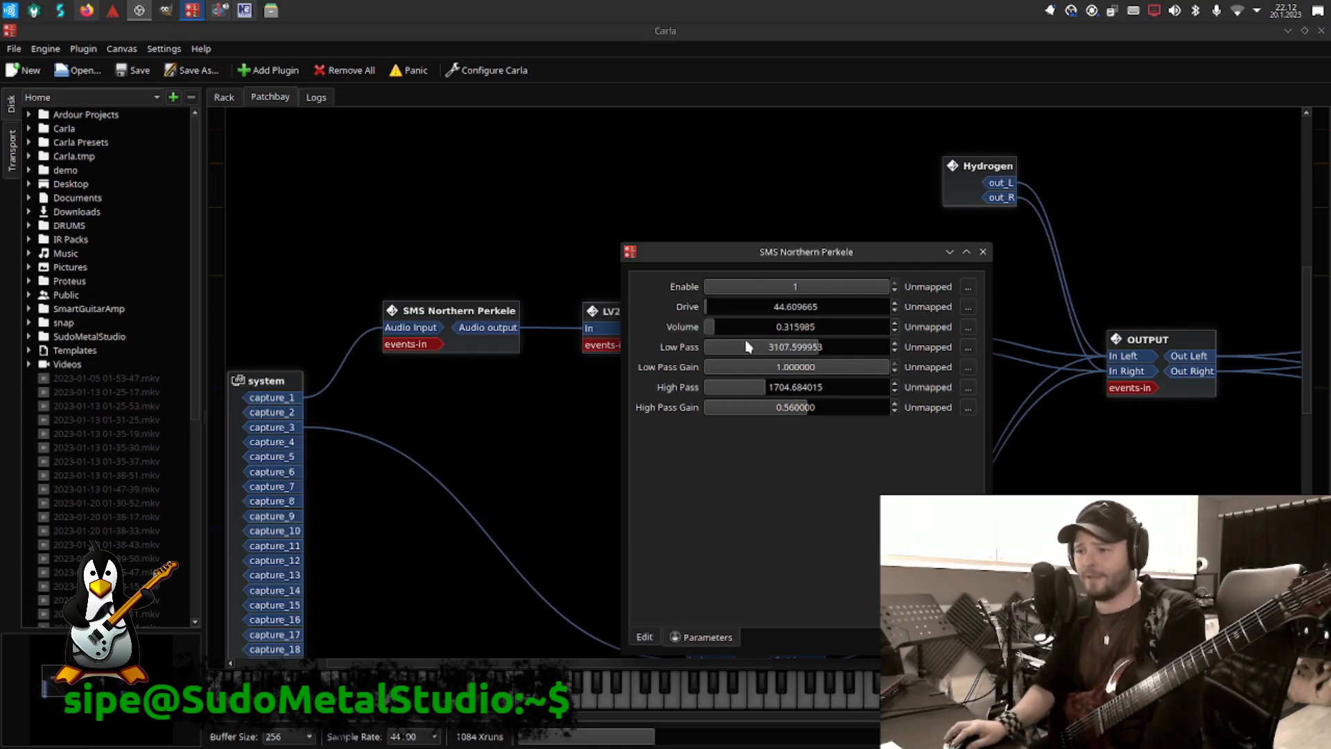
pyautogui.moveTo(760, 325)
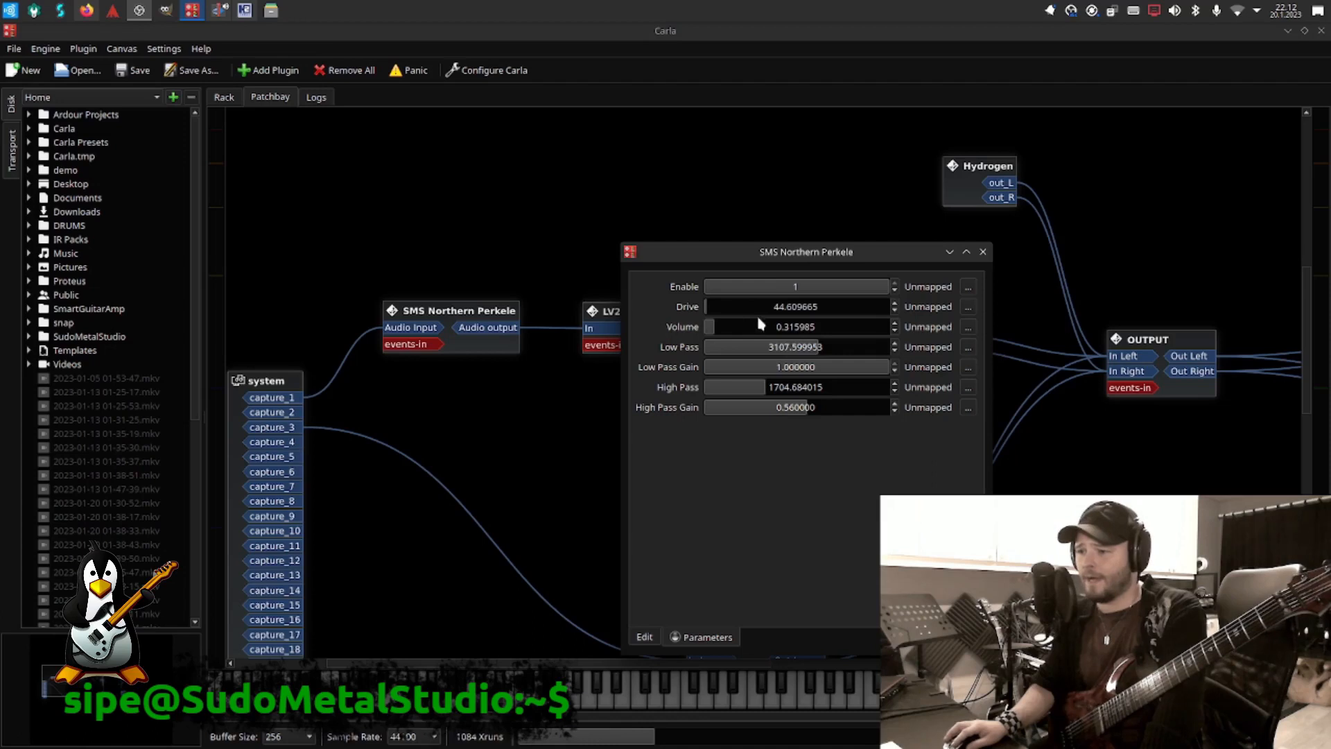
pyautogui.moveTo(823, 330)
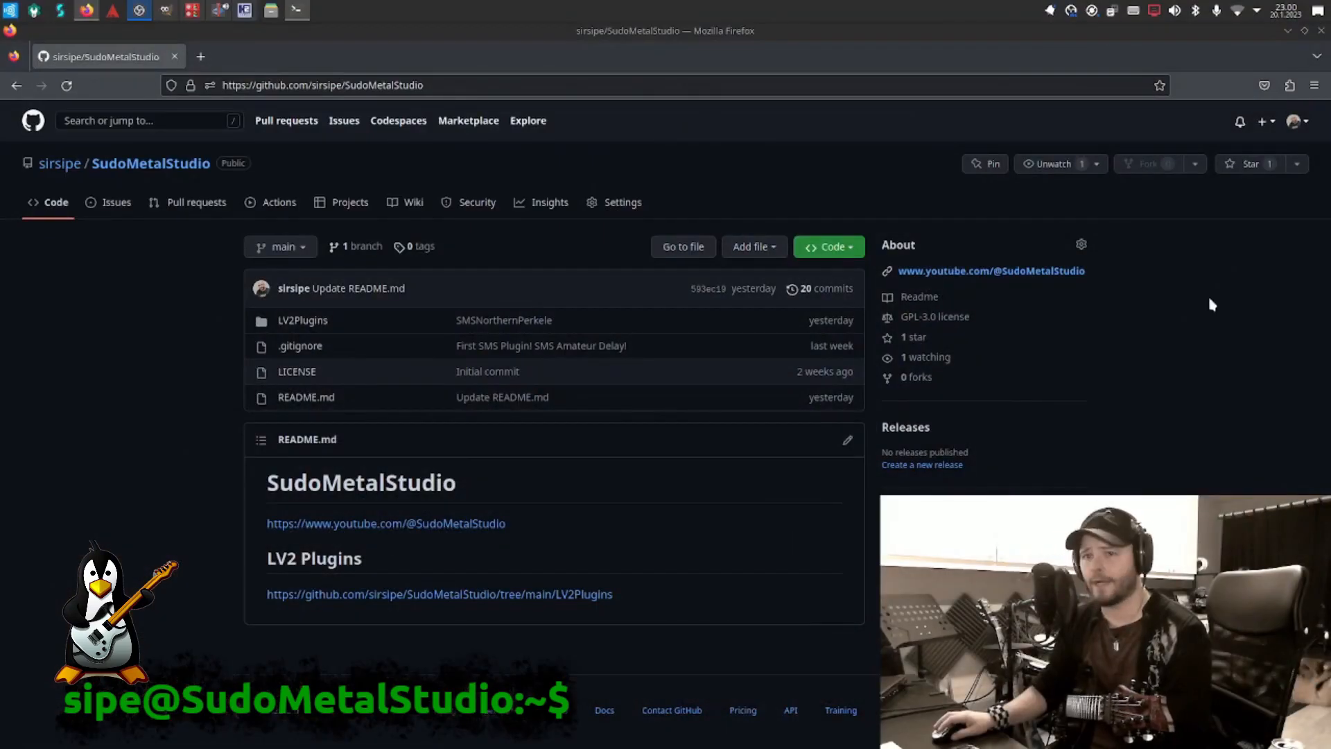
# Step: Select the github.com/sirsipe/SudoMetalStudio address in Firefox for copying
pyautogui.click(323, 84)
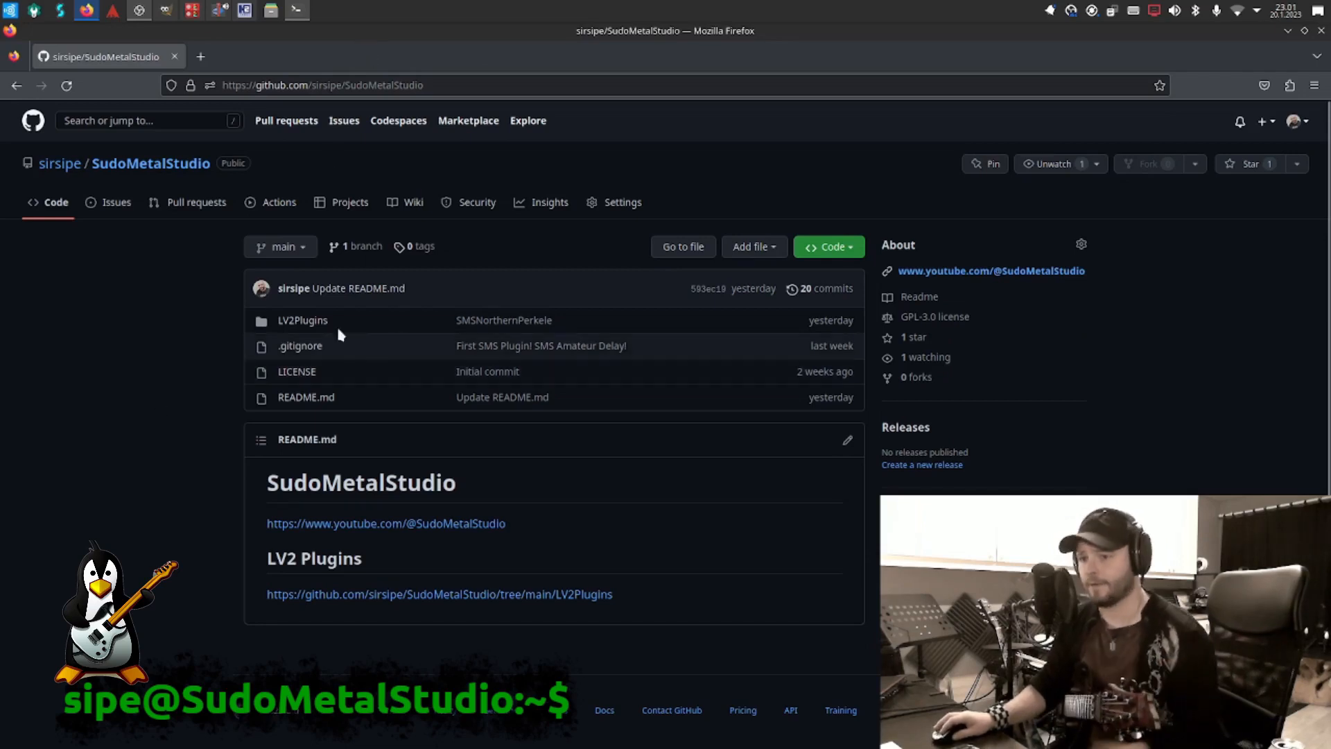
pyautogui.moveTo(302, 320)
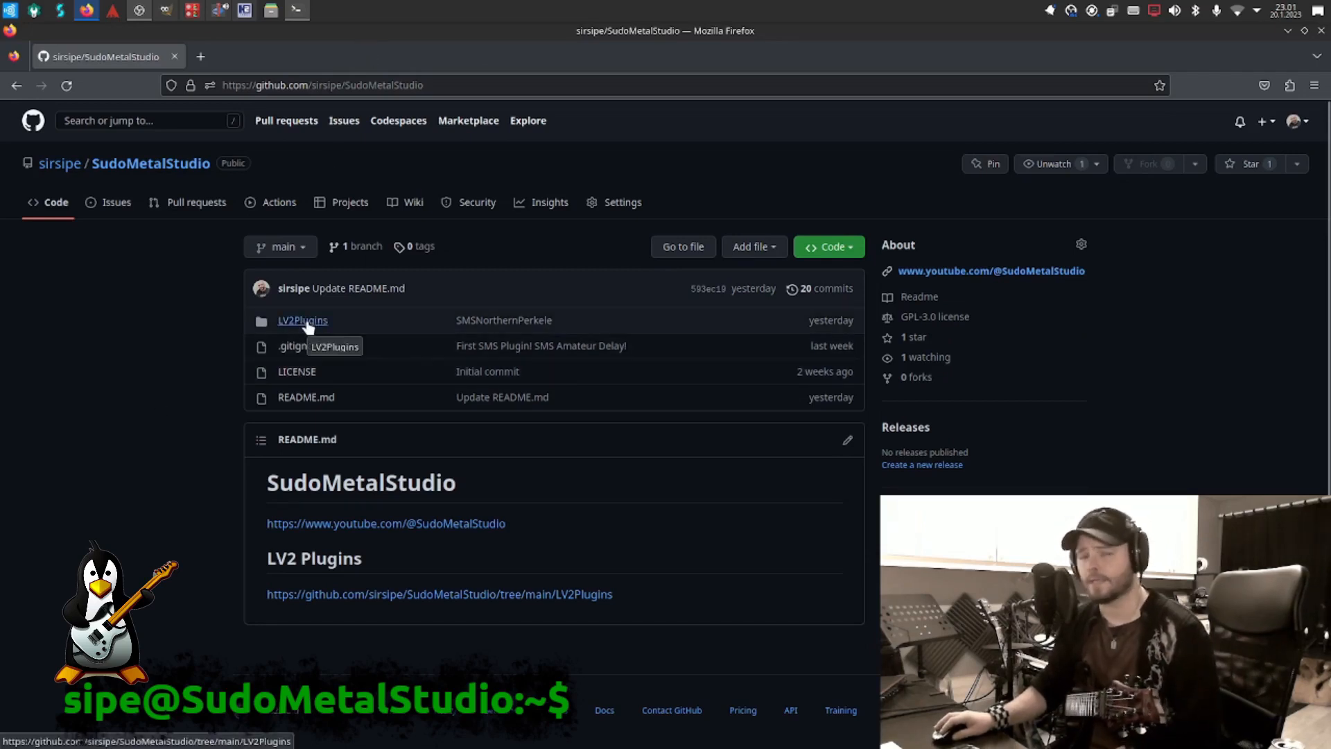
pyautogui.moveTo(653, 317)
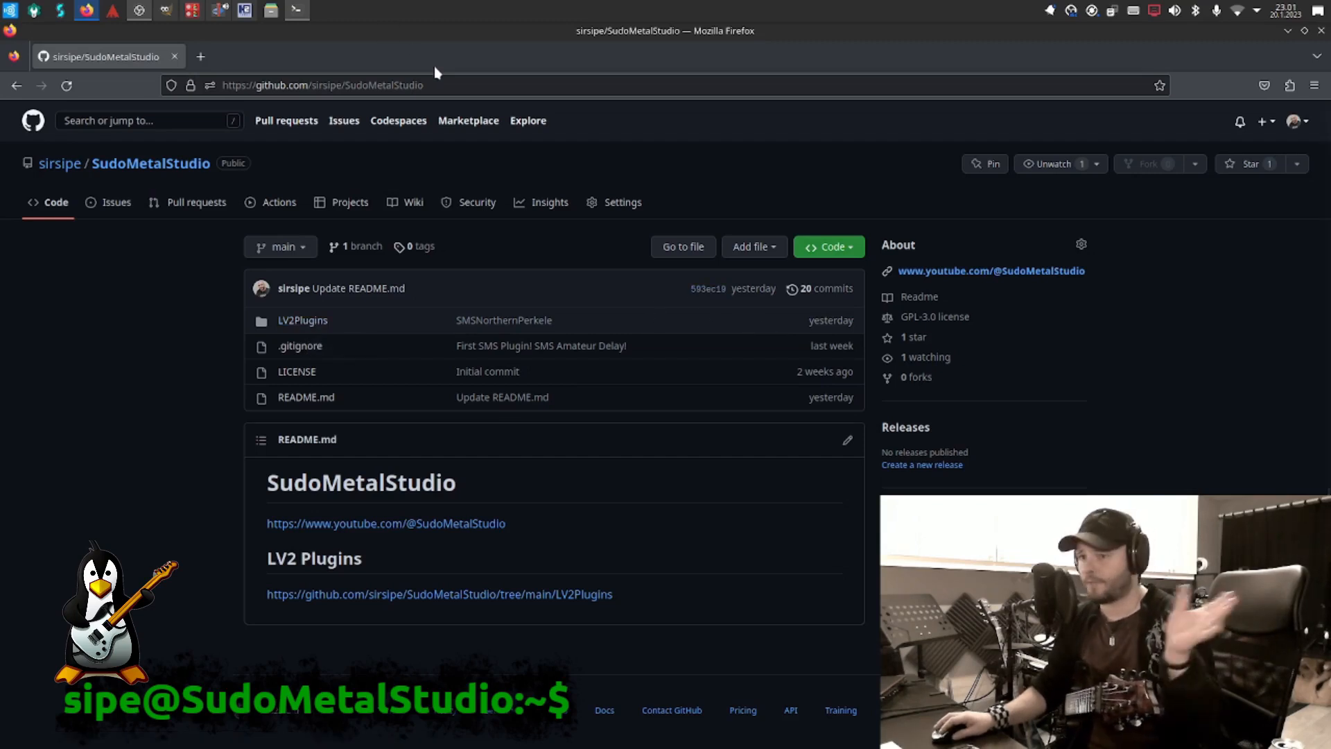
pyautogui.click(323, 84)
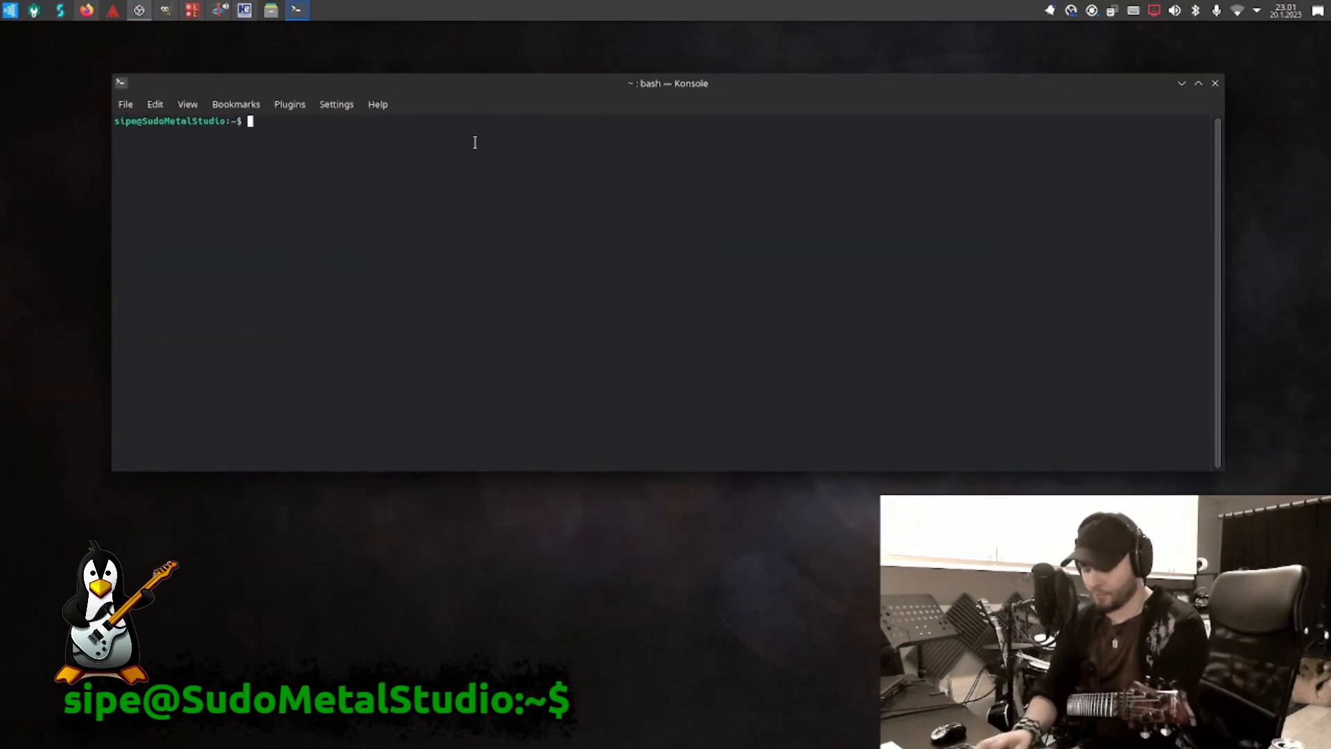
# Step: Git clone the SudoMetalStudio repository and cd into SudoMetalStudio/LV2Plugins
pyautogui.write('git clone https://github.com/sirsipe/SudoMetalStudio')
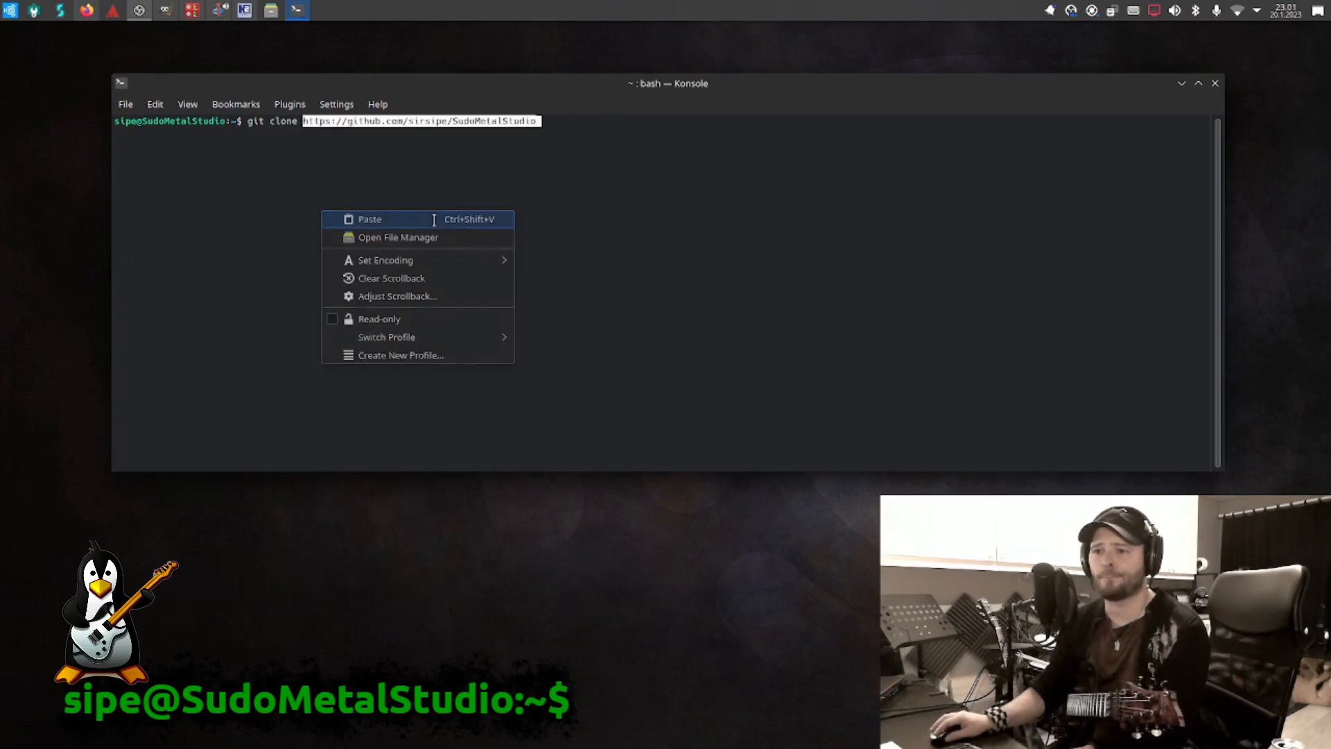
pyautogui.click(368, 219)
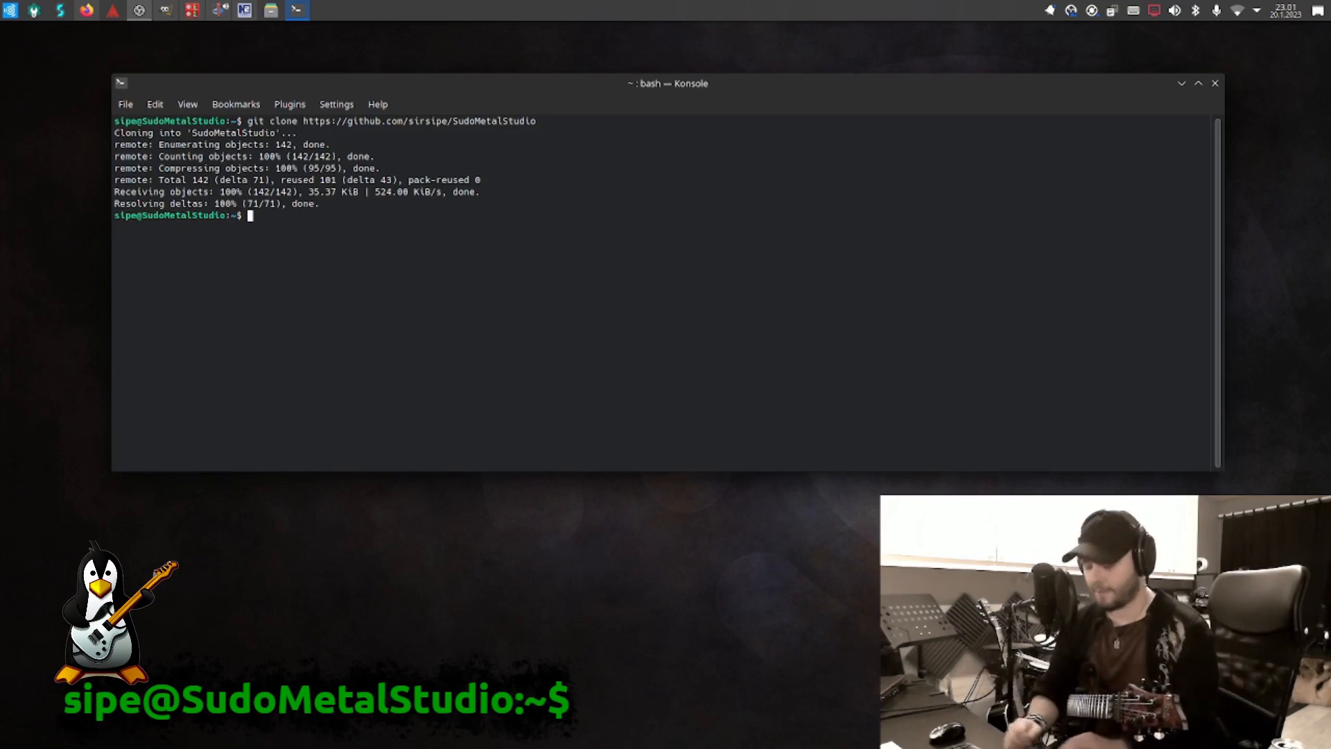
pyautogui.write('cd')
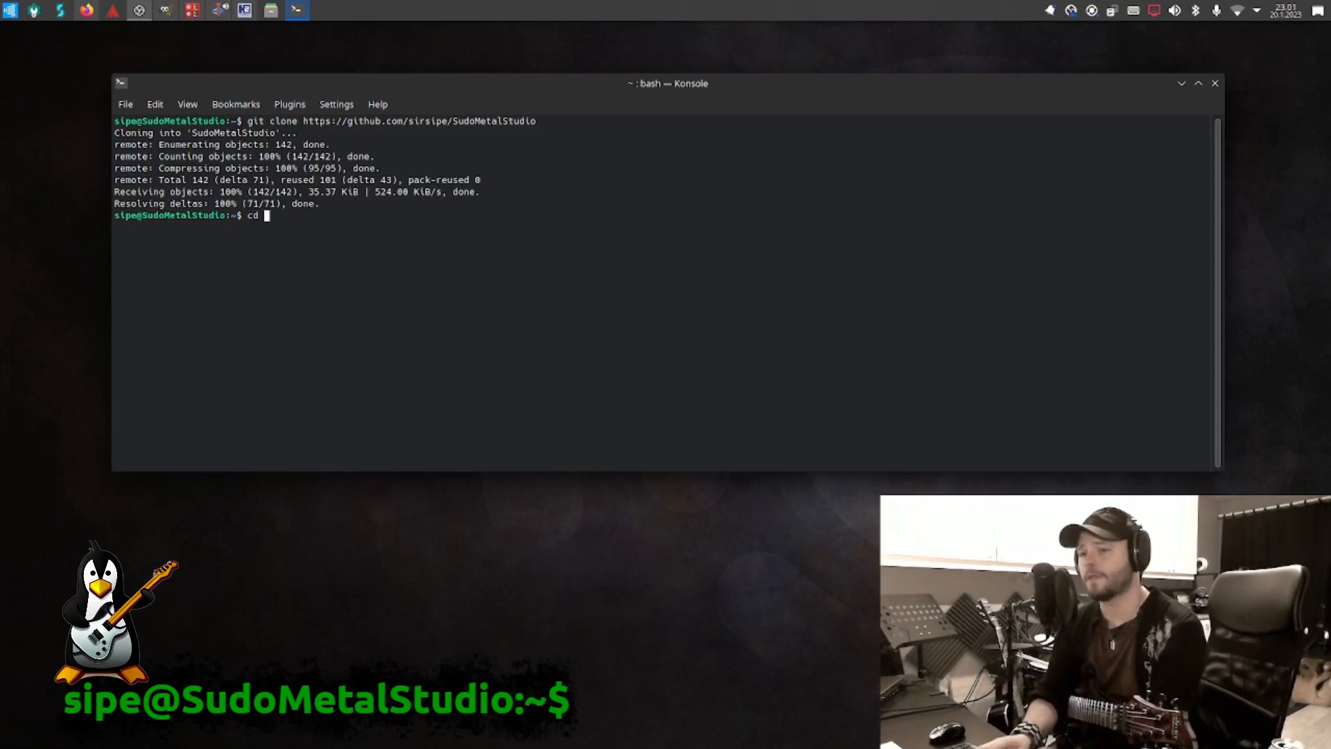
pyautogui.write('SudoMetalStudio/')
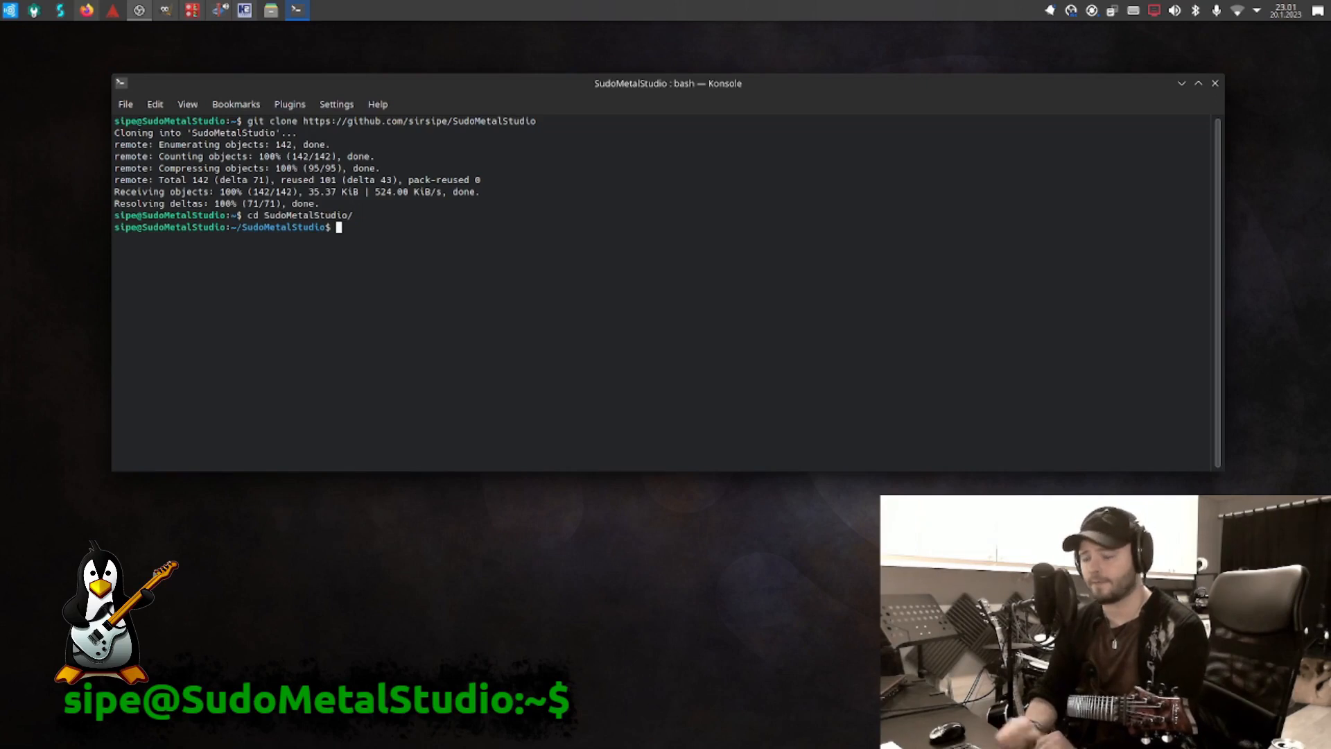
pyautogui.write('cd')
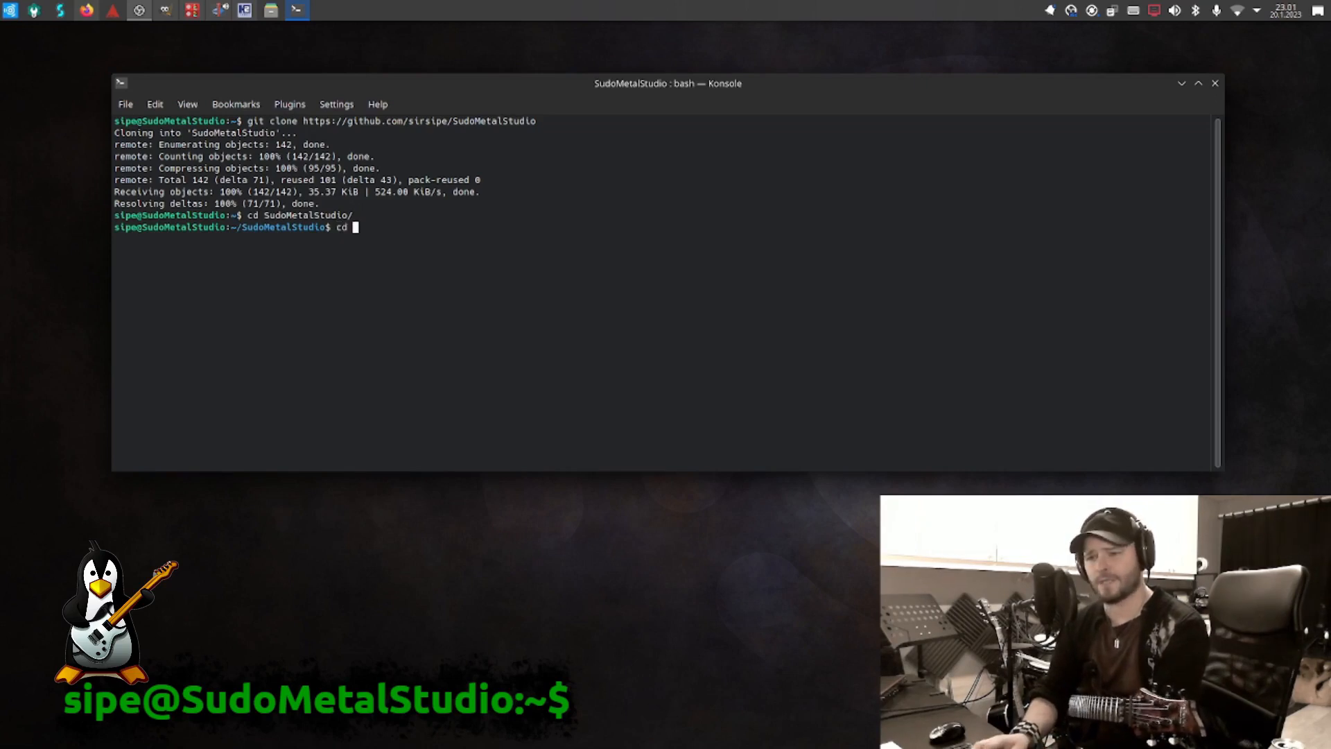
pyautogui.write('LV2Plugins/')
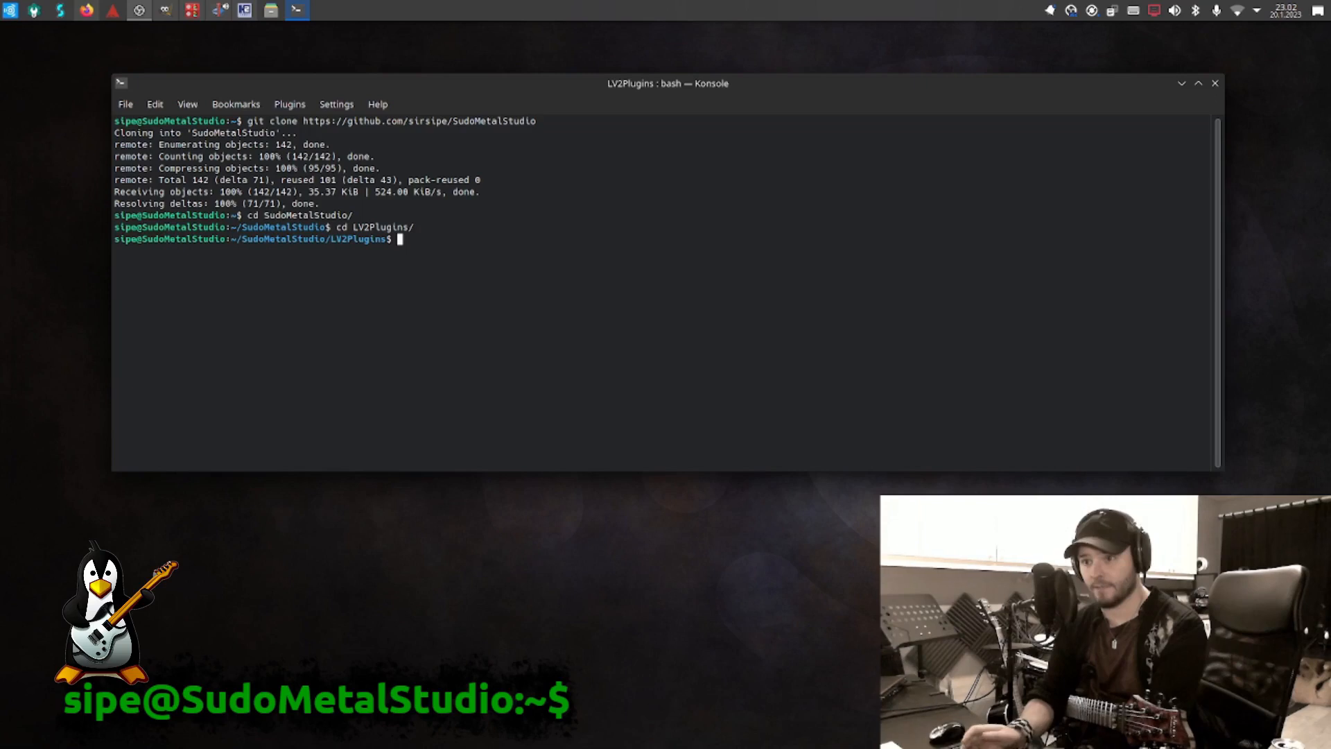
# Step: List the make targets with Tab and enter make SMSNorthernPerkele
pyautogui.write('make')
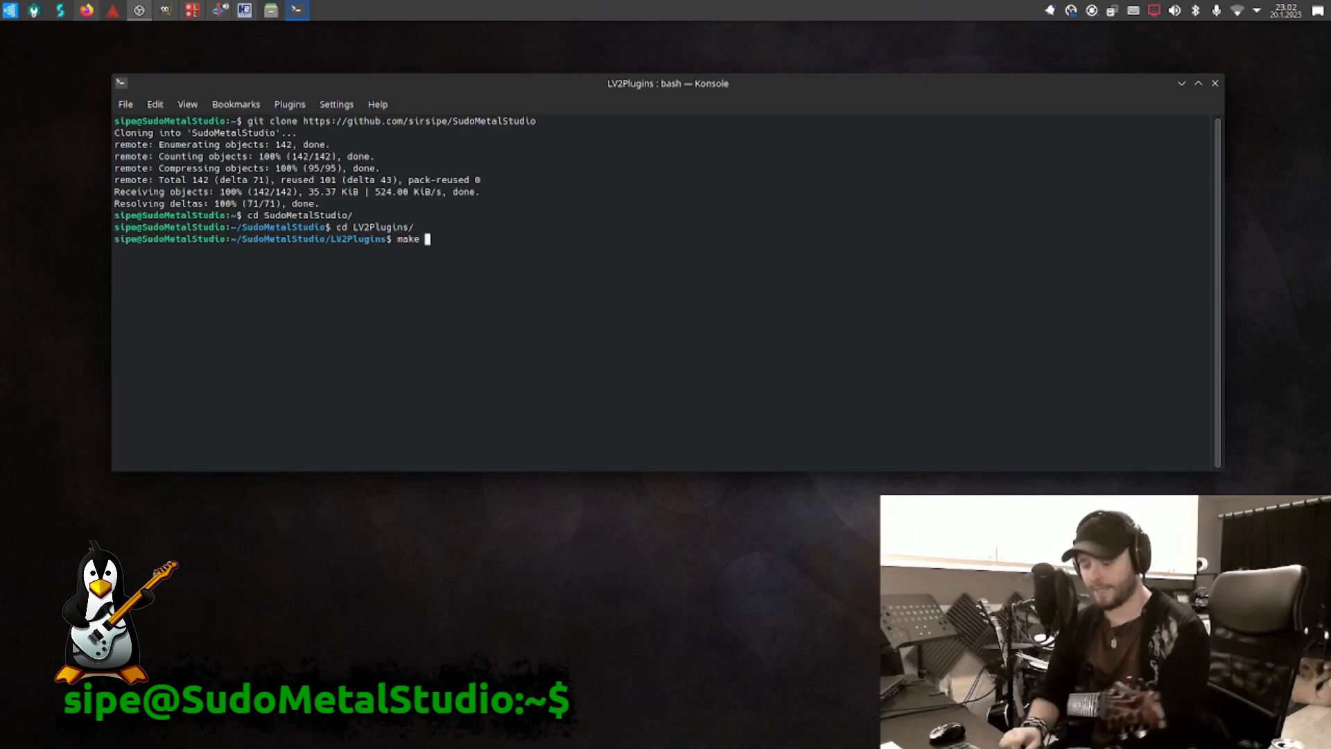
pyautogui.press('Tab')
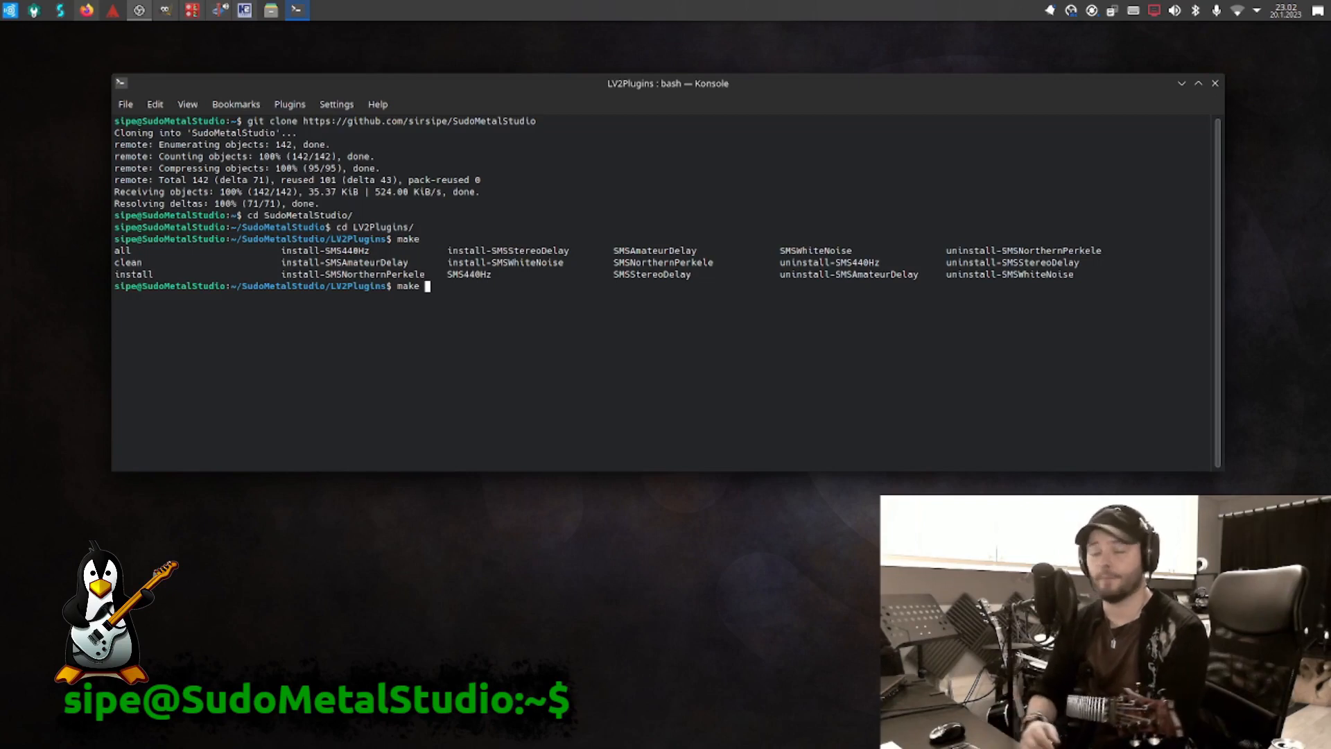
pyautogui.write('SMS')
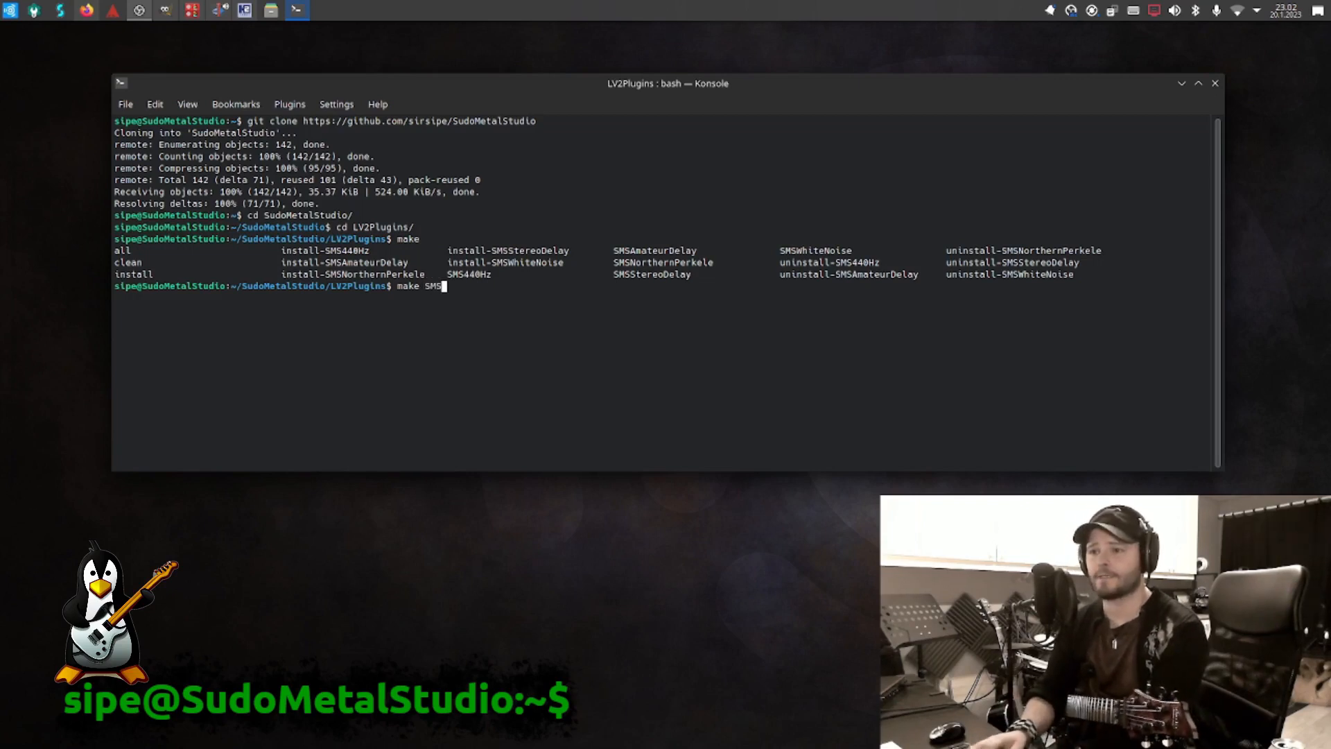
pyautogui.write('NorthernPerkele')
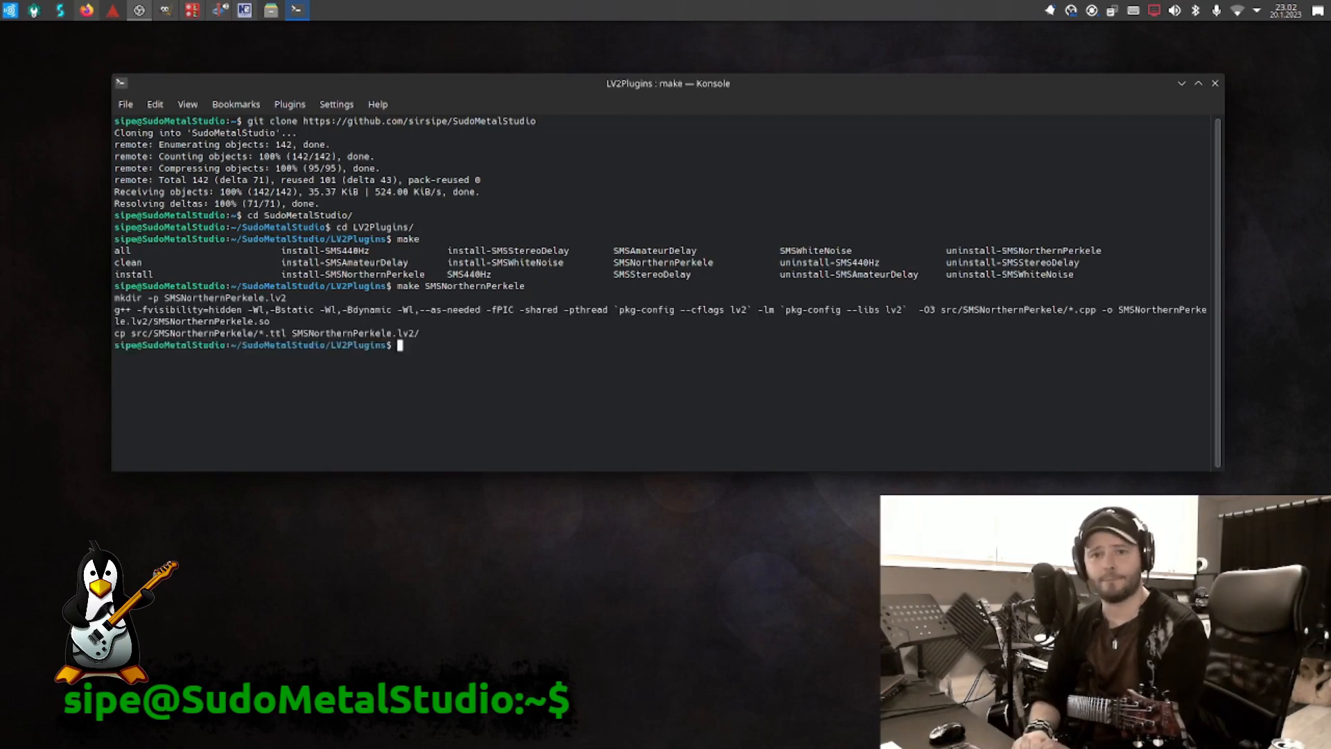
# Step: Run make install-SMSNorthernPerkele to install the bundle into /usr/local/lib/lv2
pyautogui.write('make install')
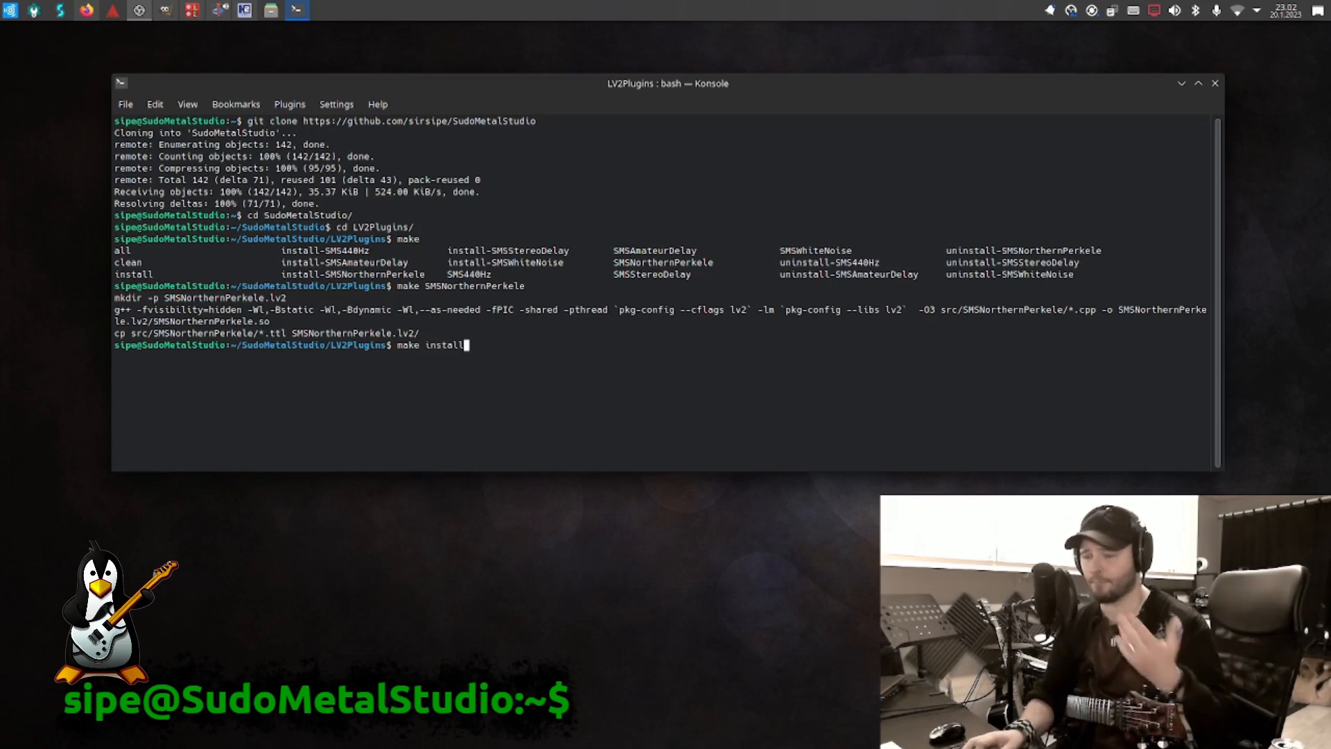
pyautogui.write('-SM')
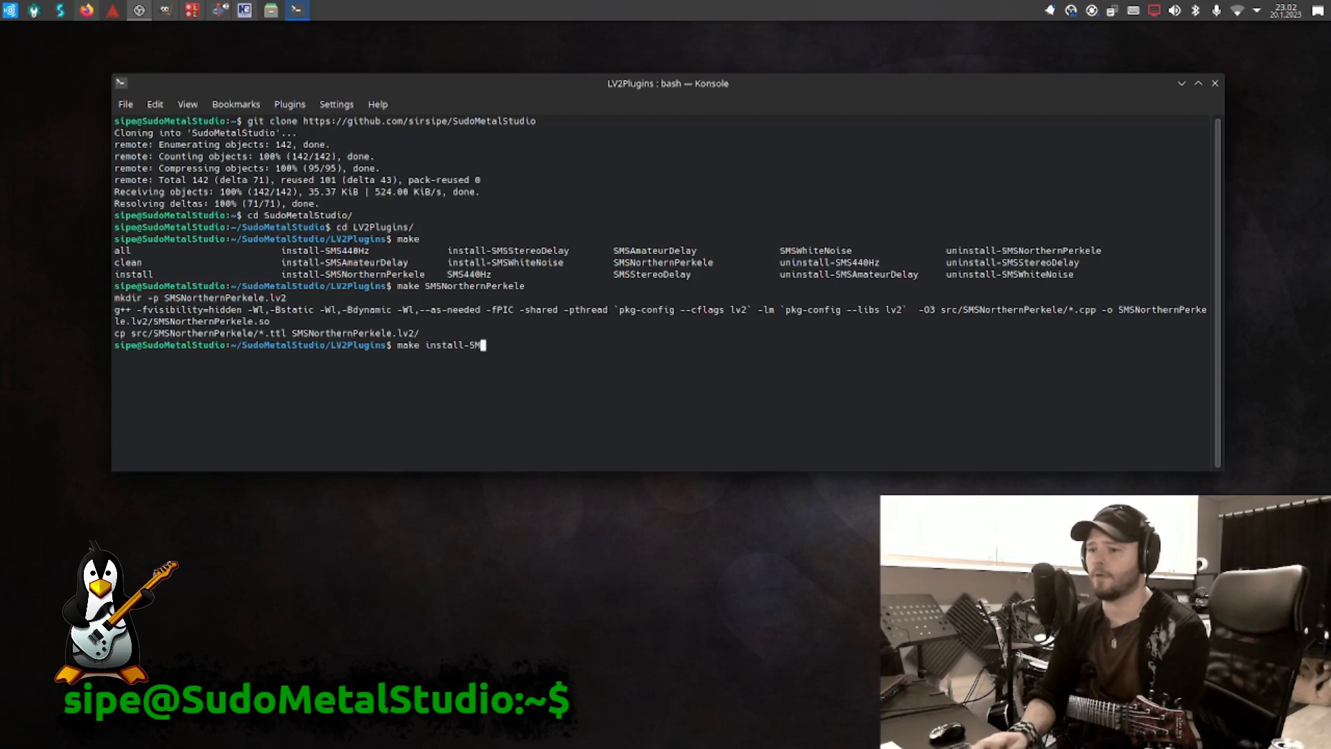
pyautogui.write('NorthernPerkele')
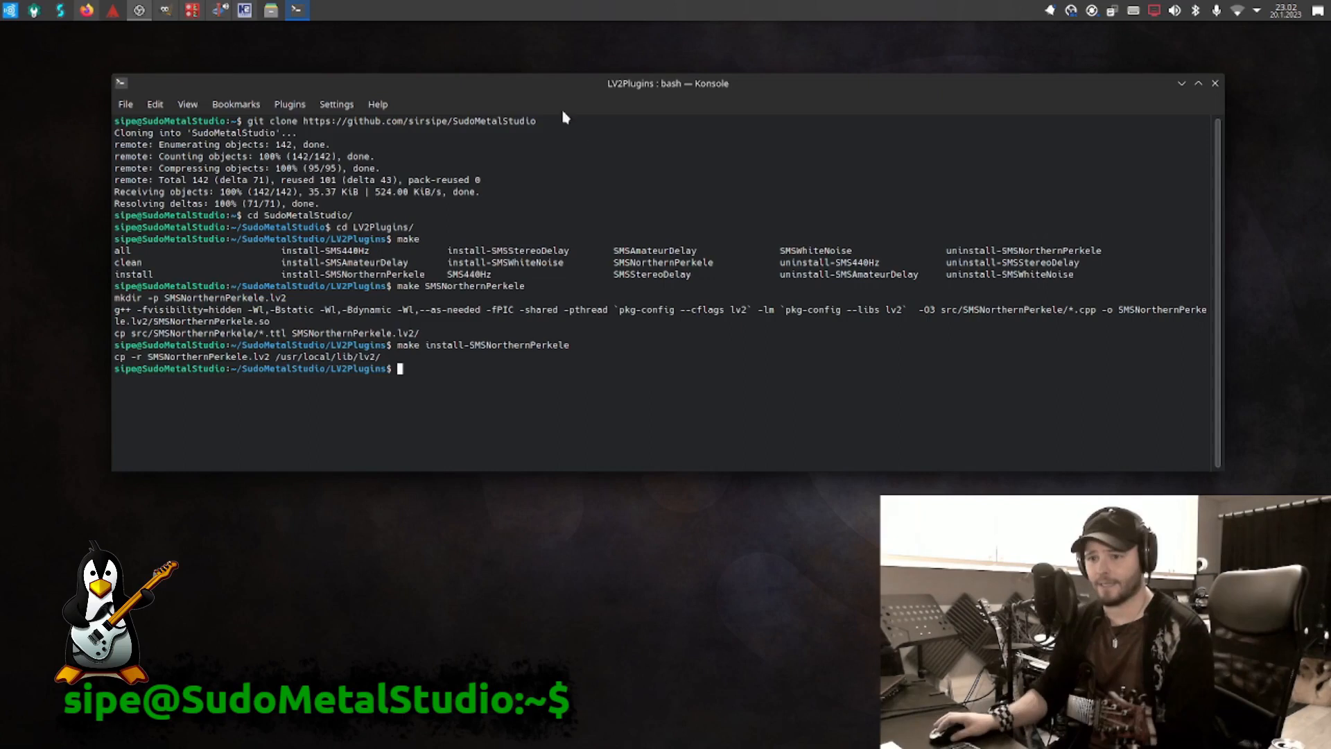
pyautogui.moveTo(443, 423)
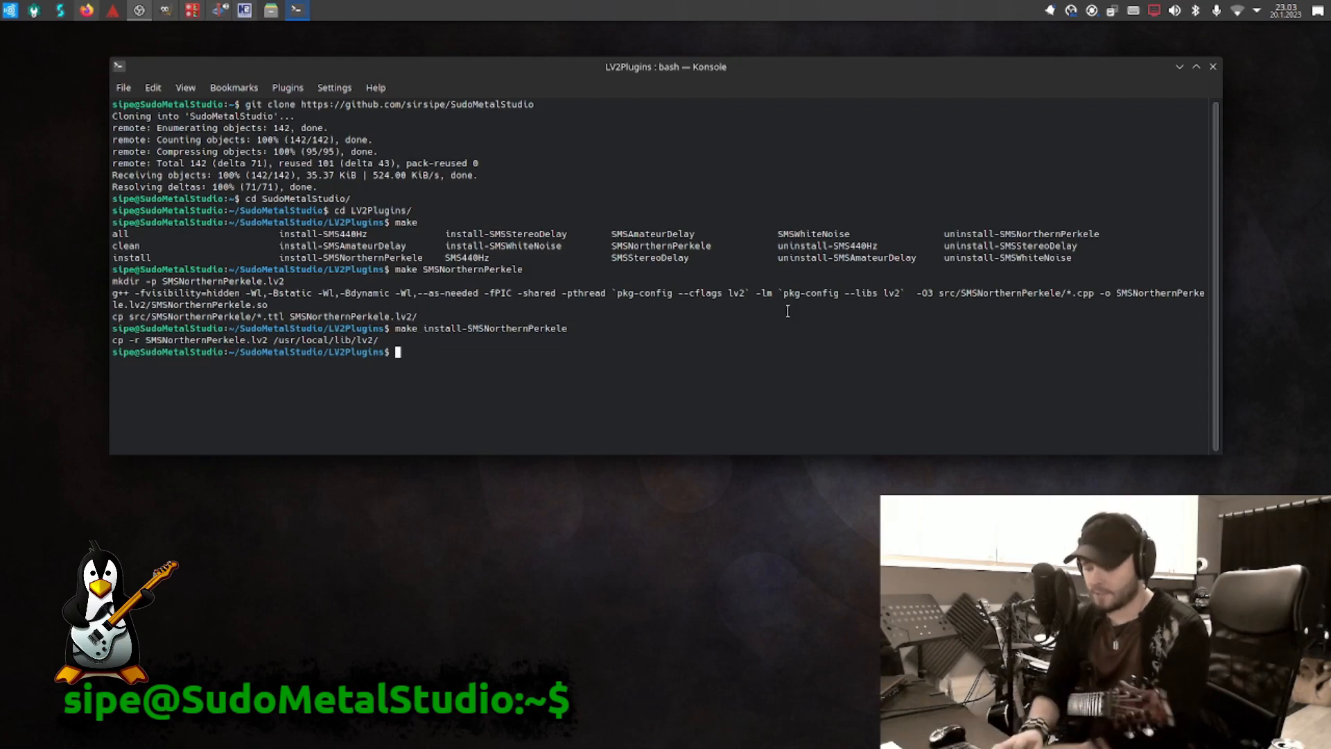
# Step: Run make to compile all five LV2 plugin bundles, then attempt make install
pyautogui.write('make')
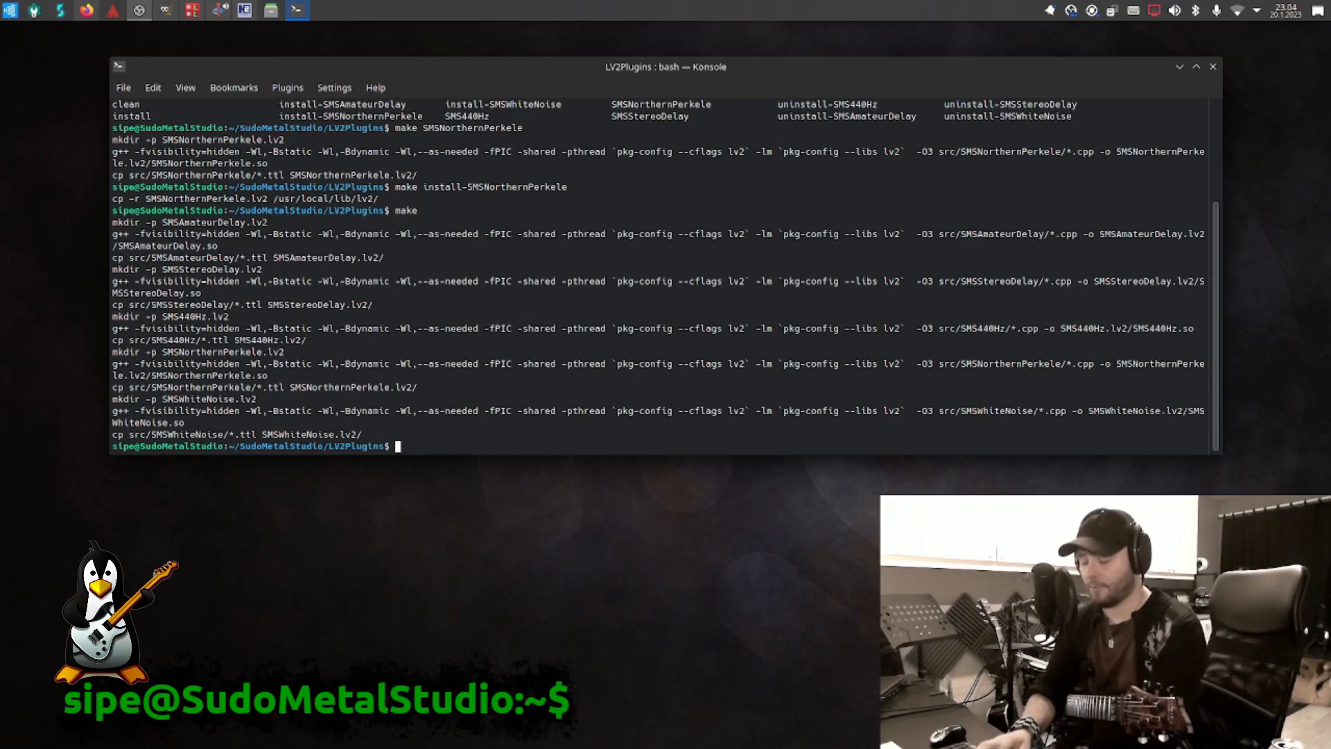
pyautogui.write('make intal')
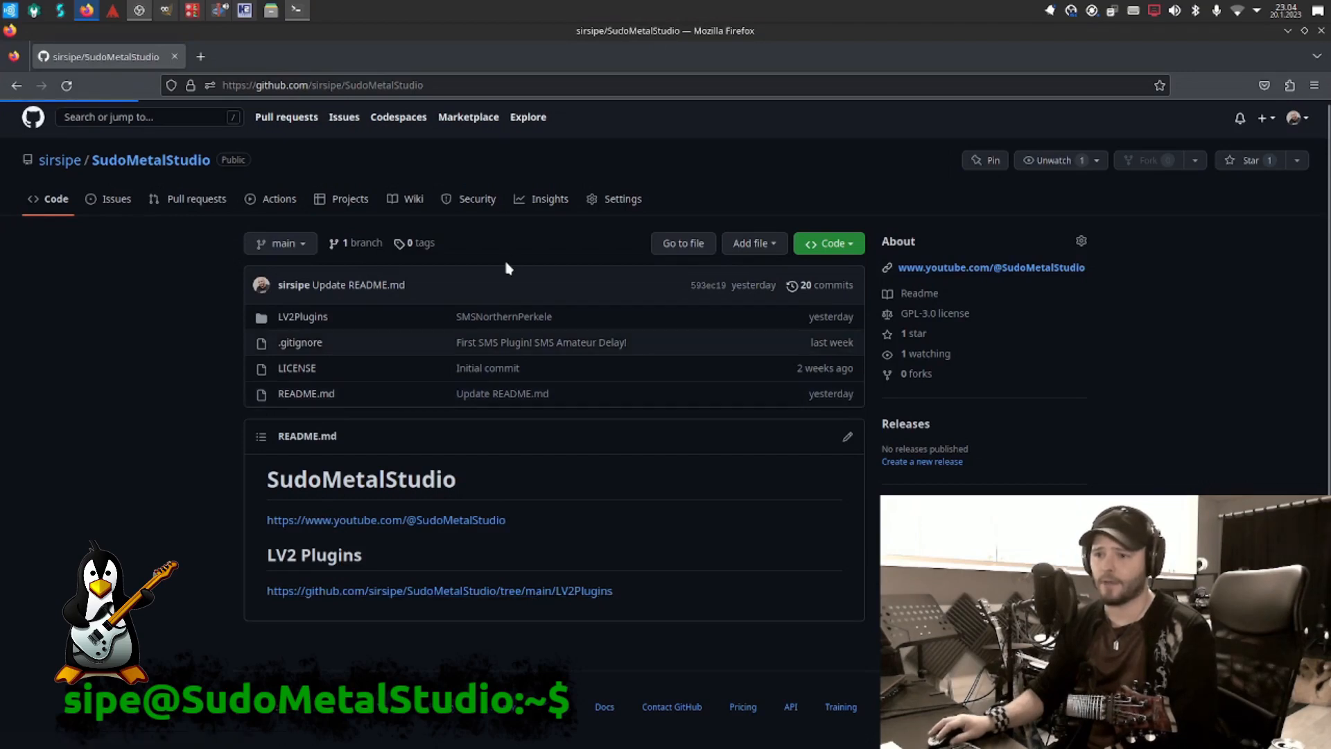
# Step: Review the LV2Plugins README, highlighting the lv2, sndfile, x11 and cairo dependencies and build instructions
pyautogui.click(302, 316)
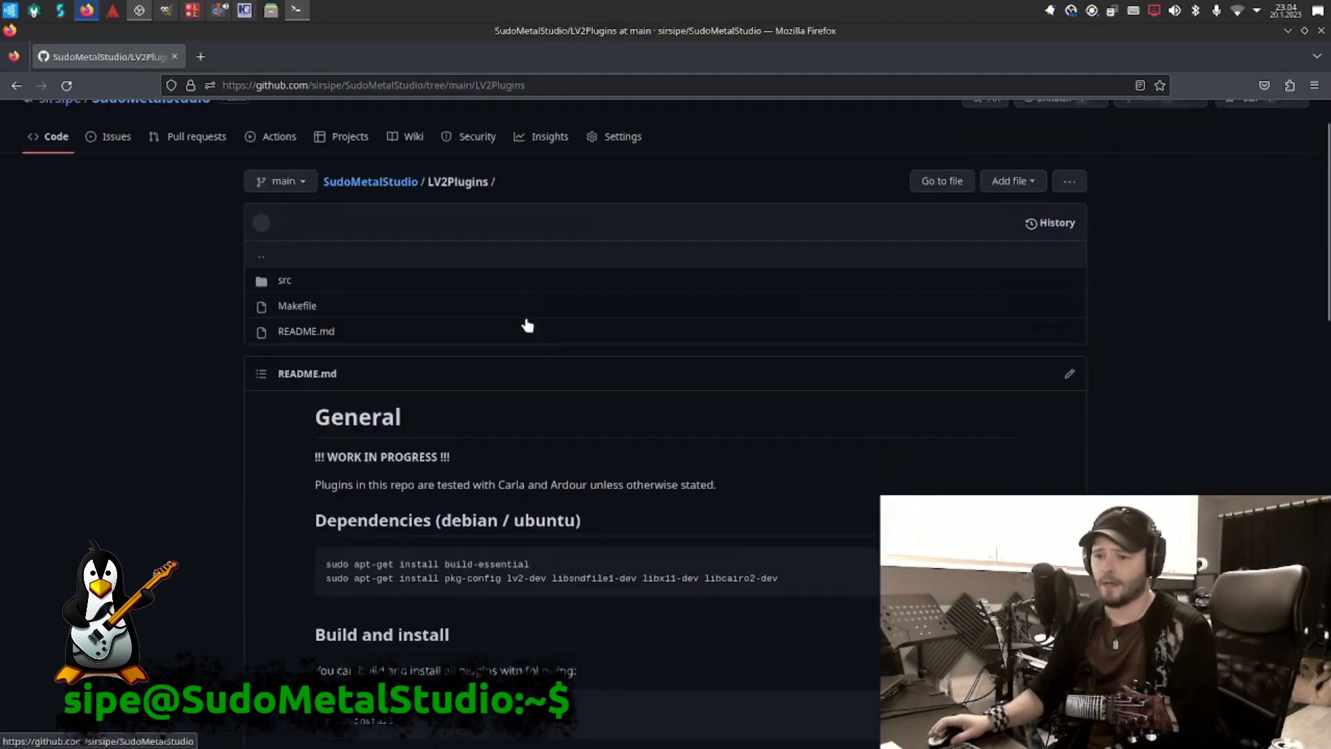
pyautogui.scroll(-3)
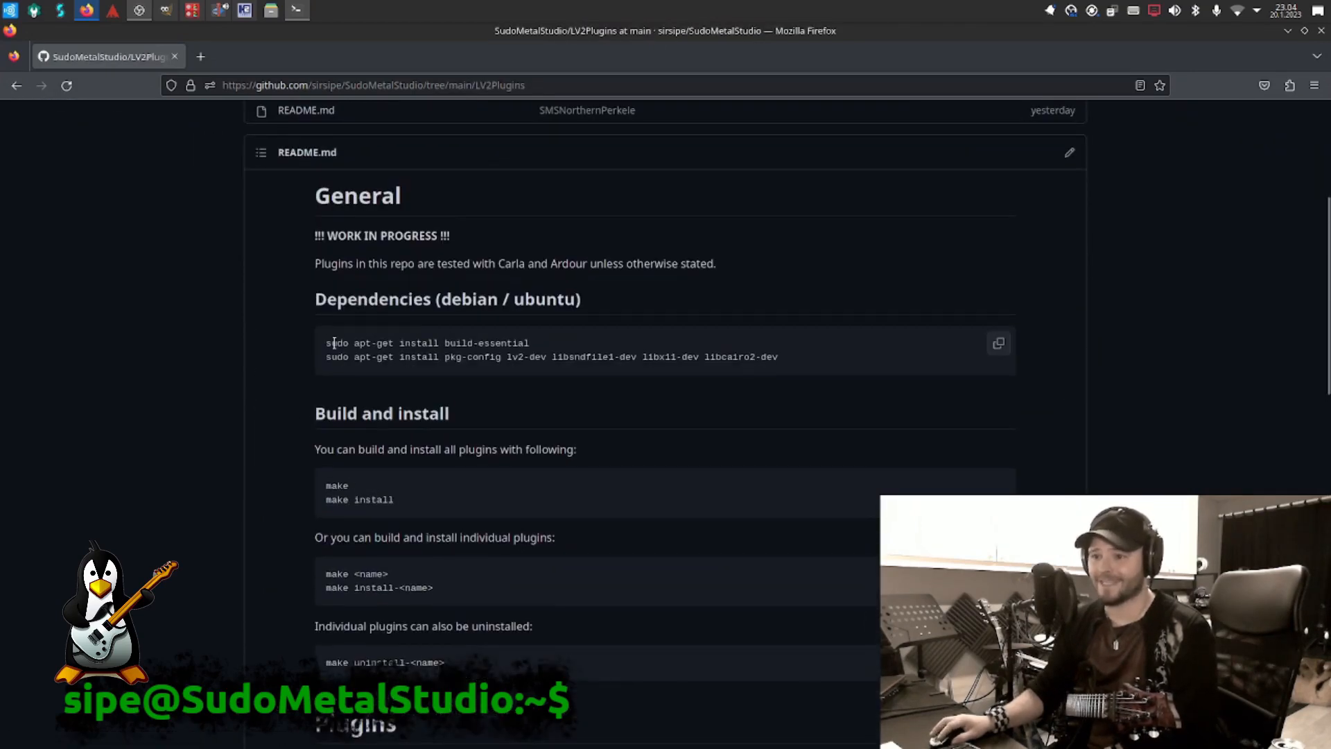
pyautogui.moveTo(326, 343); pyautogui.dragTo(528, 342)
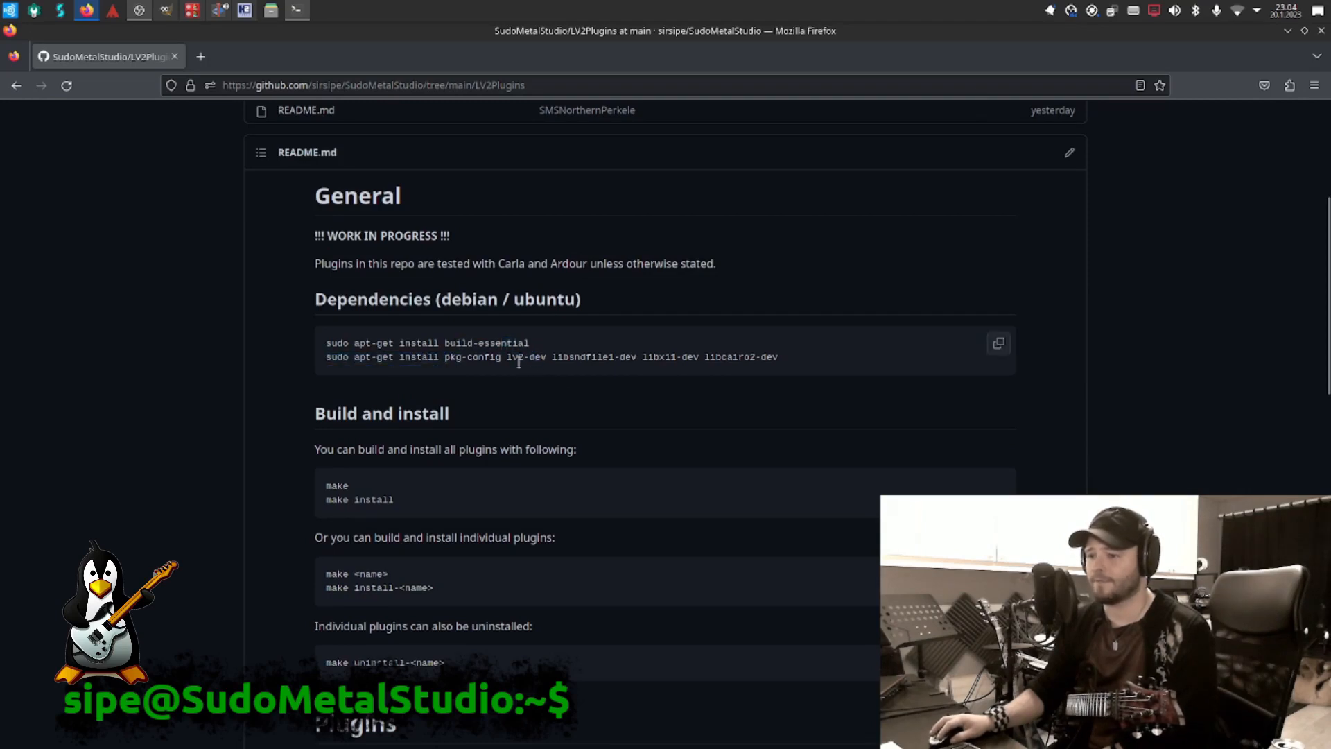
pyautogui.moveTo(547, 393)
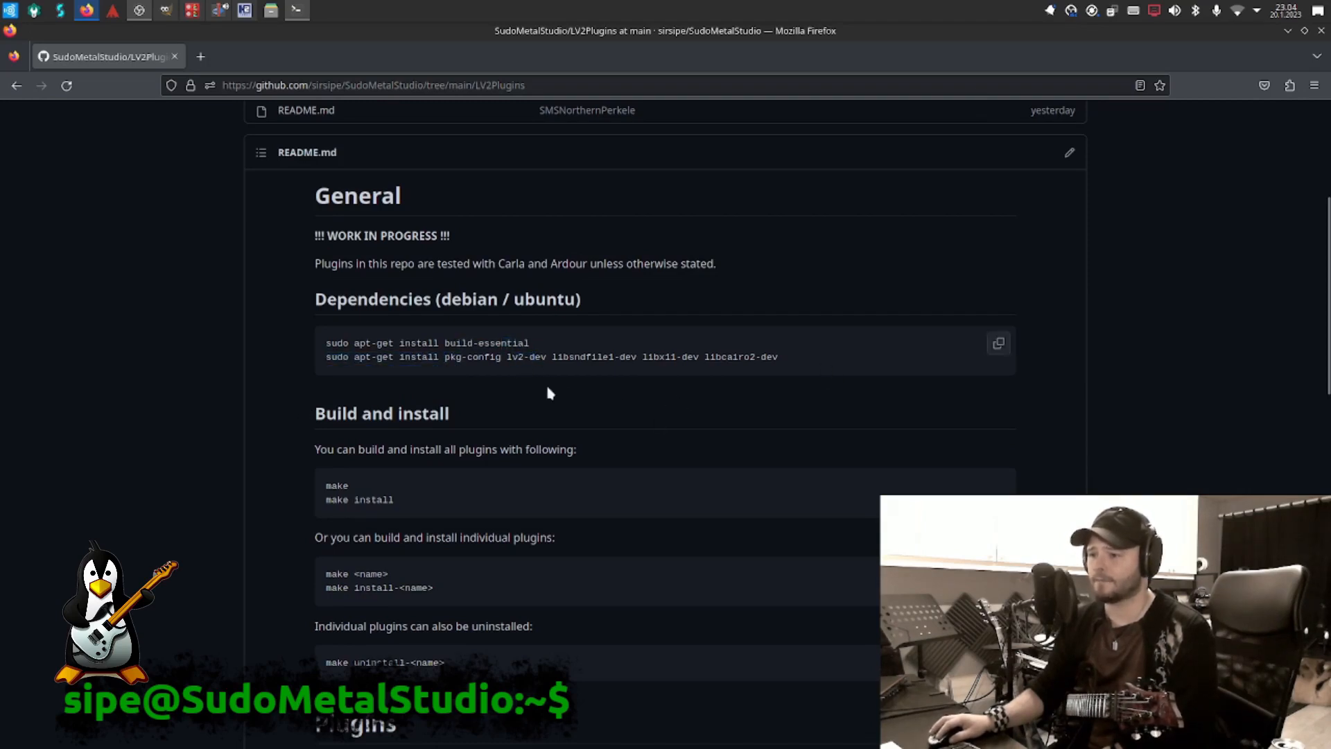
pyautogui.moveTo(507, 356); pyautogui.dragTo(777, 356)
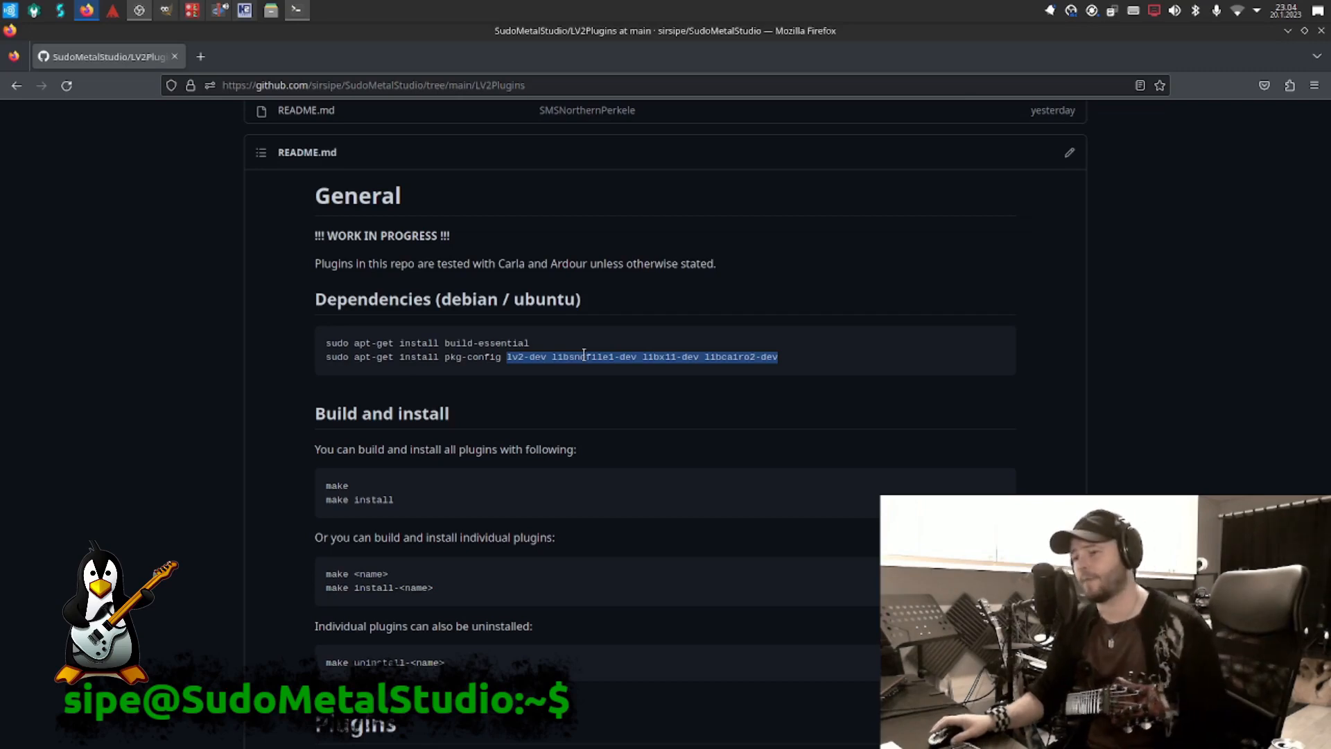
pyautogui.scroll(-3)
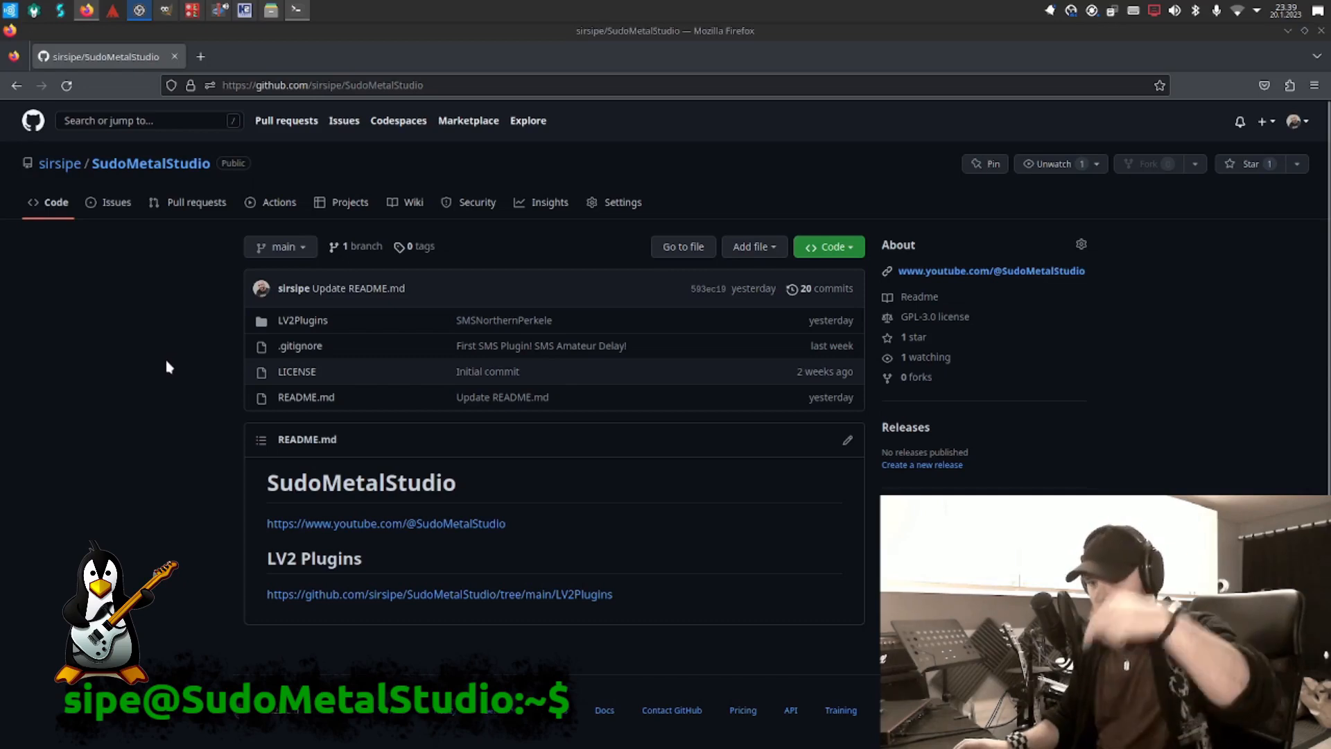
# Step: Select the SudoMetalStudio repository URL in the address bar for copying
pyautogui.click(320, 85)
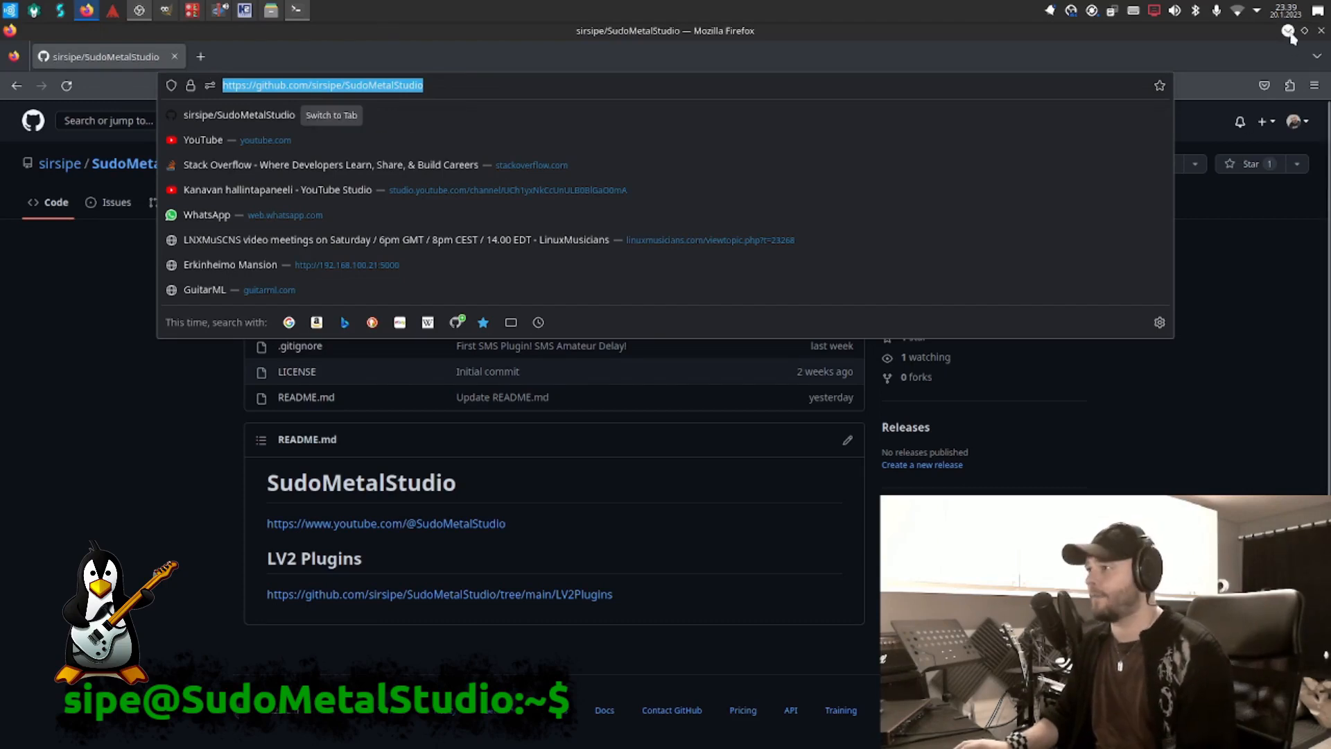
# Step: Clear the terminal and git clone SudoMetalStudio using the pasted repository address
pyautogui.click(295, 10)
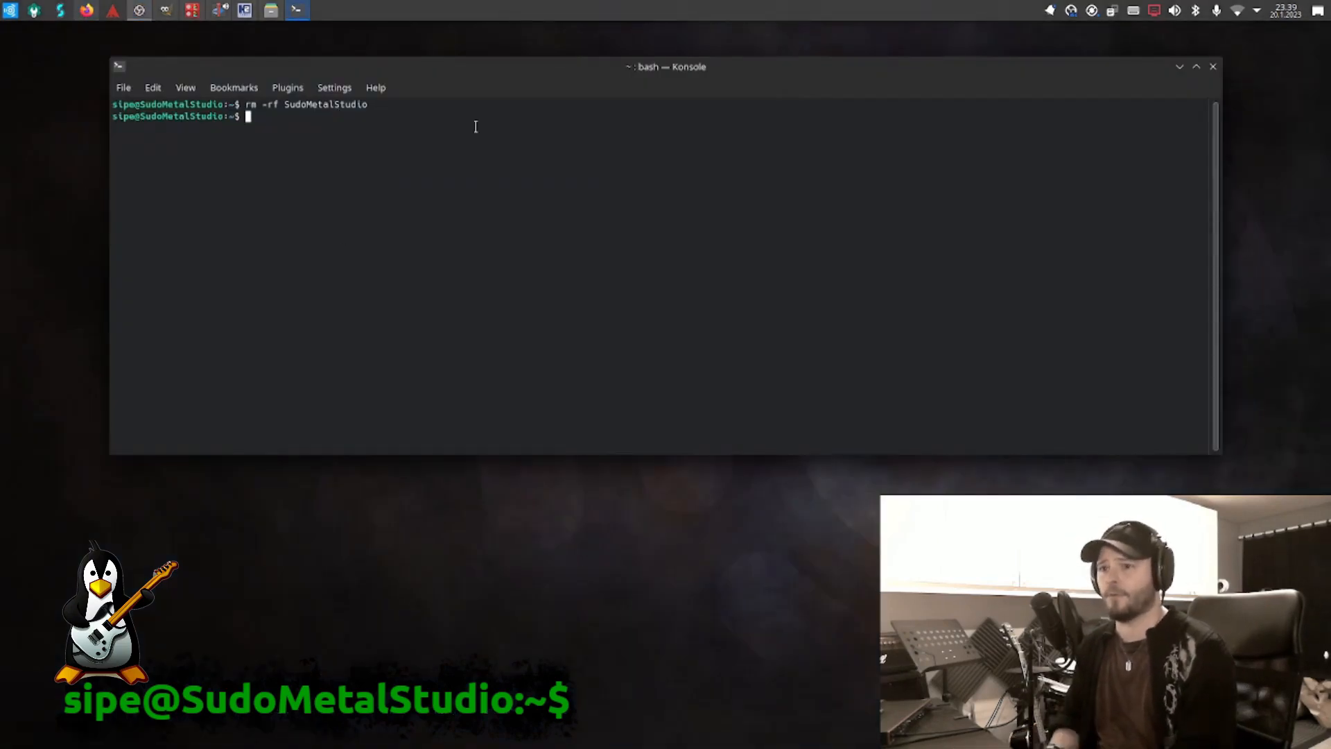
pyautogui.write('clrar')
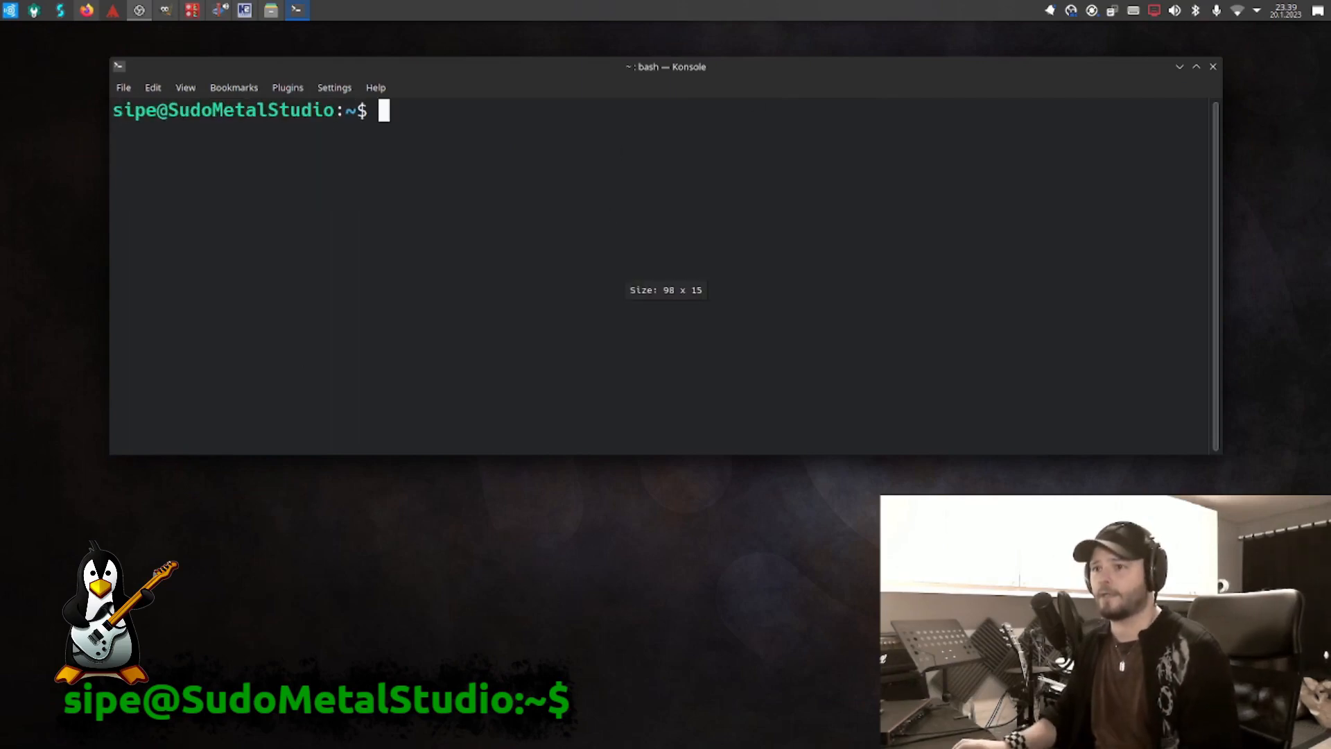
pyautogui.write('git clone')
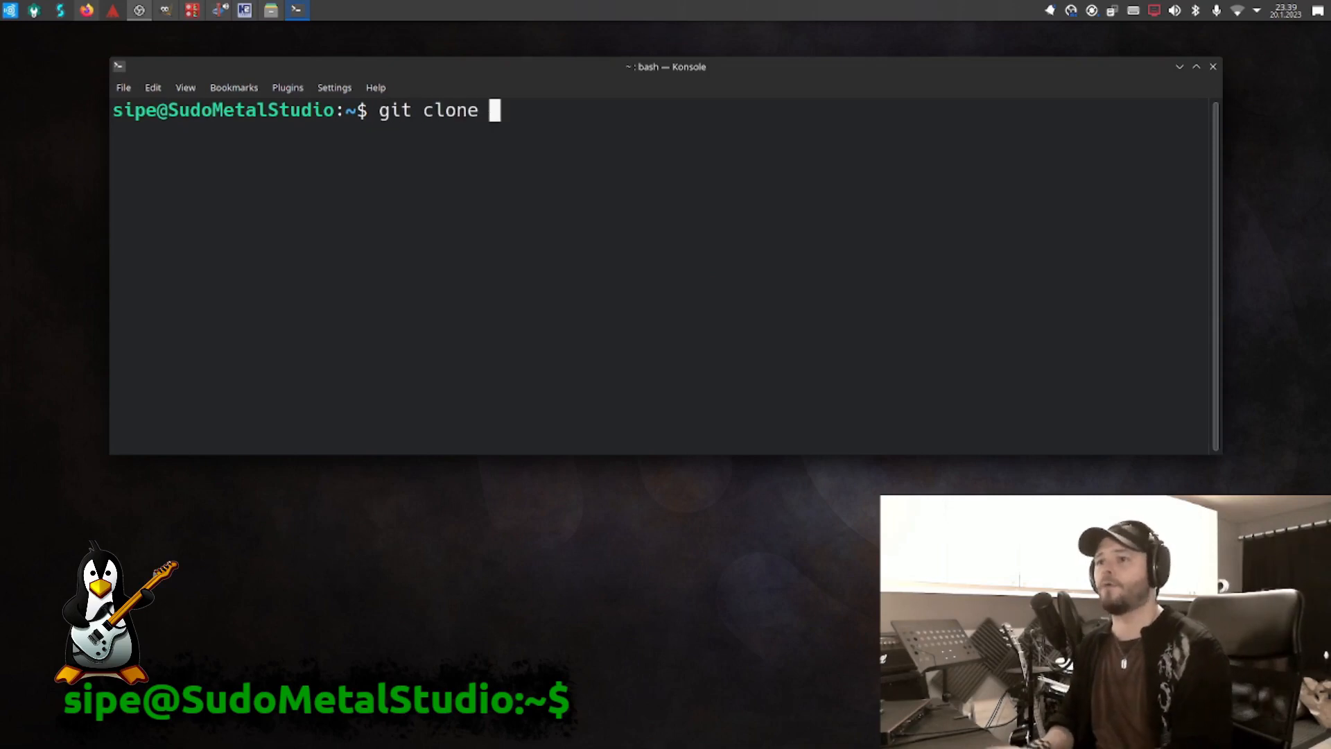
pyautogui.rightClick(709, 195)
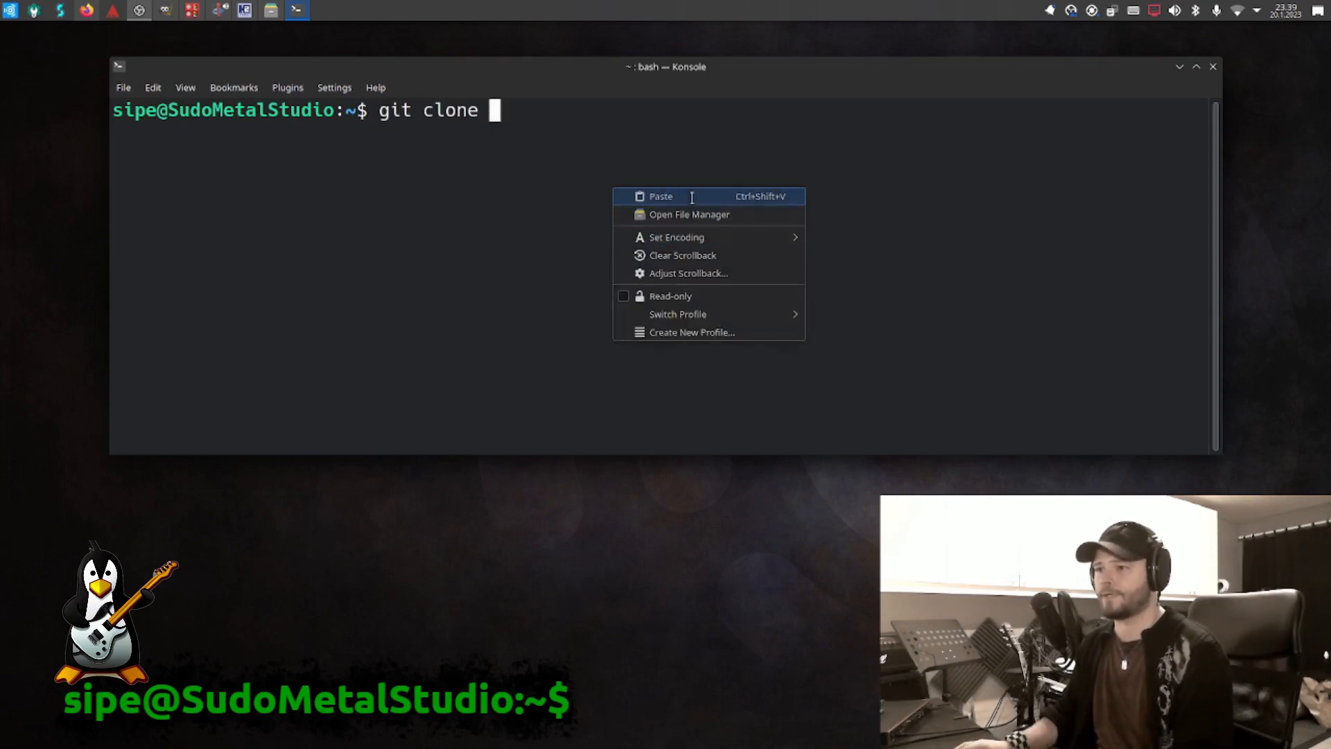
pyautogui.click(660, 195)
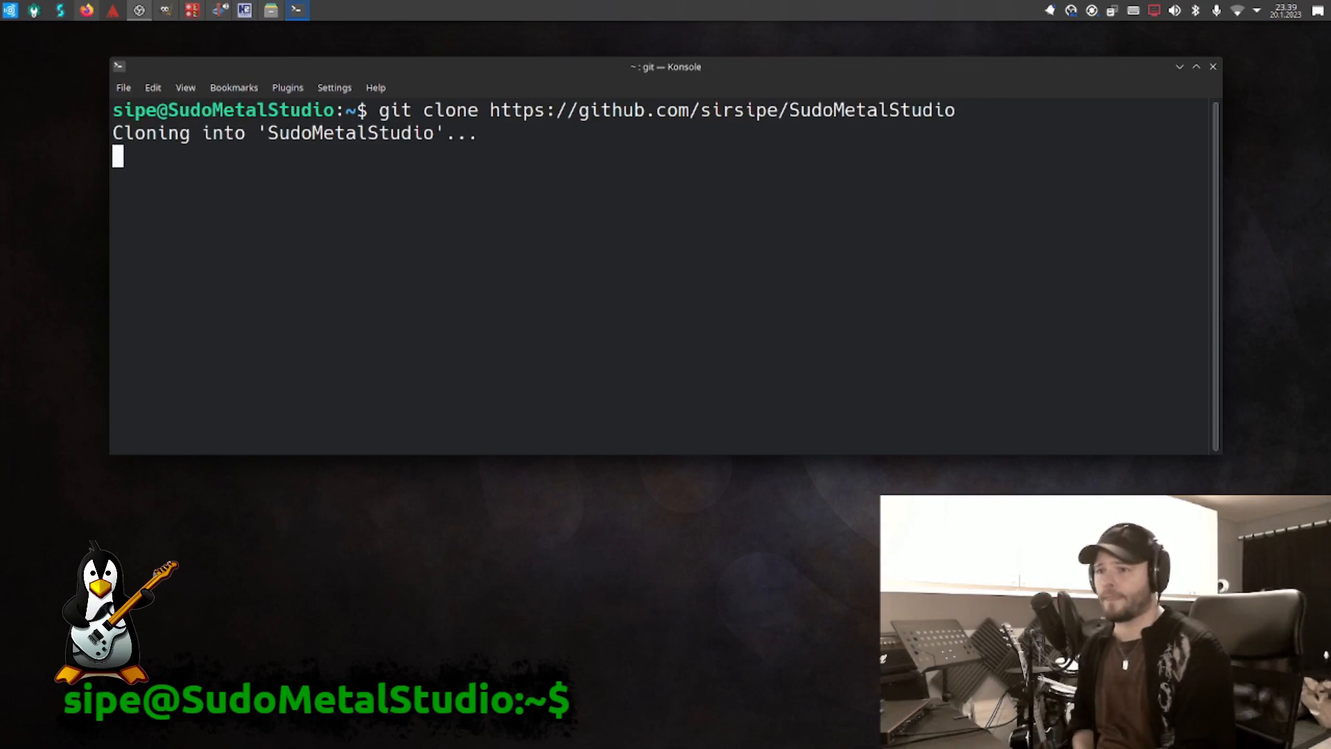
# Step: Change into LV2Plugins, build the plugins and install them into /usr/local/lib/lv2
pyautogui.write('cd LV2Plugins/')
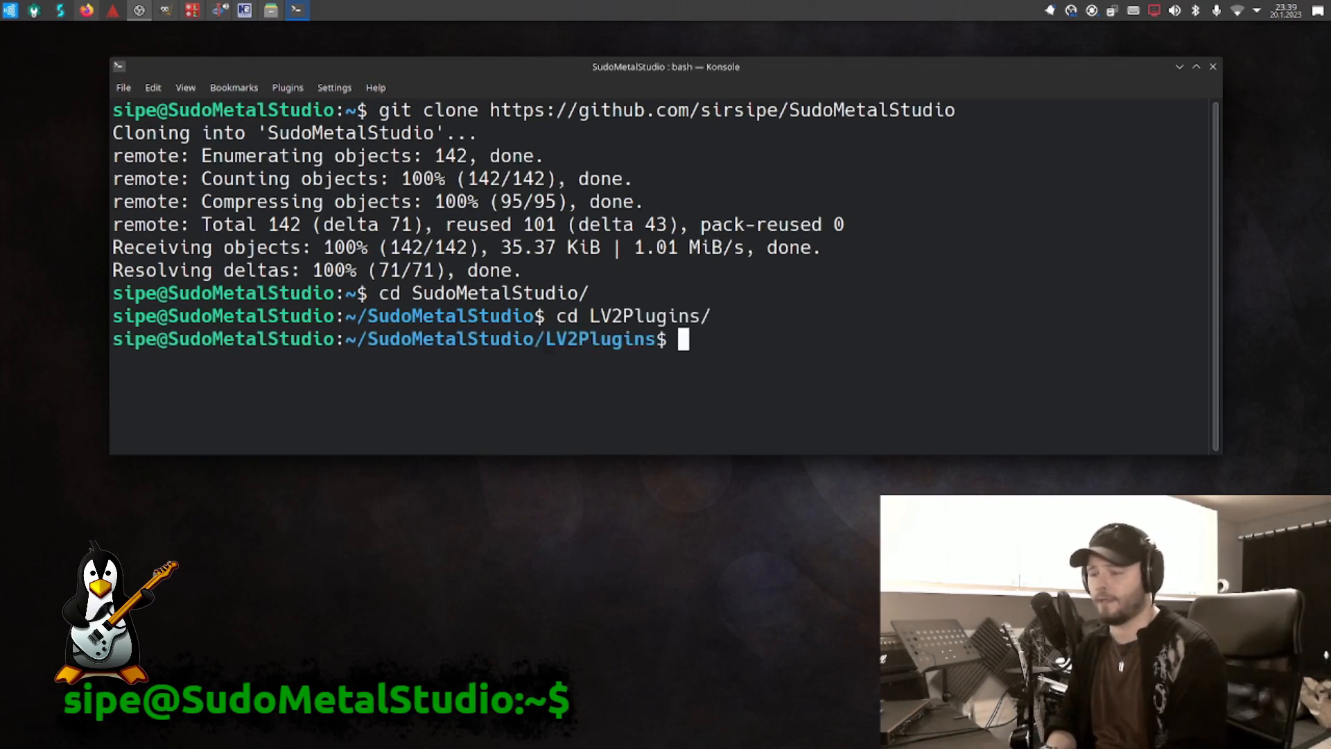
pyautogui.write('make install')
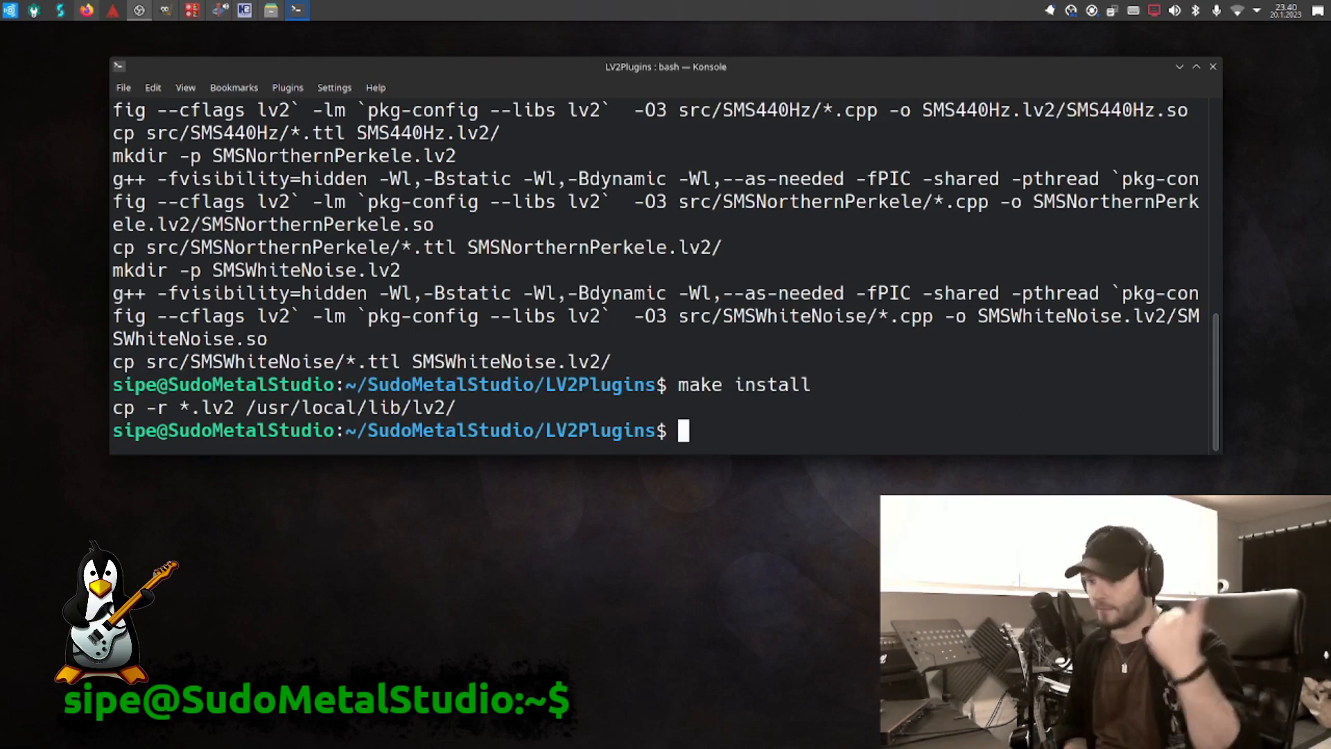
pyautogui.moveTo(692, 203)
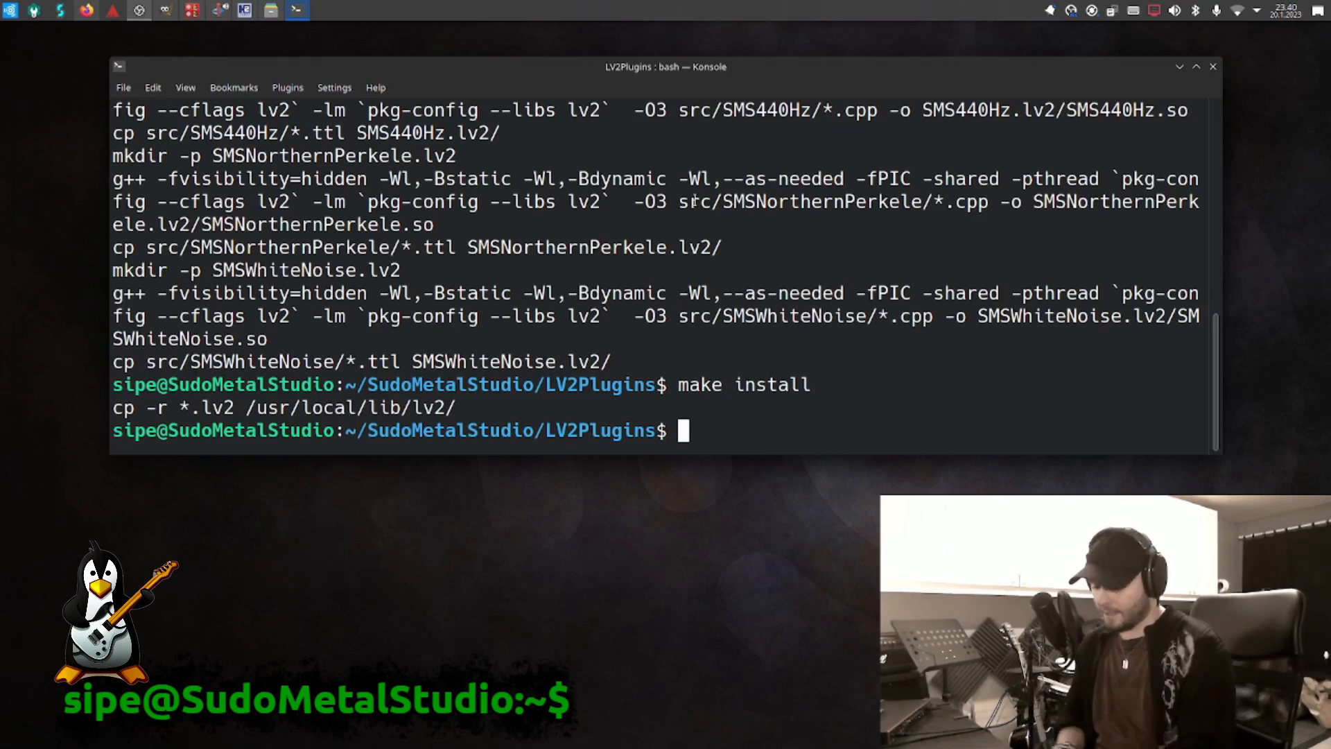
pyautogui.click(1194, 66)
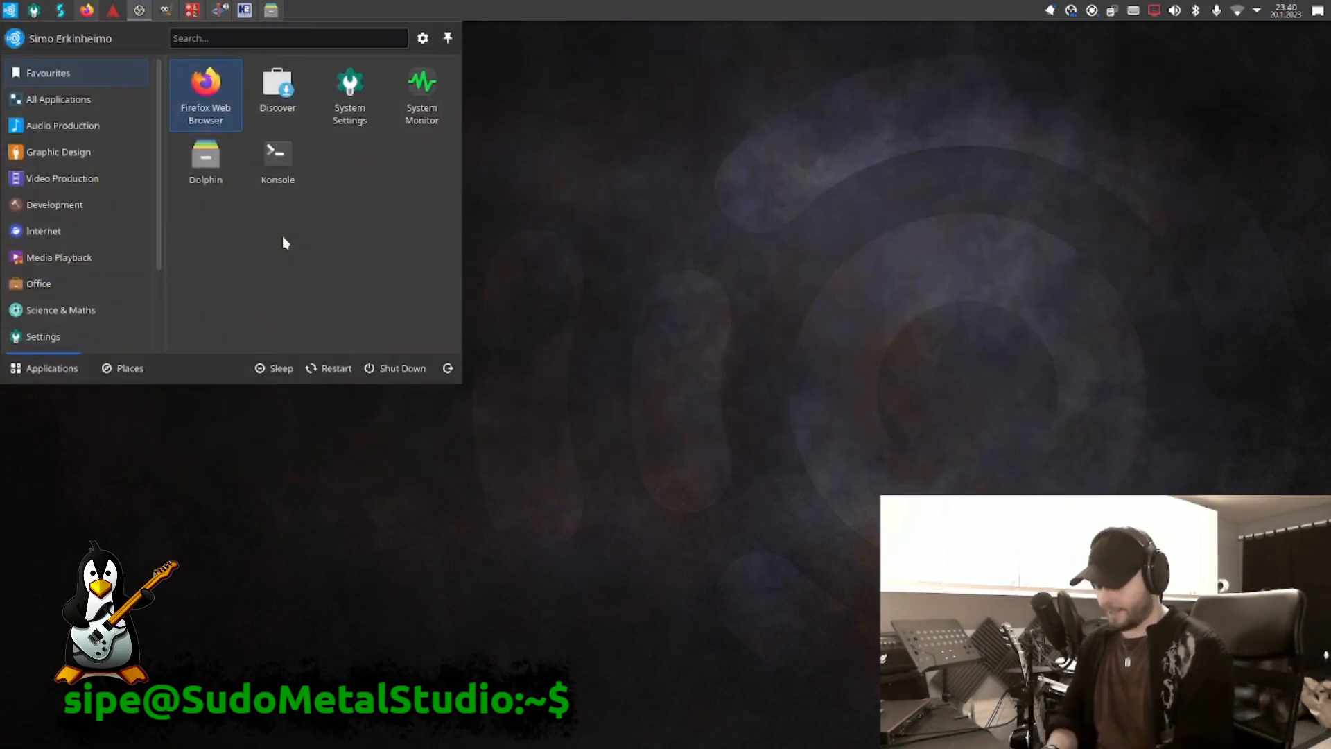
# Step: Launch Visual Studio Code and open the home directory's SudoMetalStudio folder as the workspace
pyautogui.write('vis')
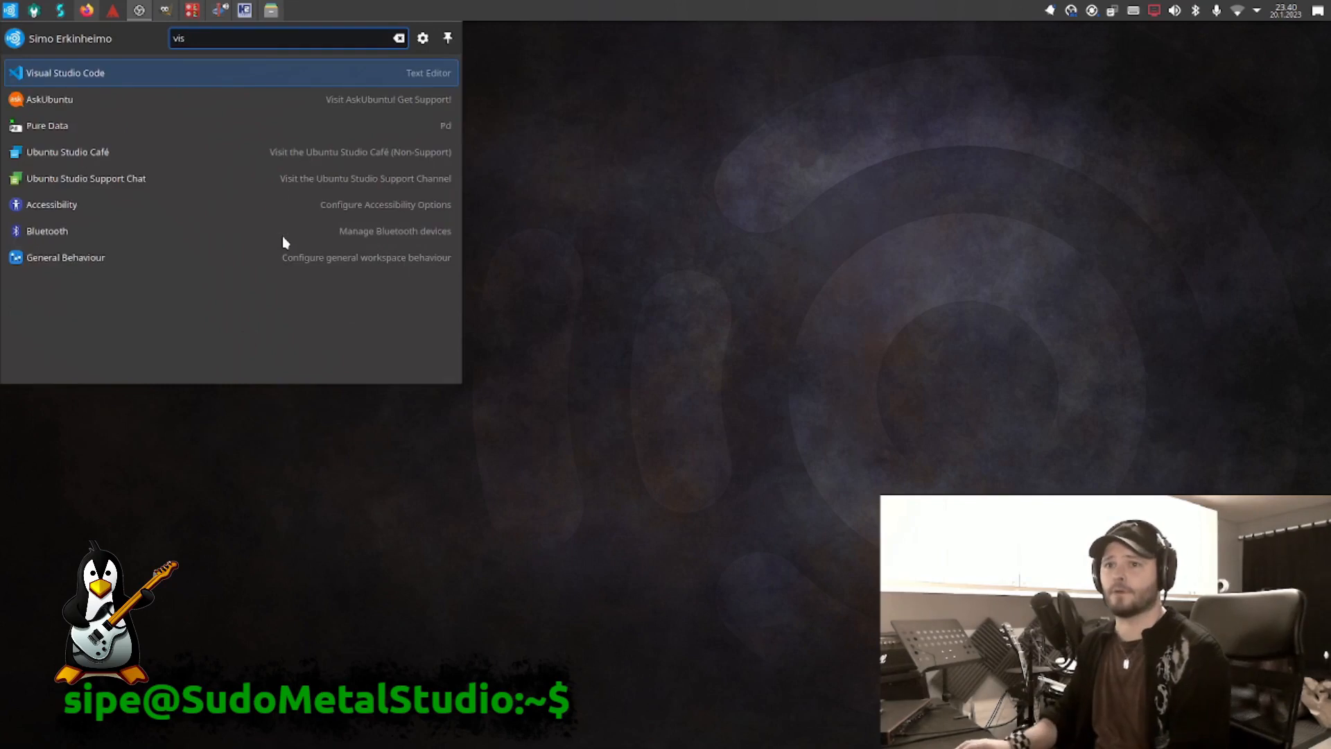
pyautogui.click(65, 72)
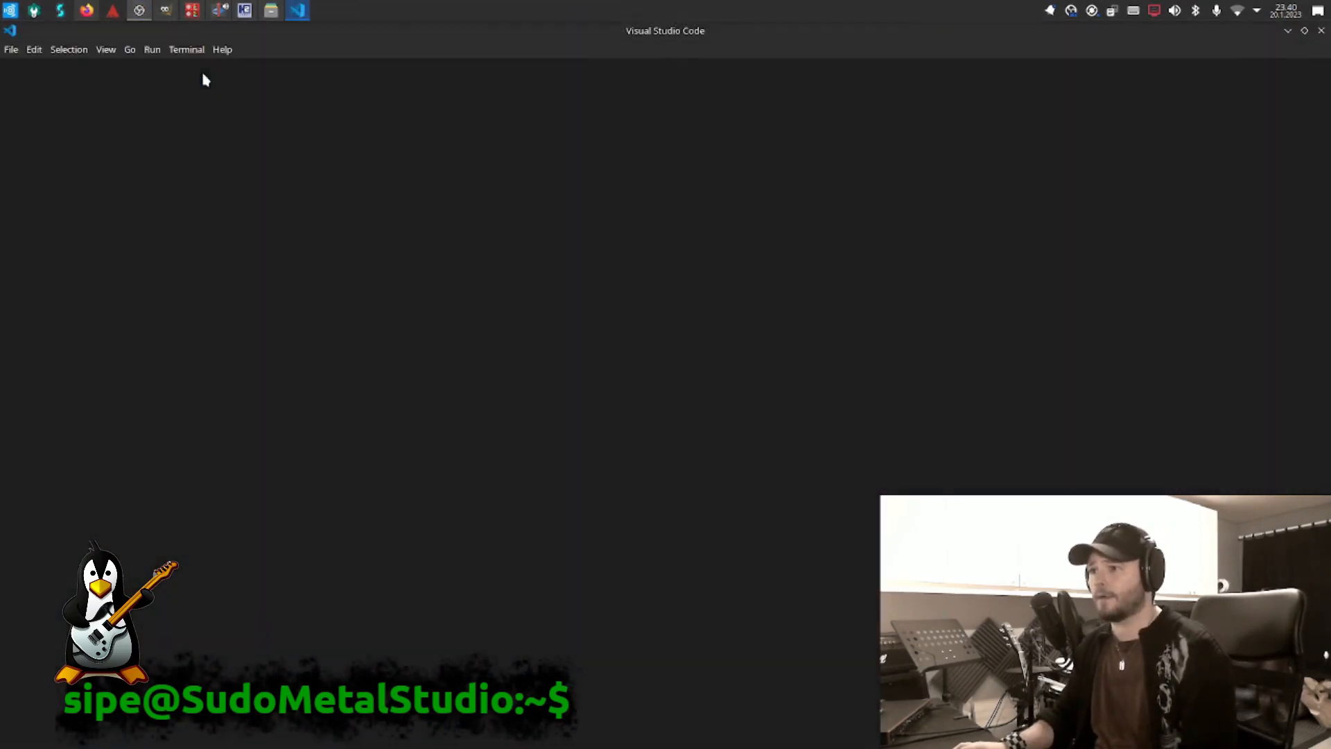
pyautogui.click(11, 50)
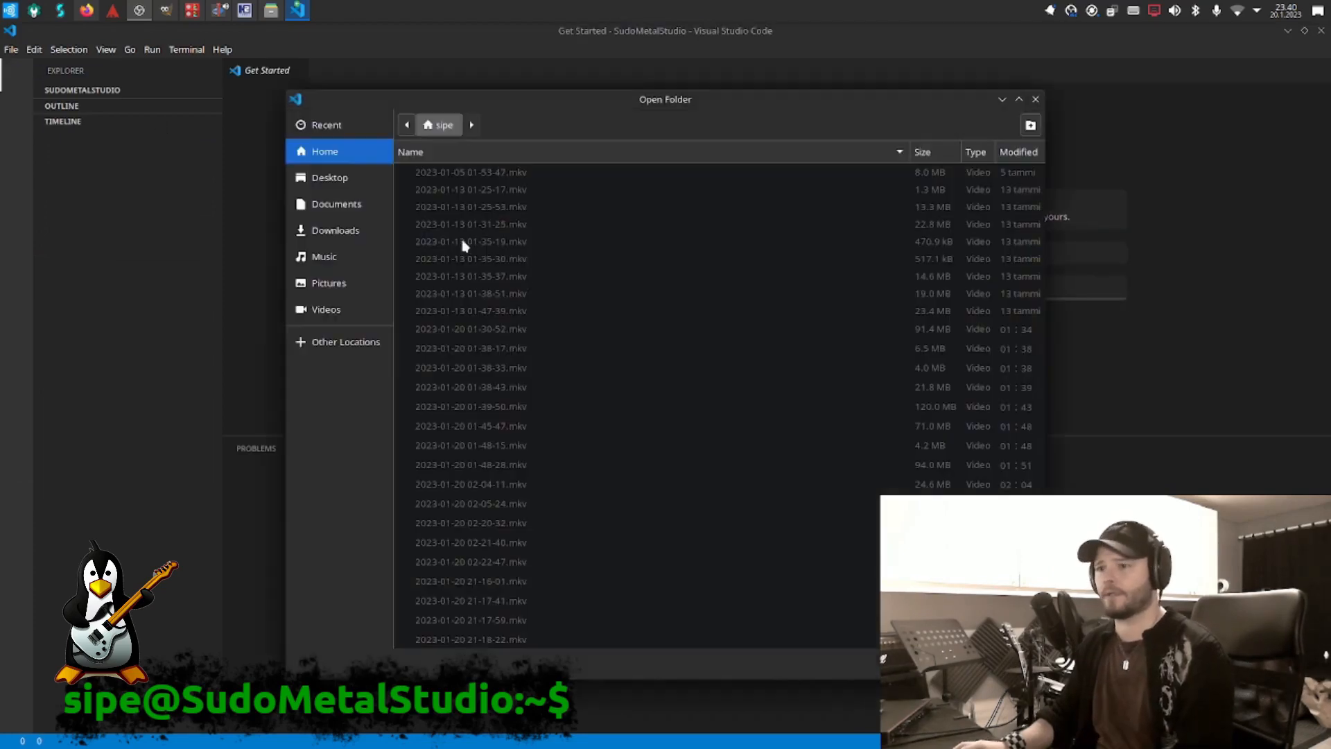
pyautogui.click(470, 406)
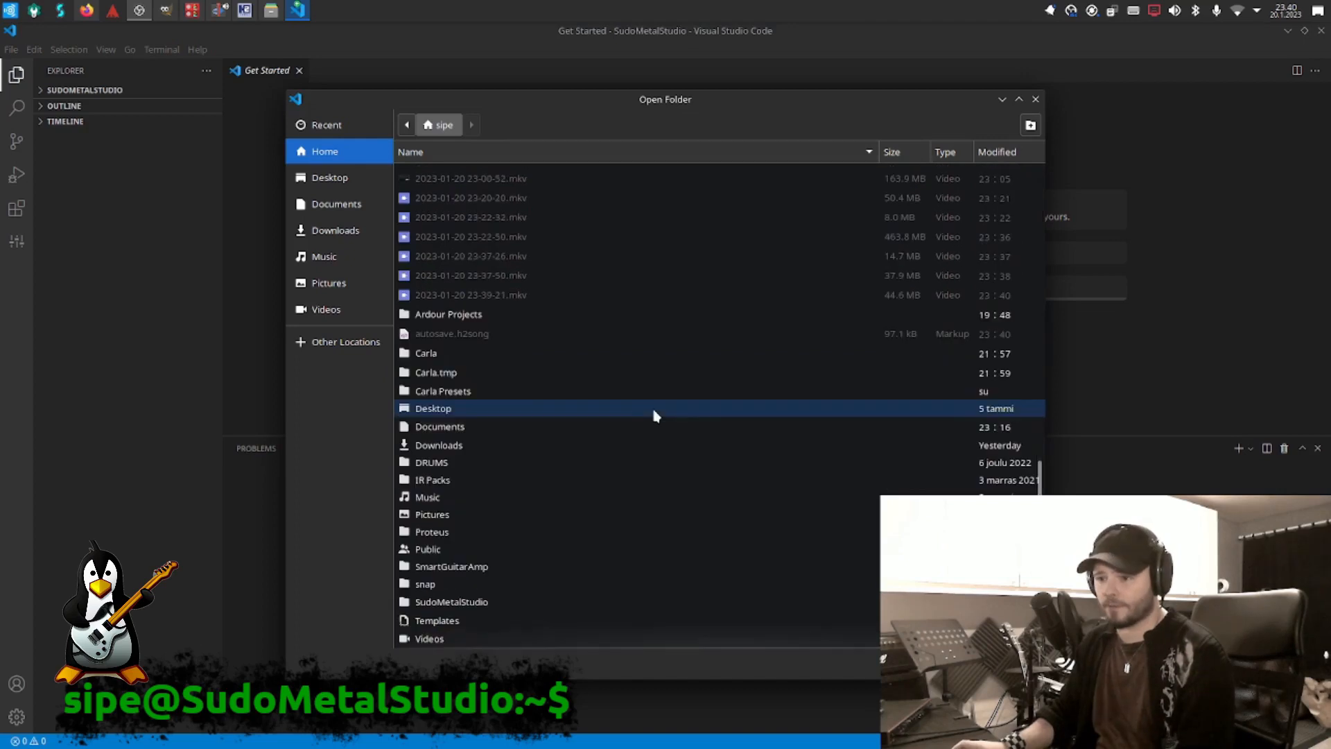
pyautogui.click(451, 600)
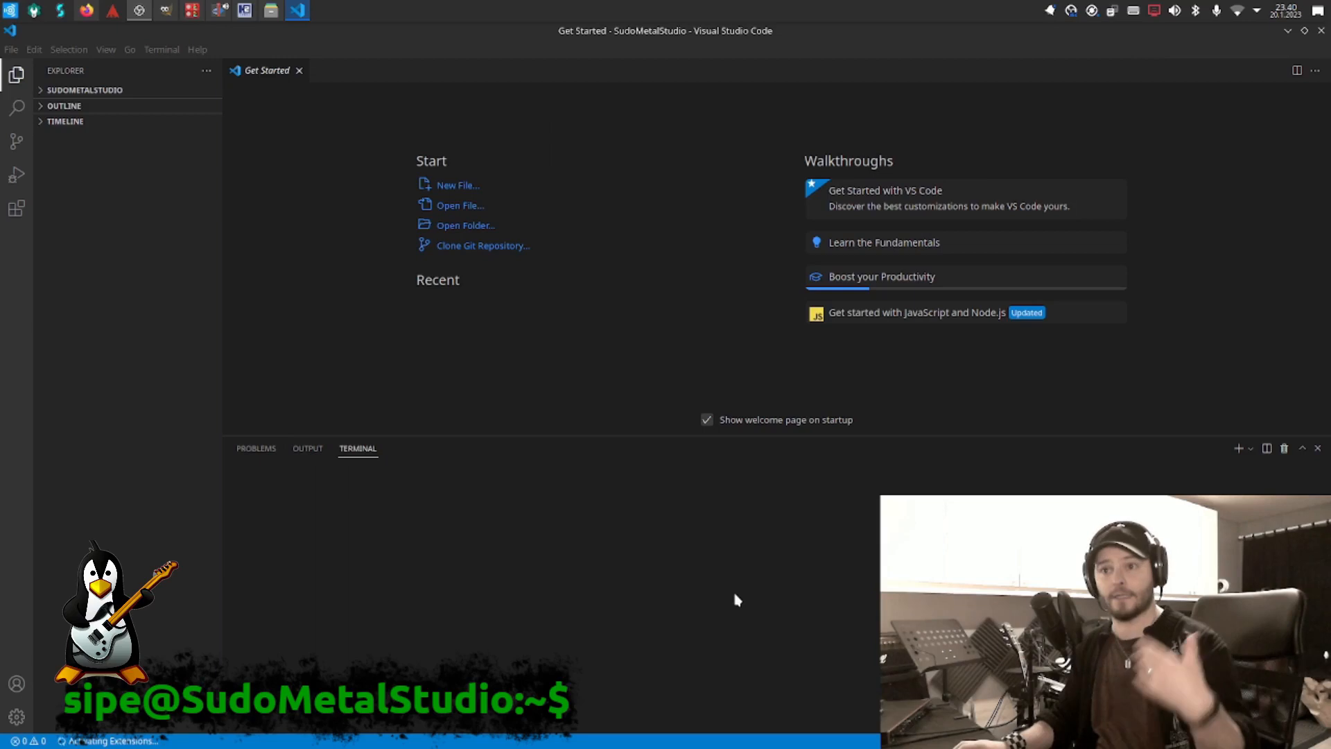
# Step: Expand SudoMetalStudio > LV2Plugins > src > SMSNorthernPerkele in the Explorer to reach SMSNorthernPerkele.cpp
pyautogui.click(84, 90)
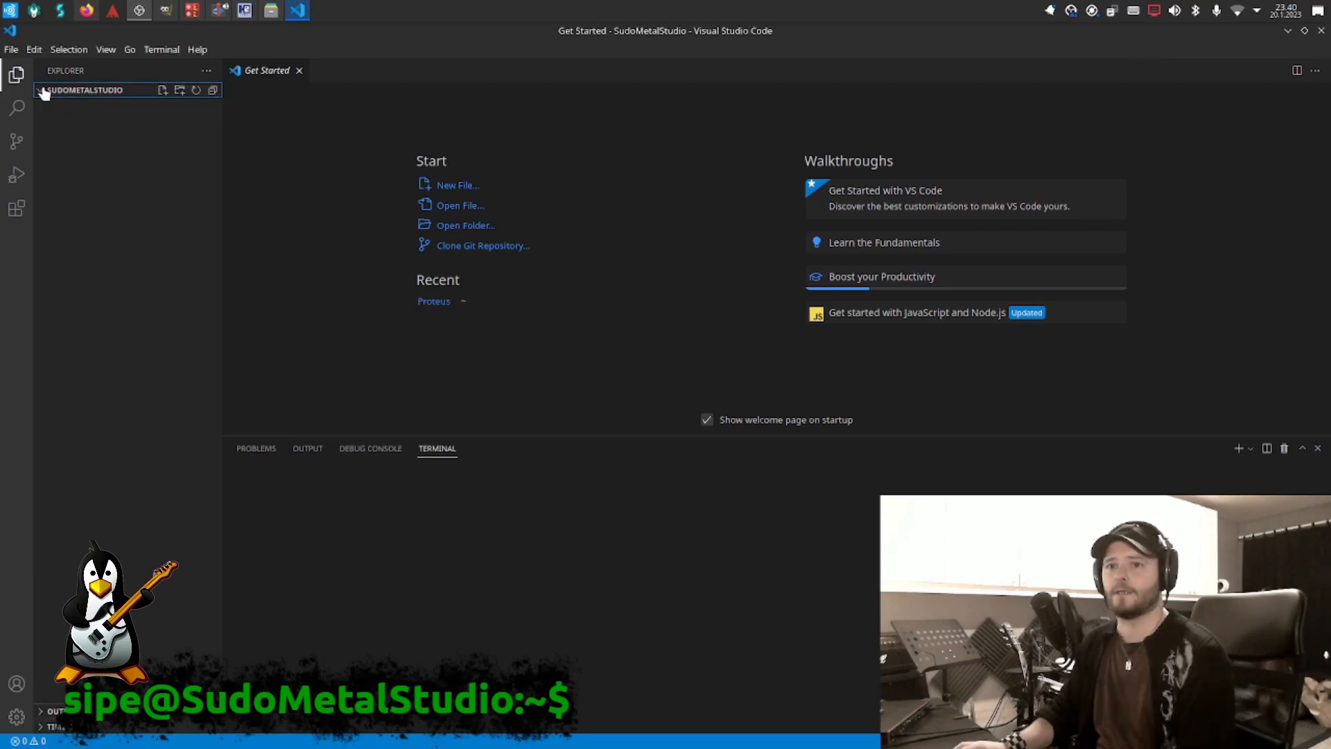
pyautogui.click(85, 90)
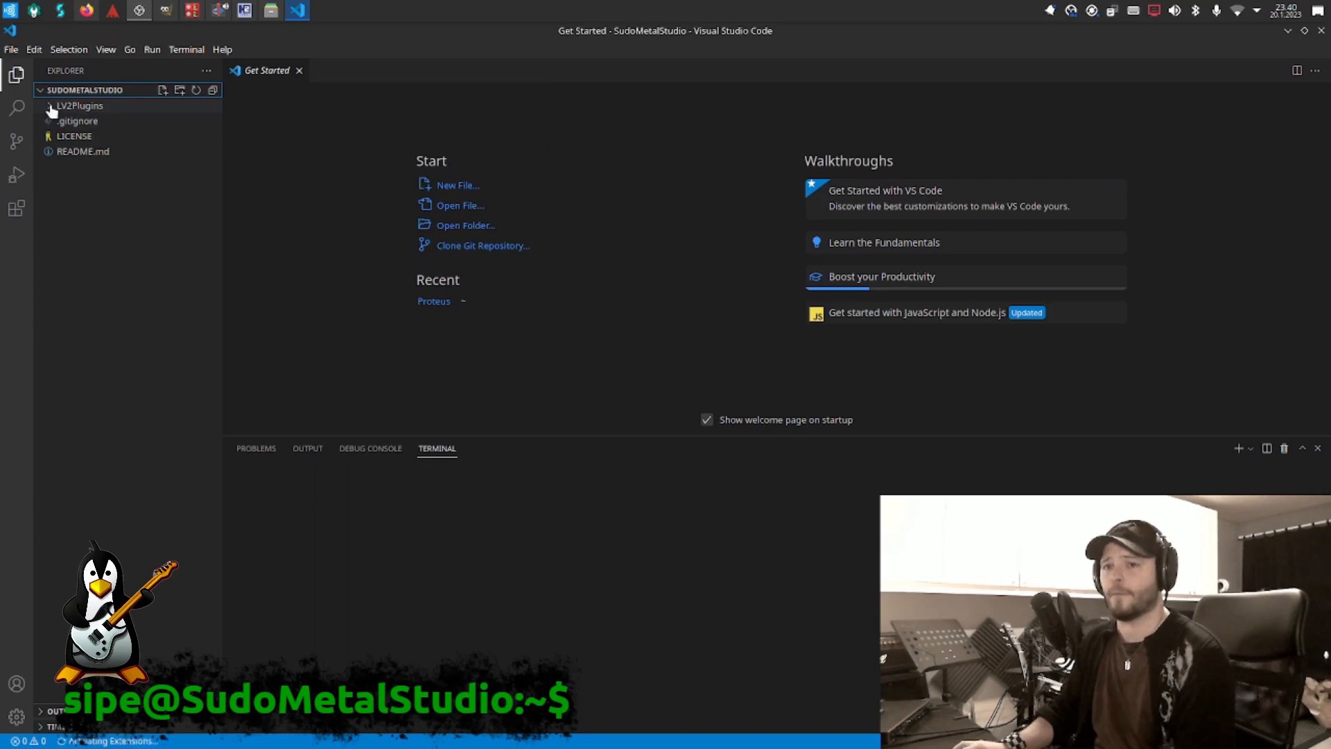
pyautogui.click(81, 106)
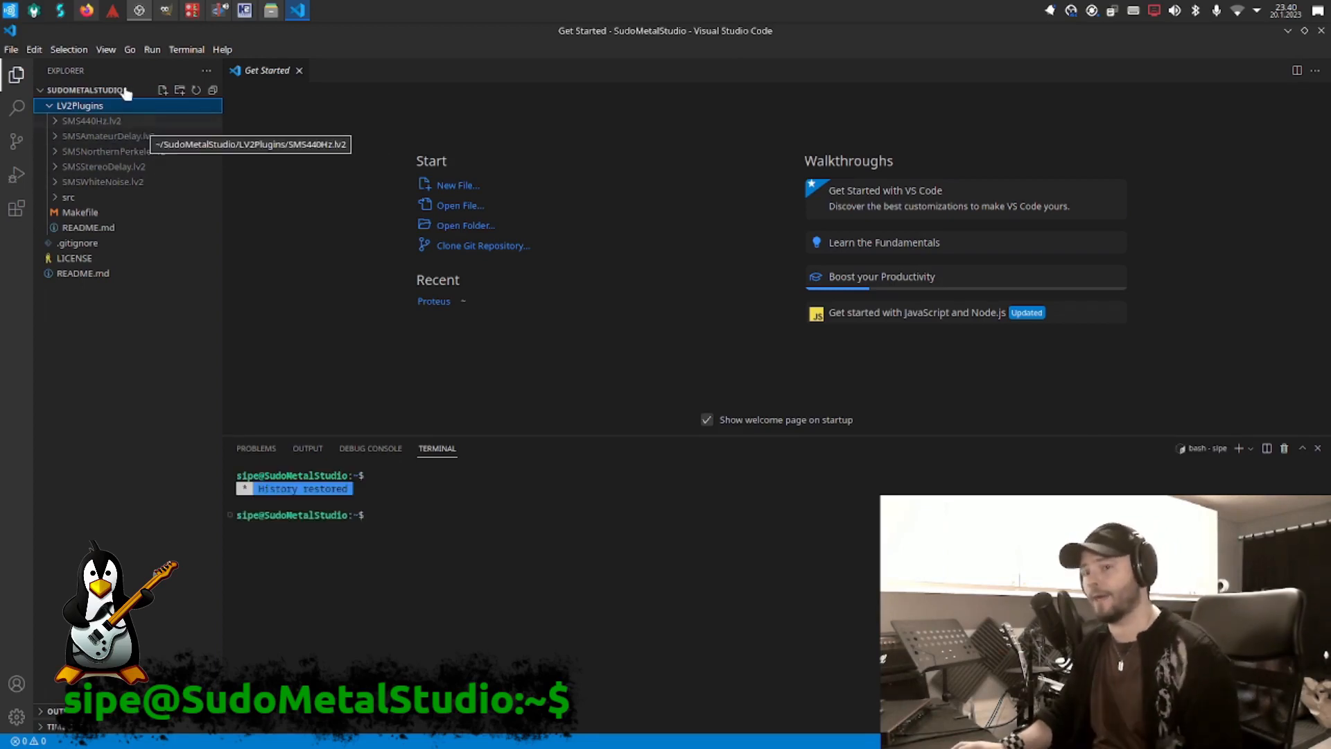
pyautogui.click(68, 197)
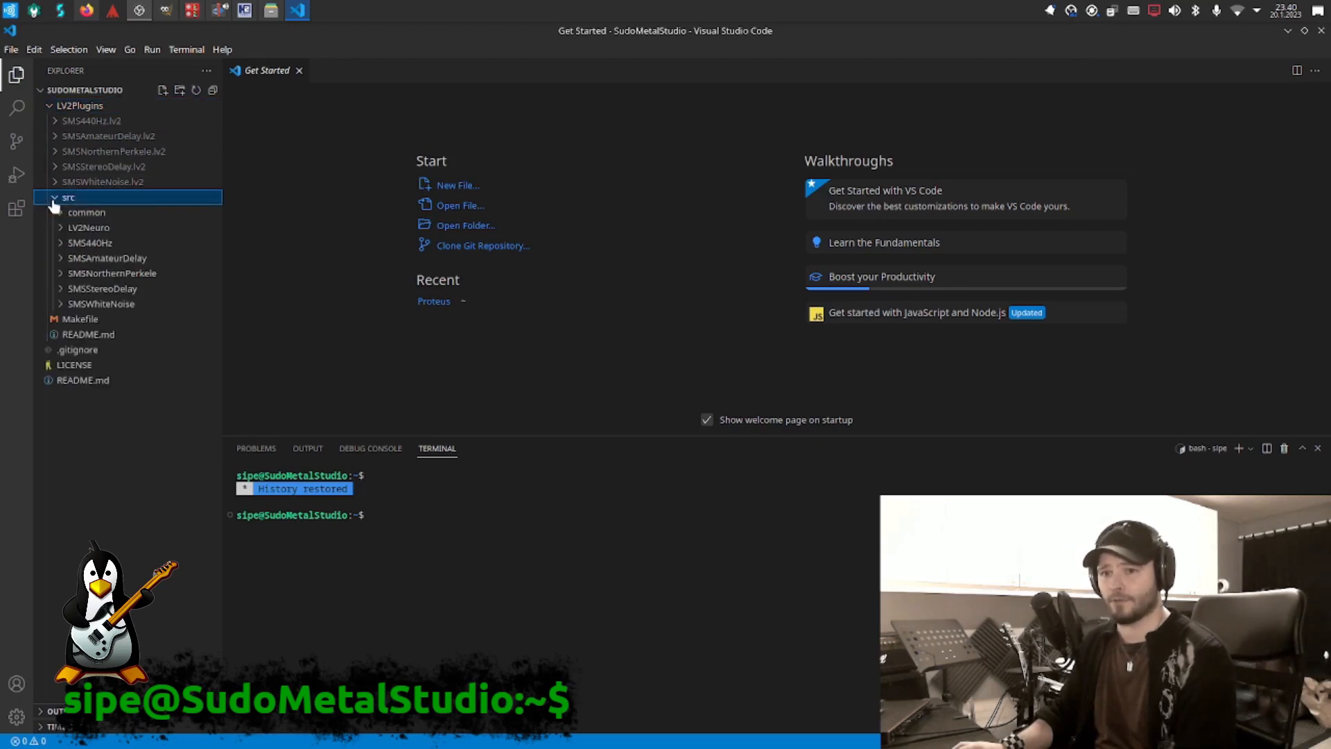
pyautogui.moveTo(152, 189)
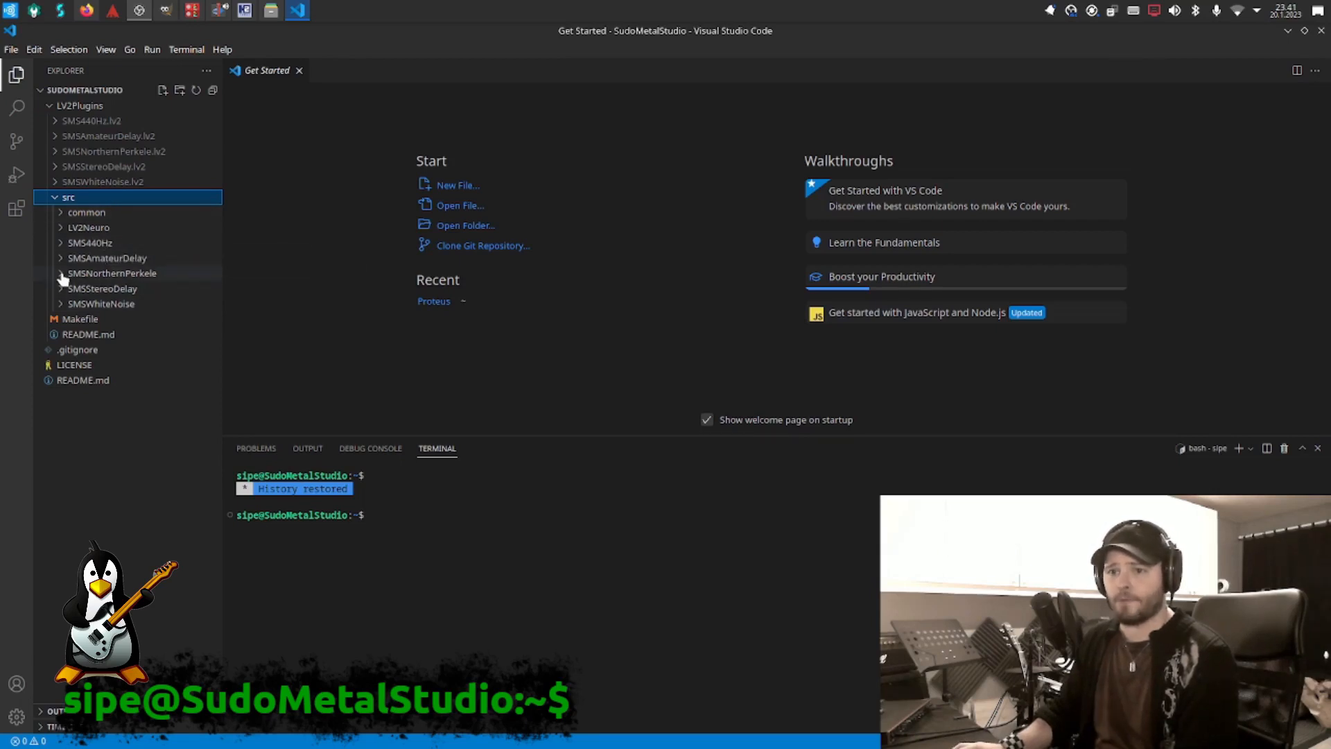
pyautogui.click(112, 274)
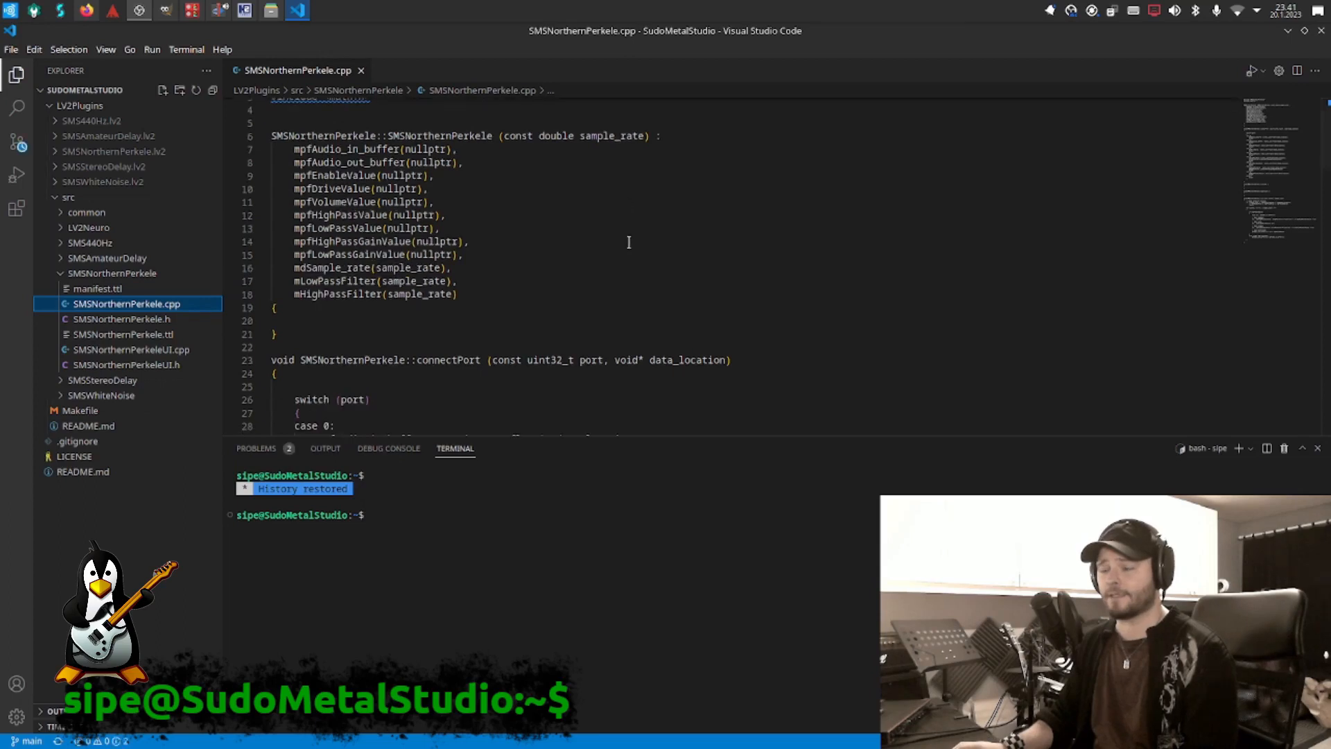
pyautogui.scroll(-3)
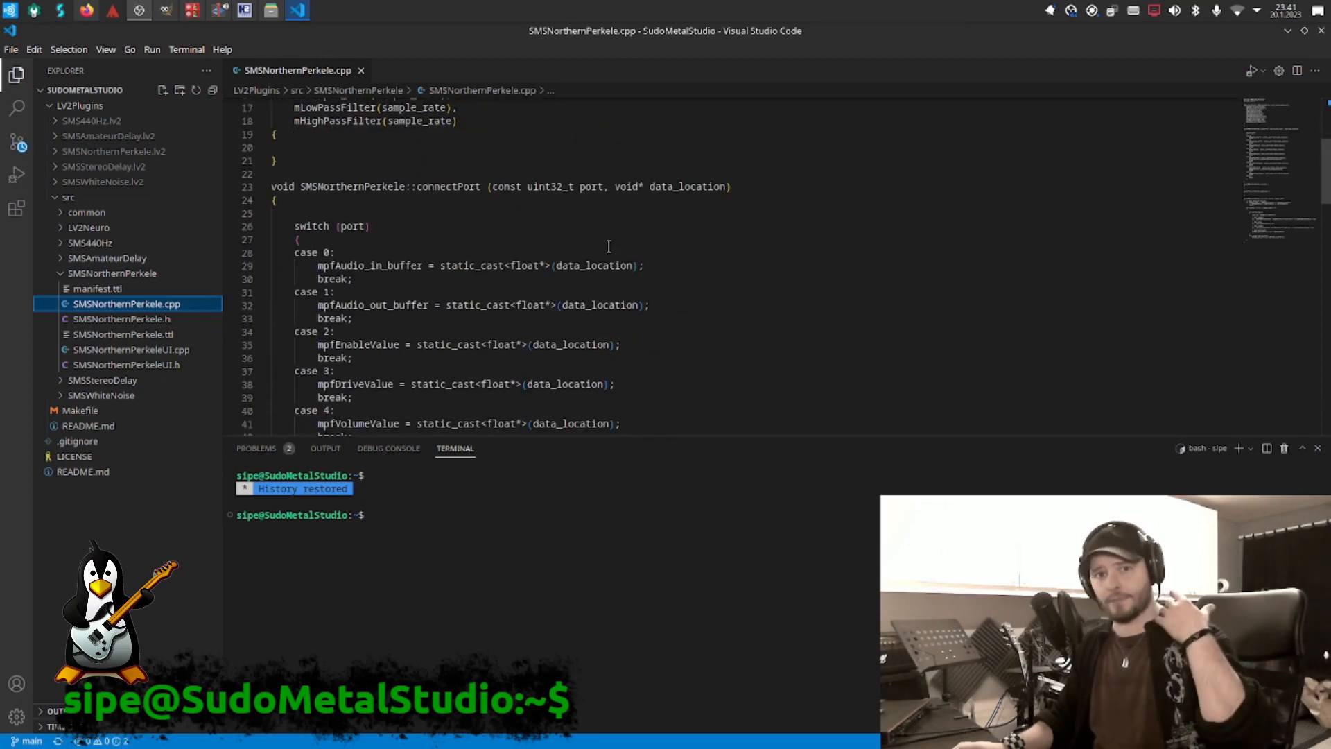
pyautogui.scroll(-3)
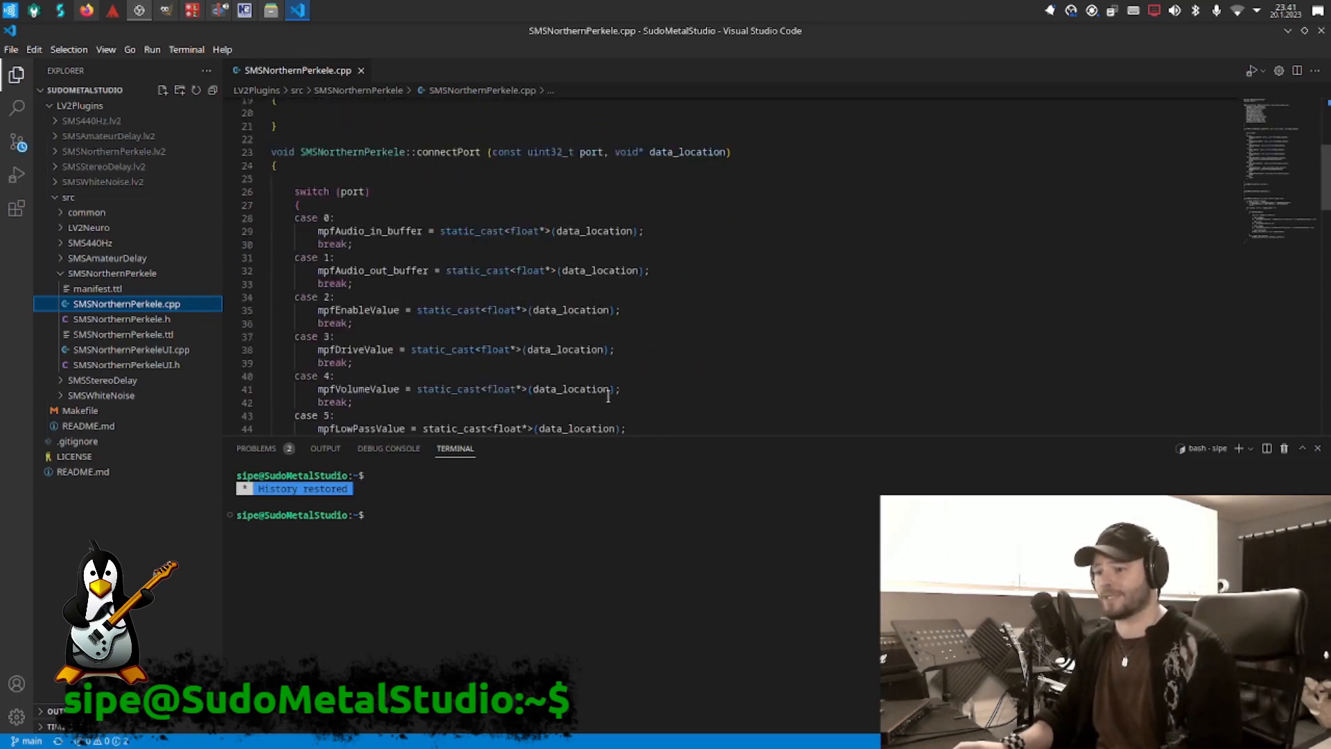
pyautogui.scroll(-3)
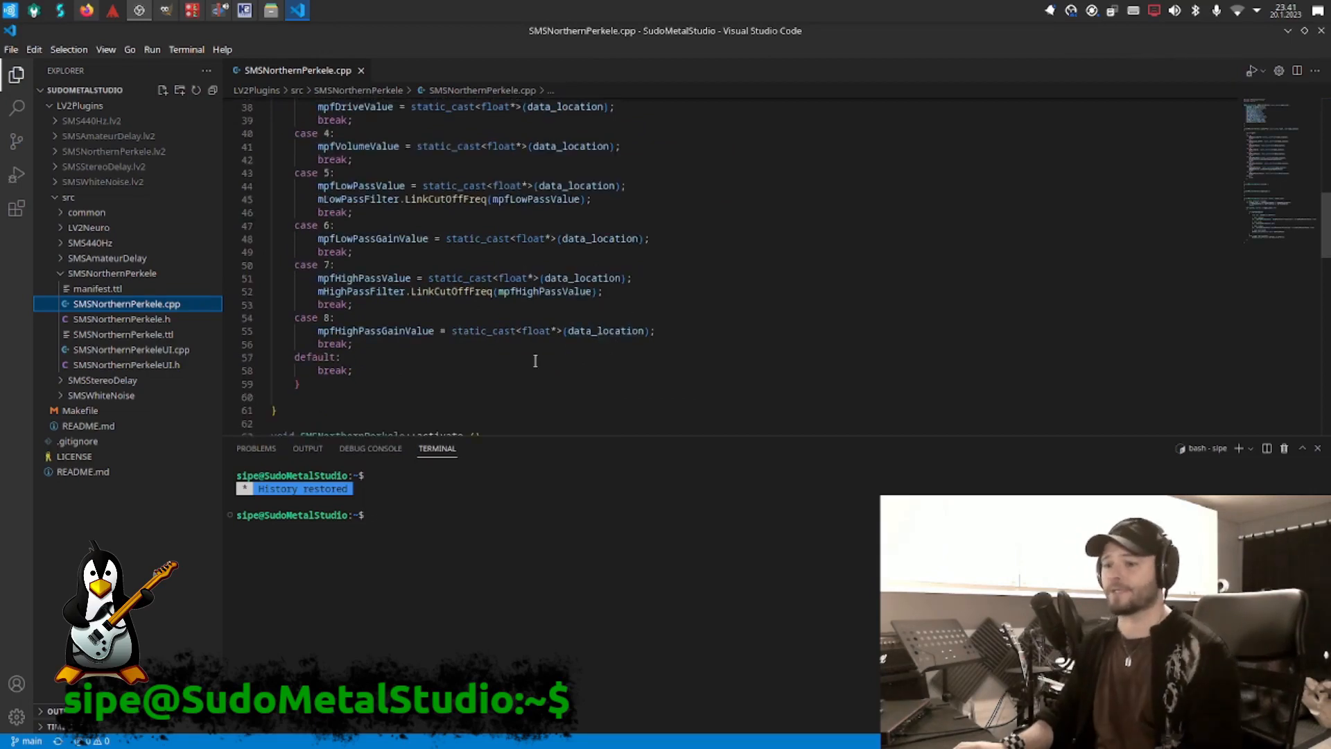
pyautogui.scroll(-3)
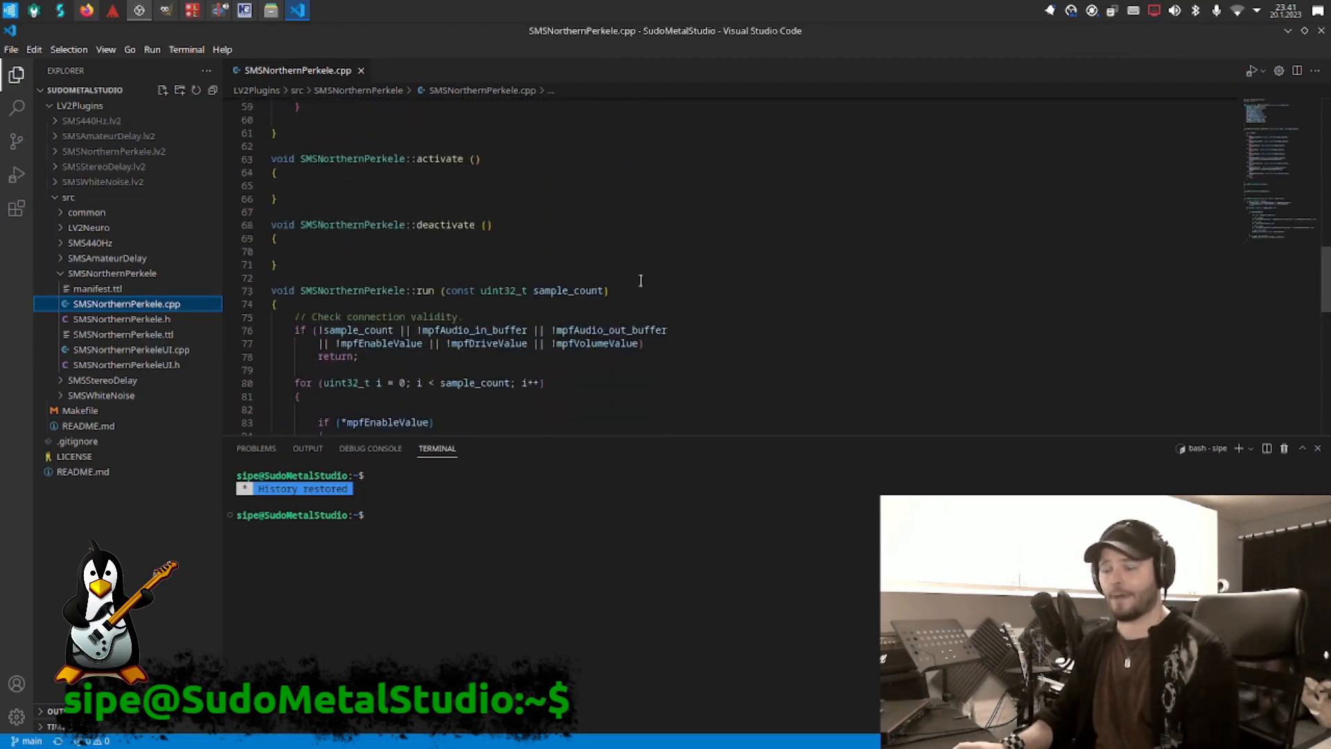
pyautogui.scroll(-3)
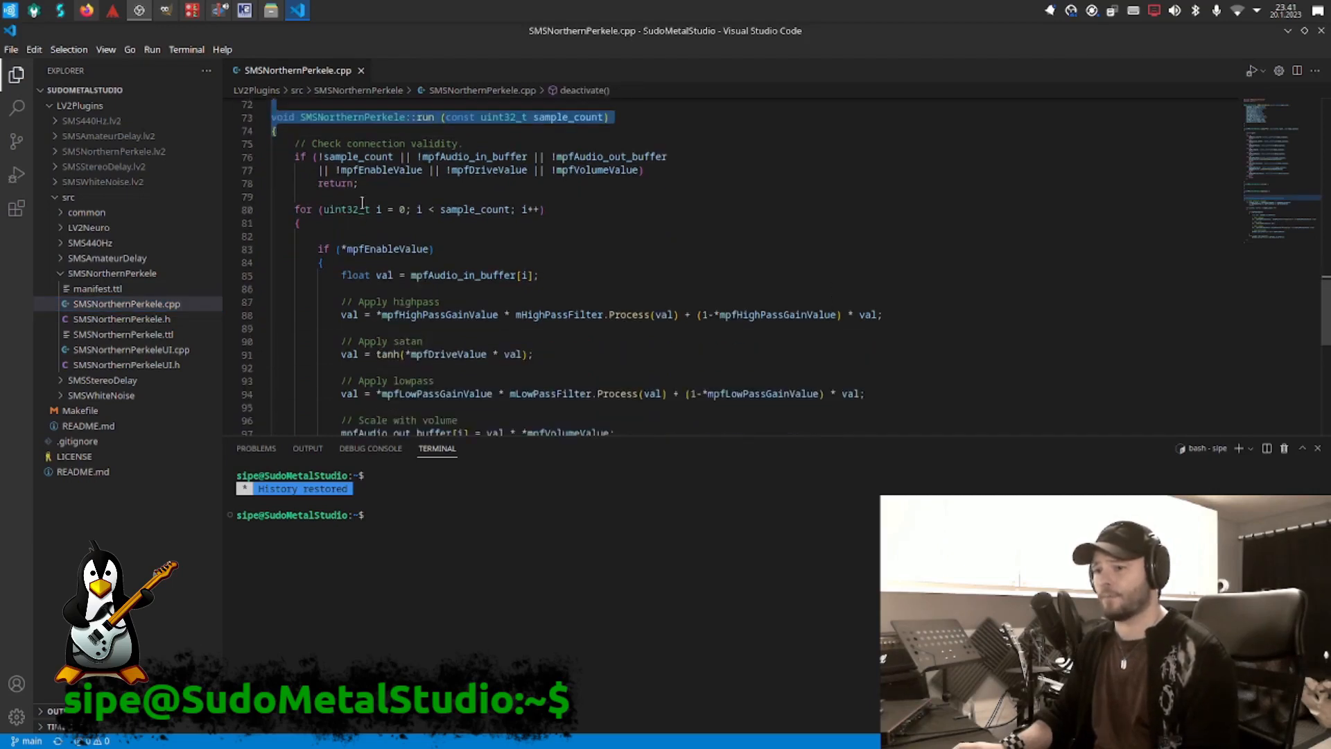
pyautogui.click(575, 116)
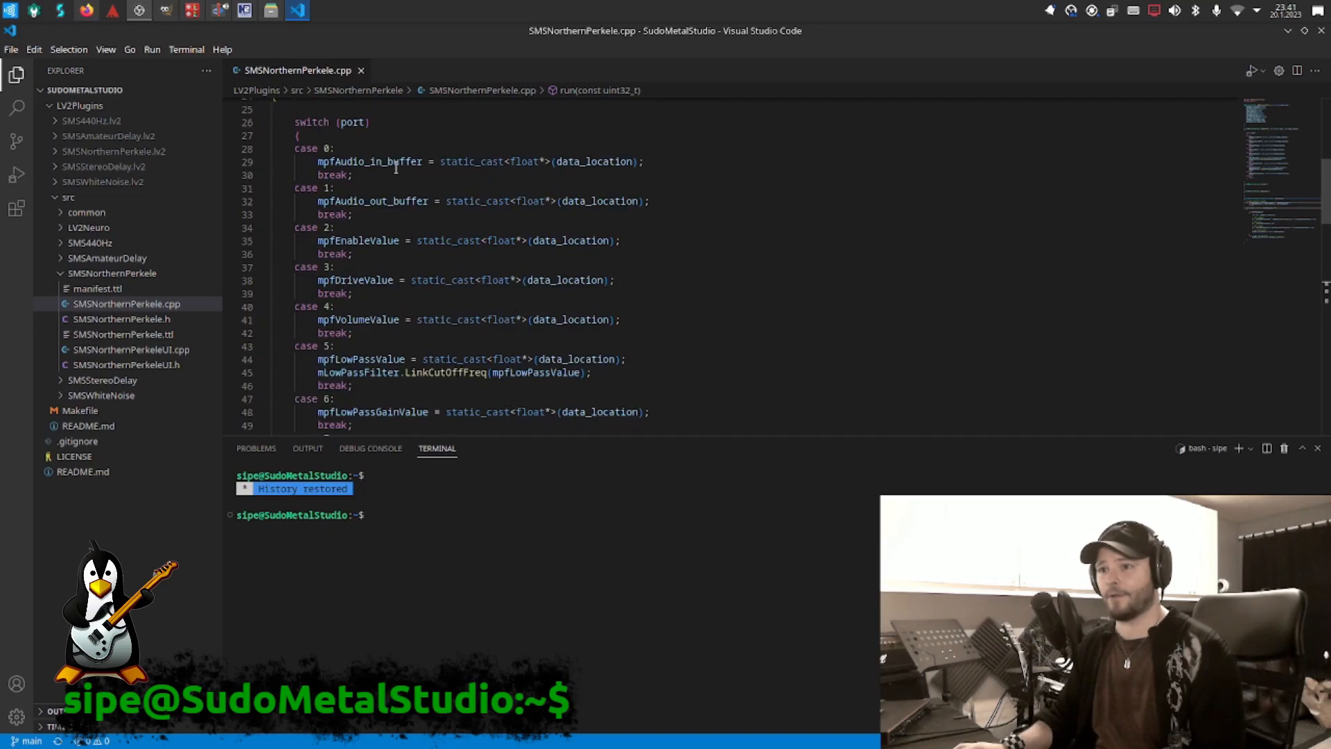
pyautogui.scroll(-3)
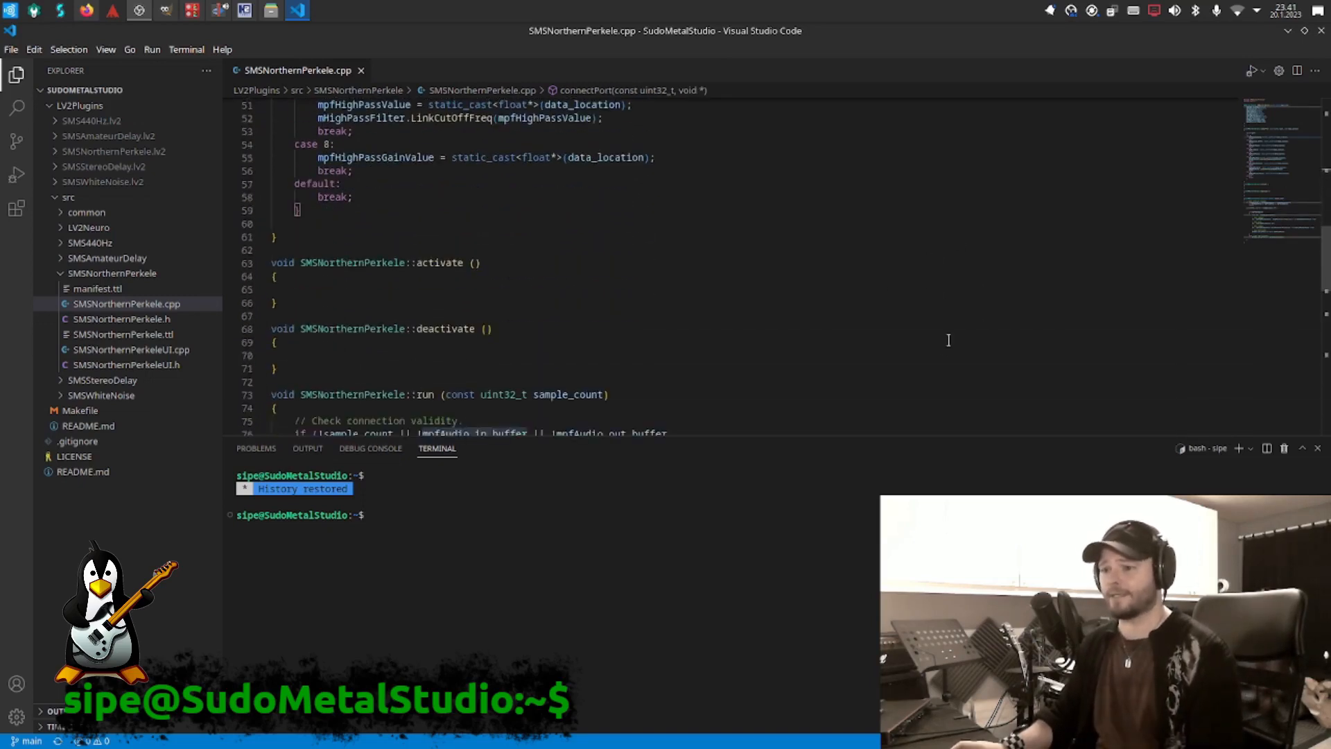
pyautogui.scroll(-3)
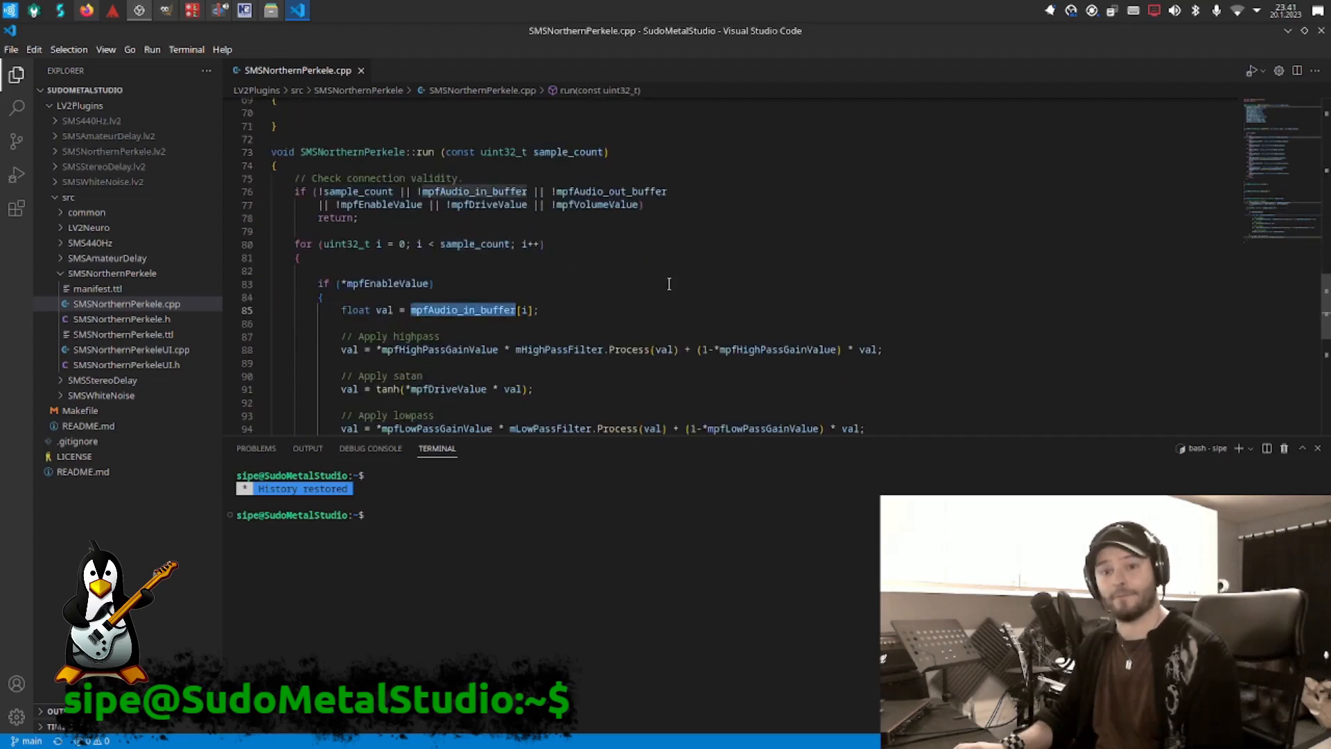
pyautogui.scroll(-3)
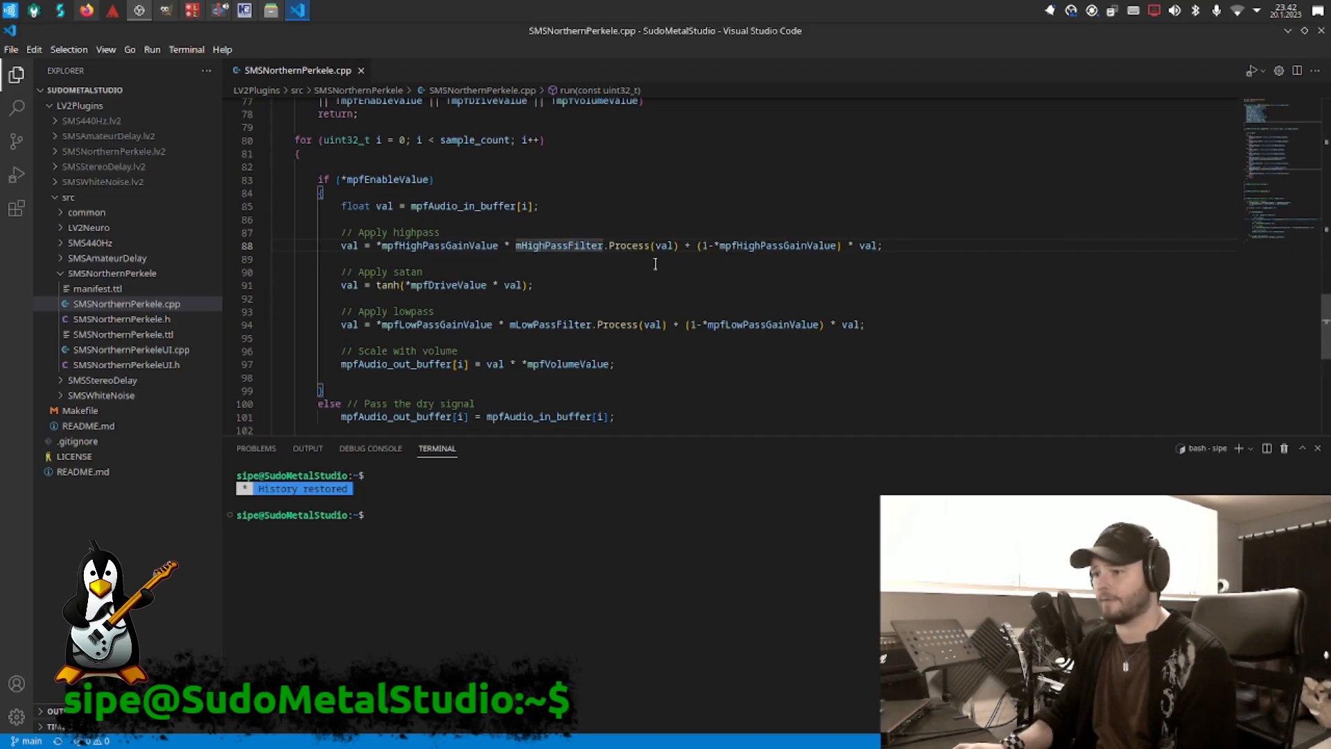
pyautogui.moveTo(440, 245)
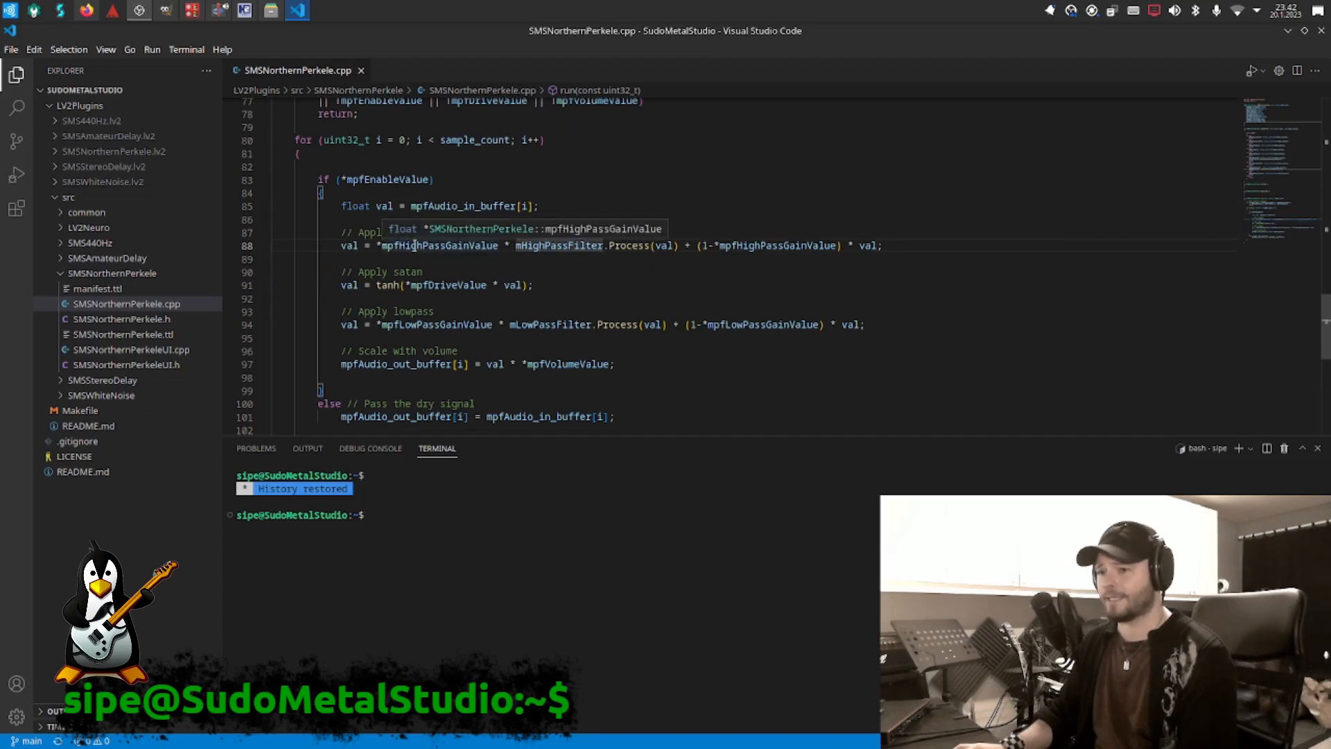
pyautogui.doubleClick(440, 245)
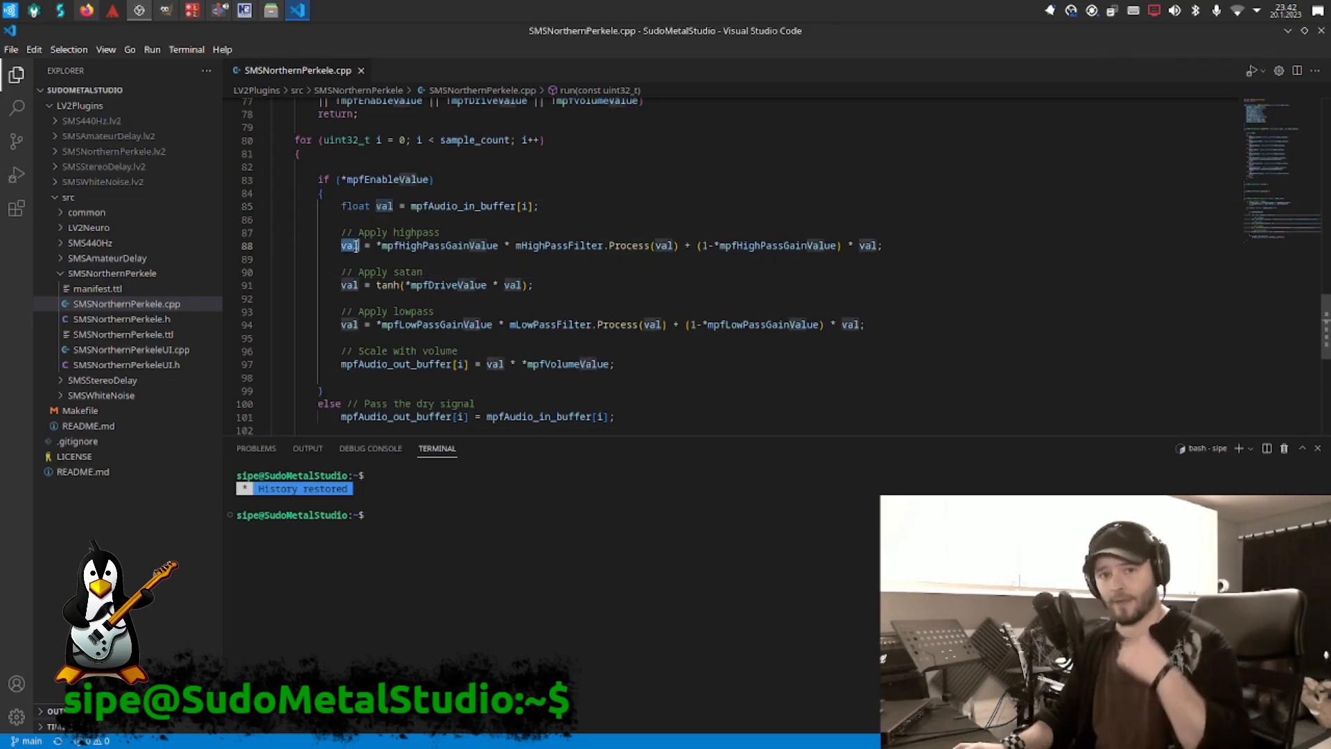
pyautogui.click(591, 272)
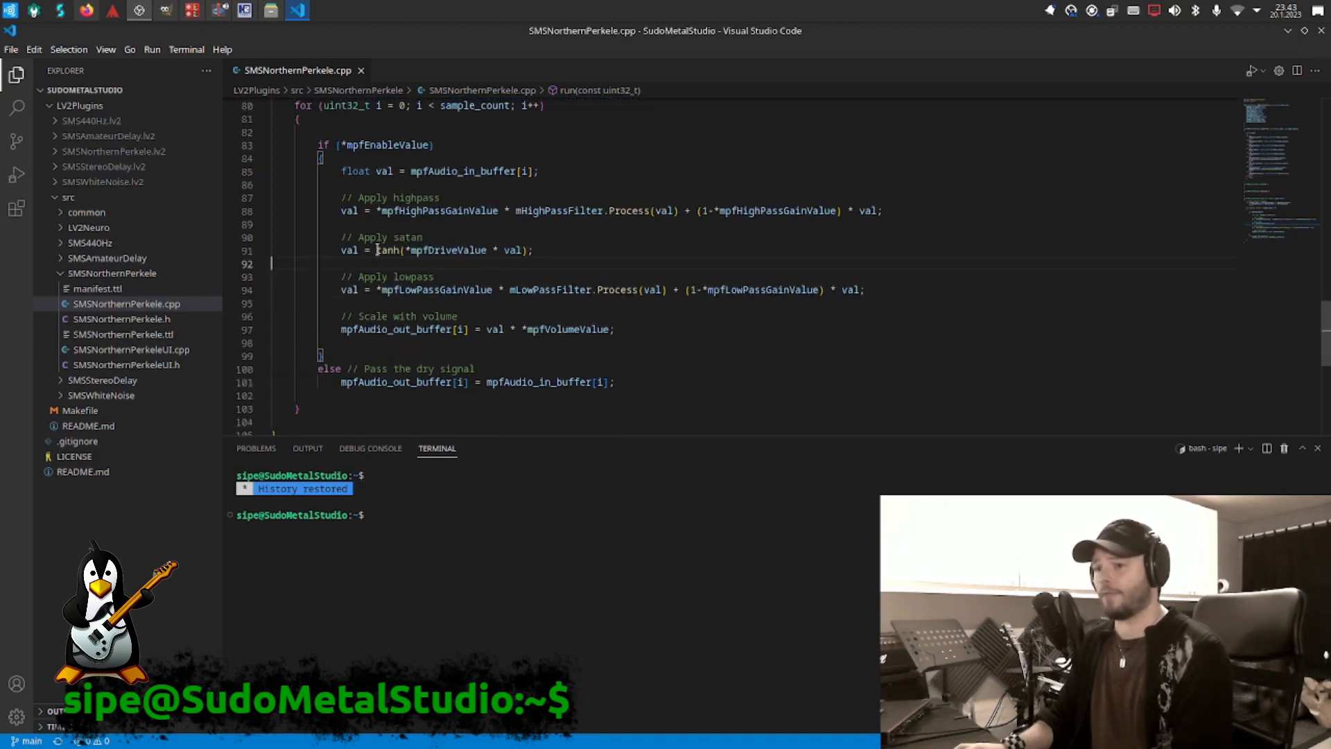
pyautogui.doubleClick(387, 250)
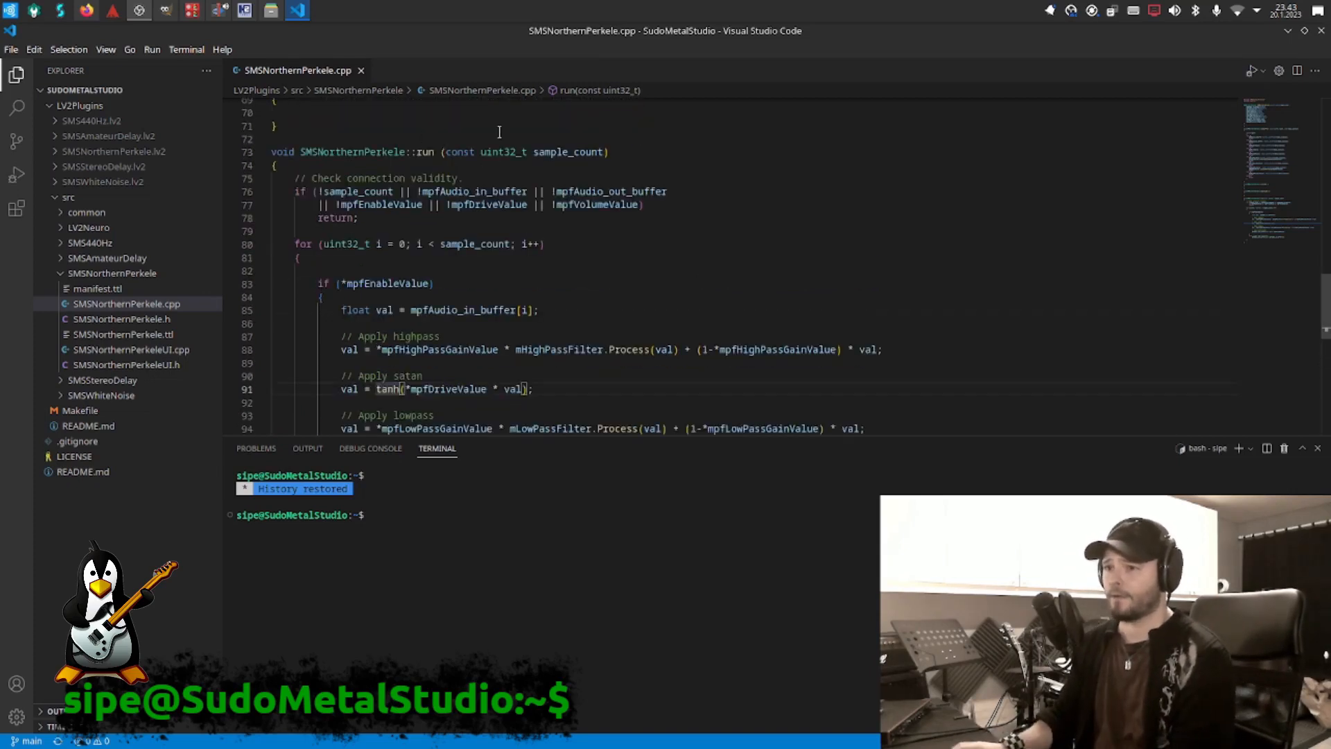
pyautogui.scroll(-3)
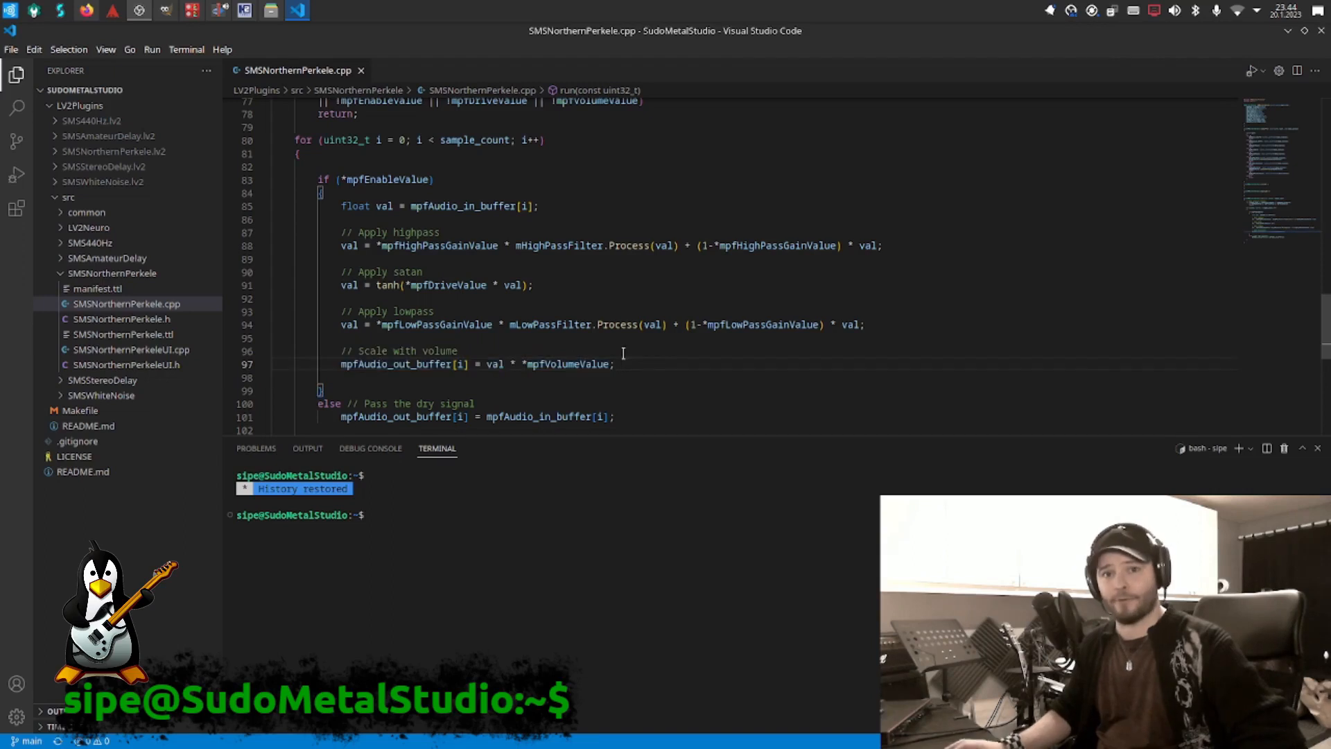
pyautogui.scroll(-3)
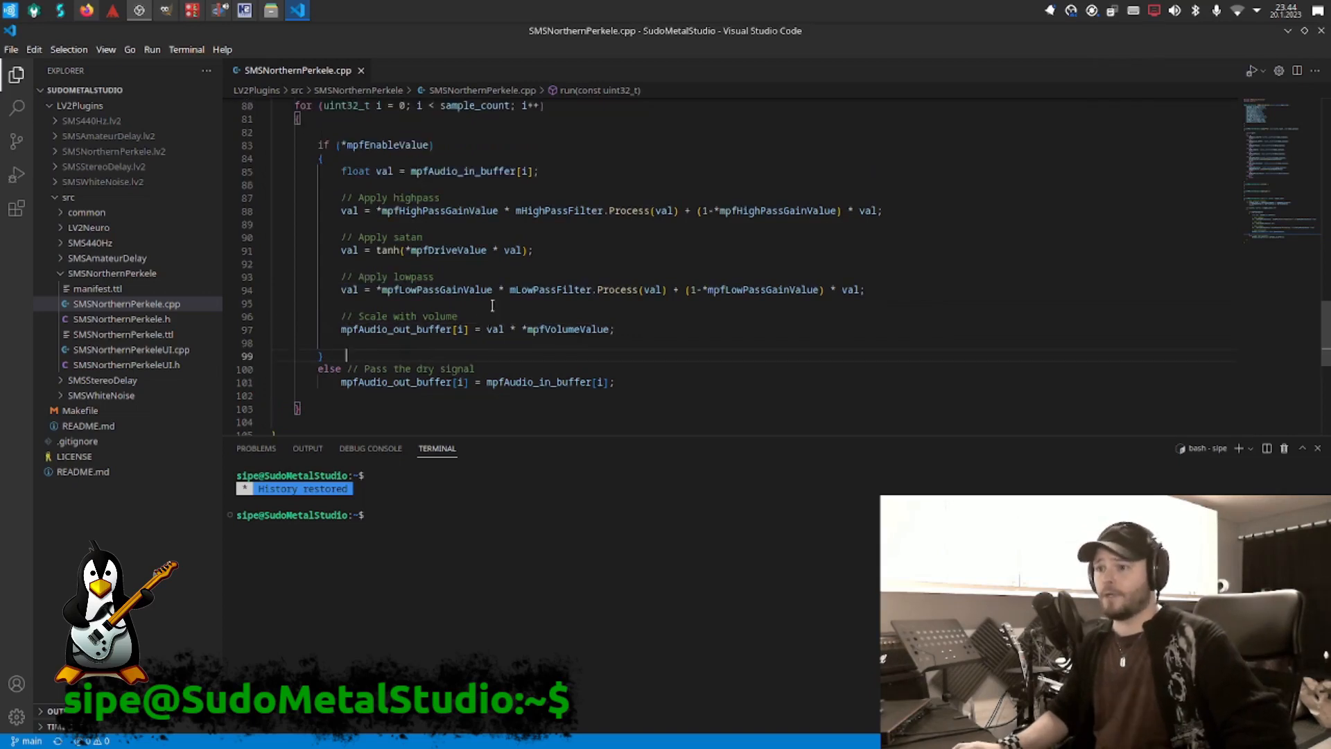
pyautogui.doubleClick(557, 211)
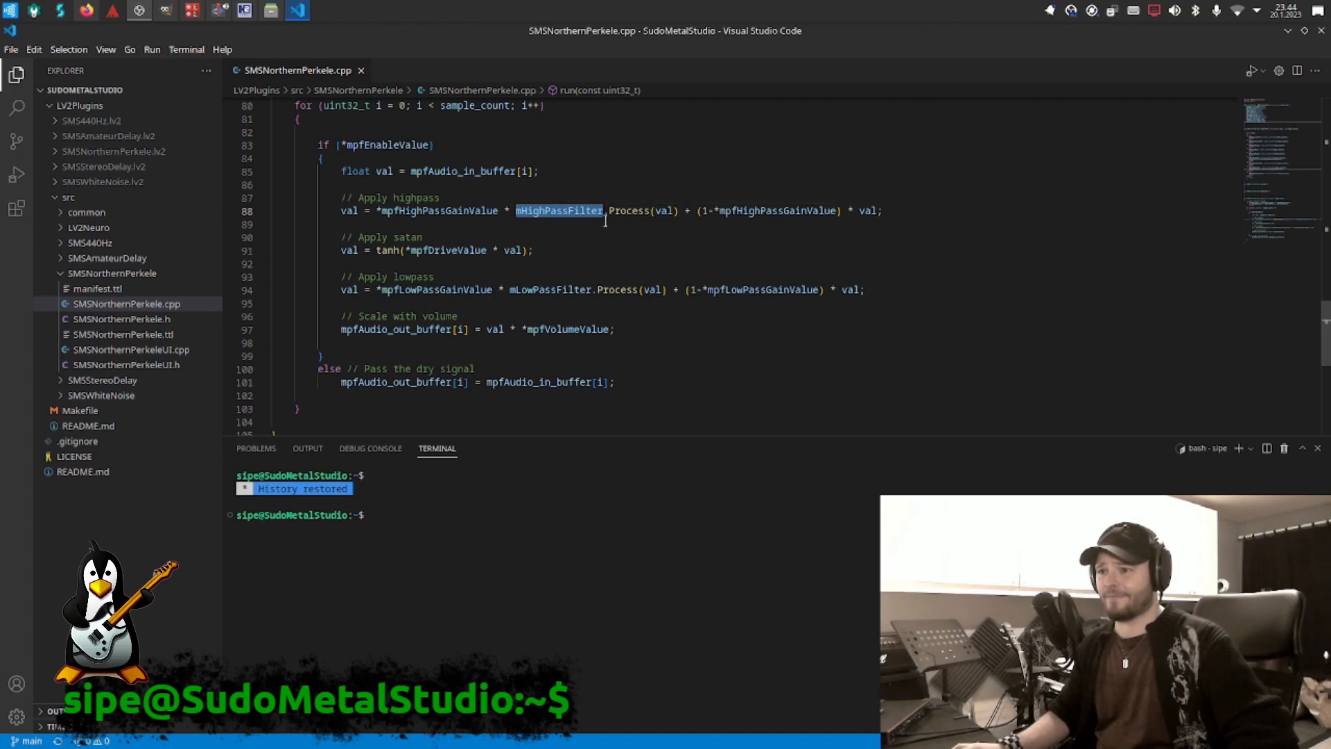
pyautogui.moveTo(432, 289)
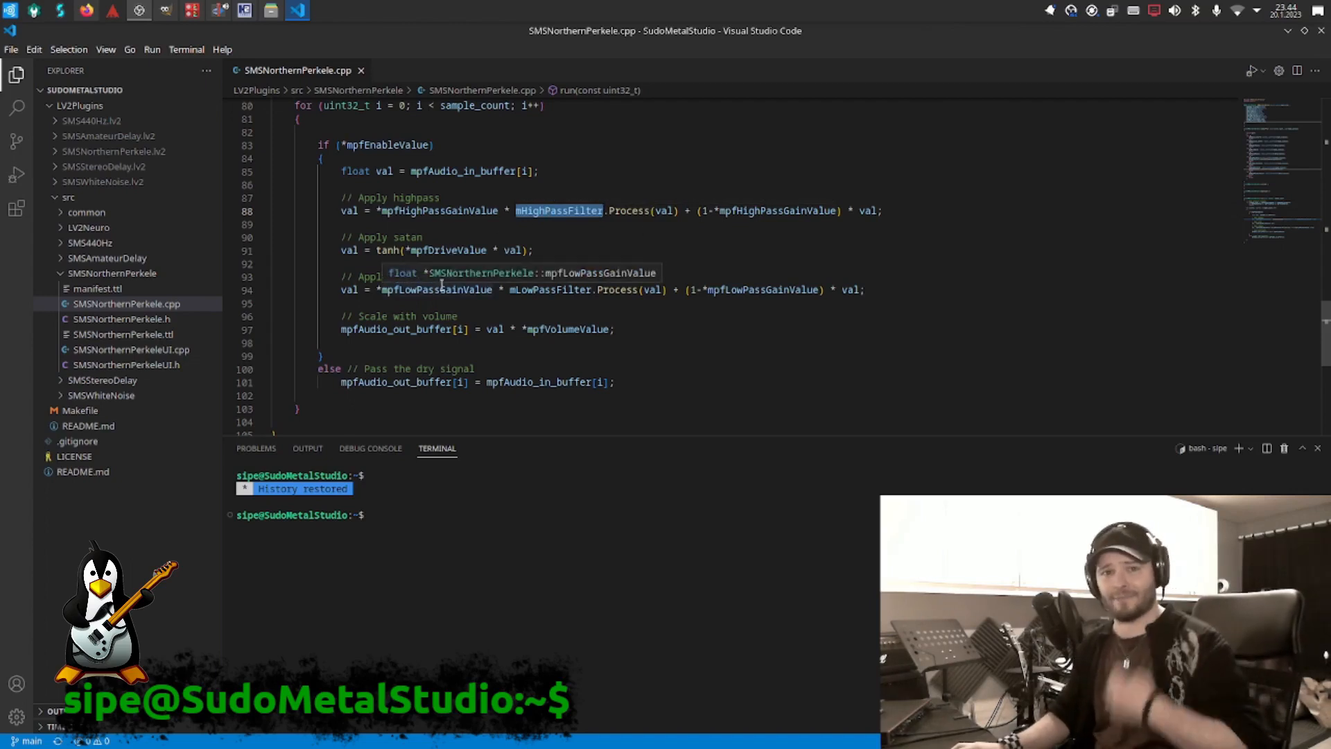
pyautogui.moveTo(258, 169)
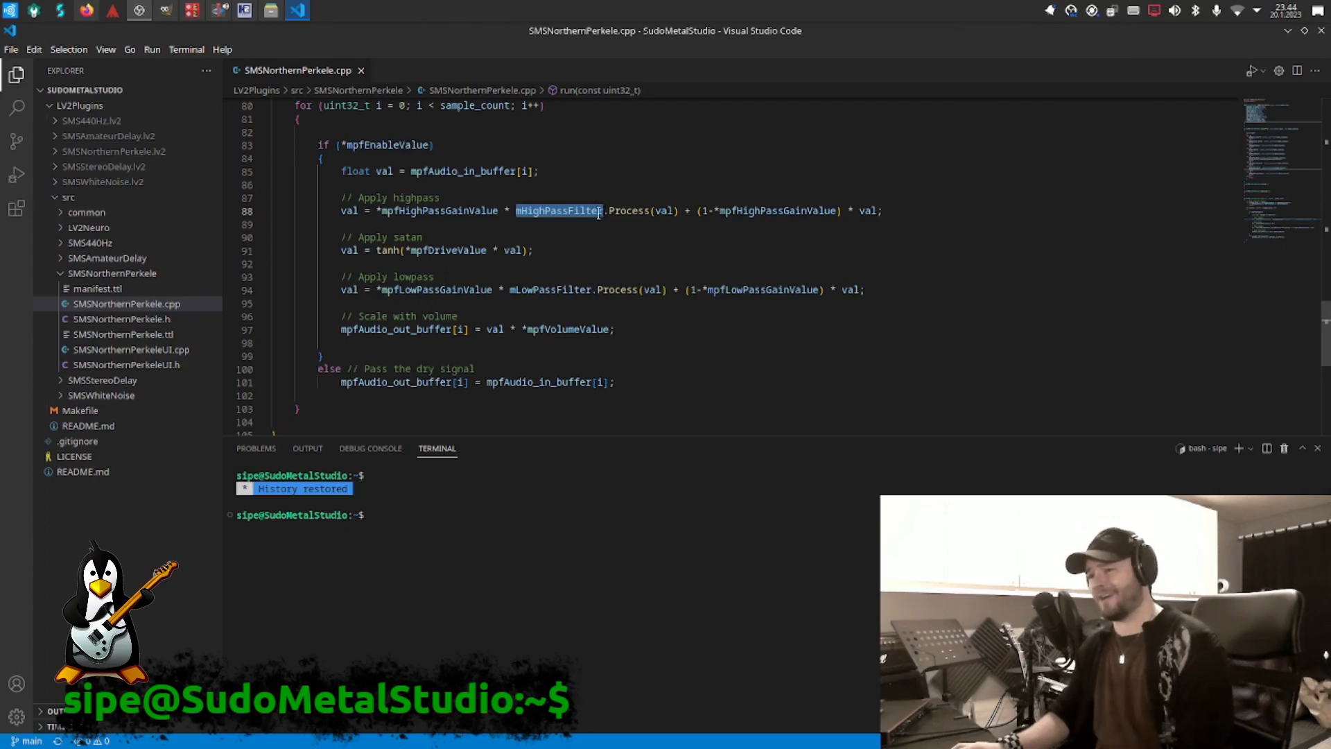
pyautogui.moveTo(557, 211)
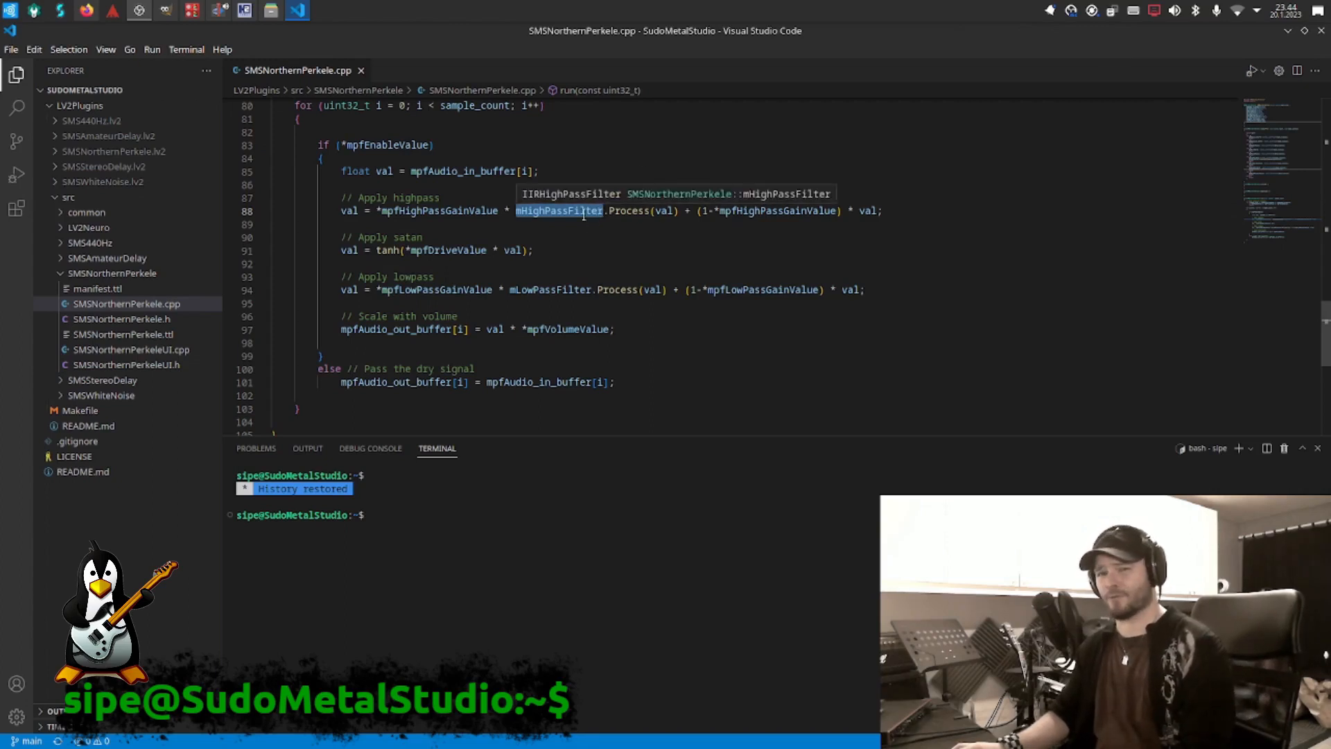